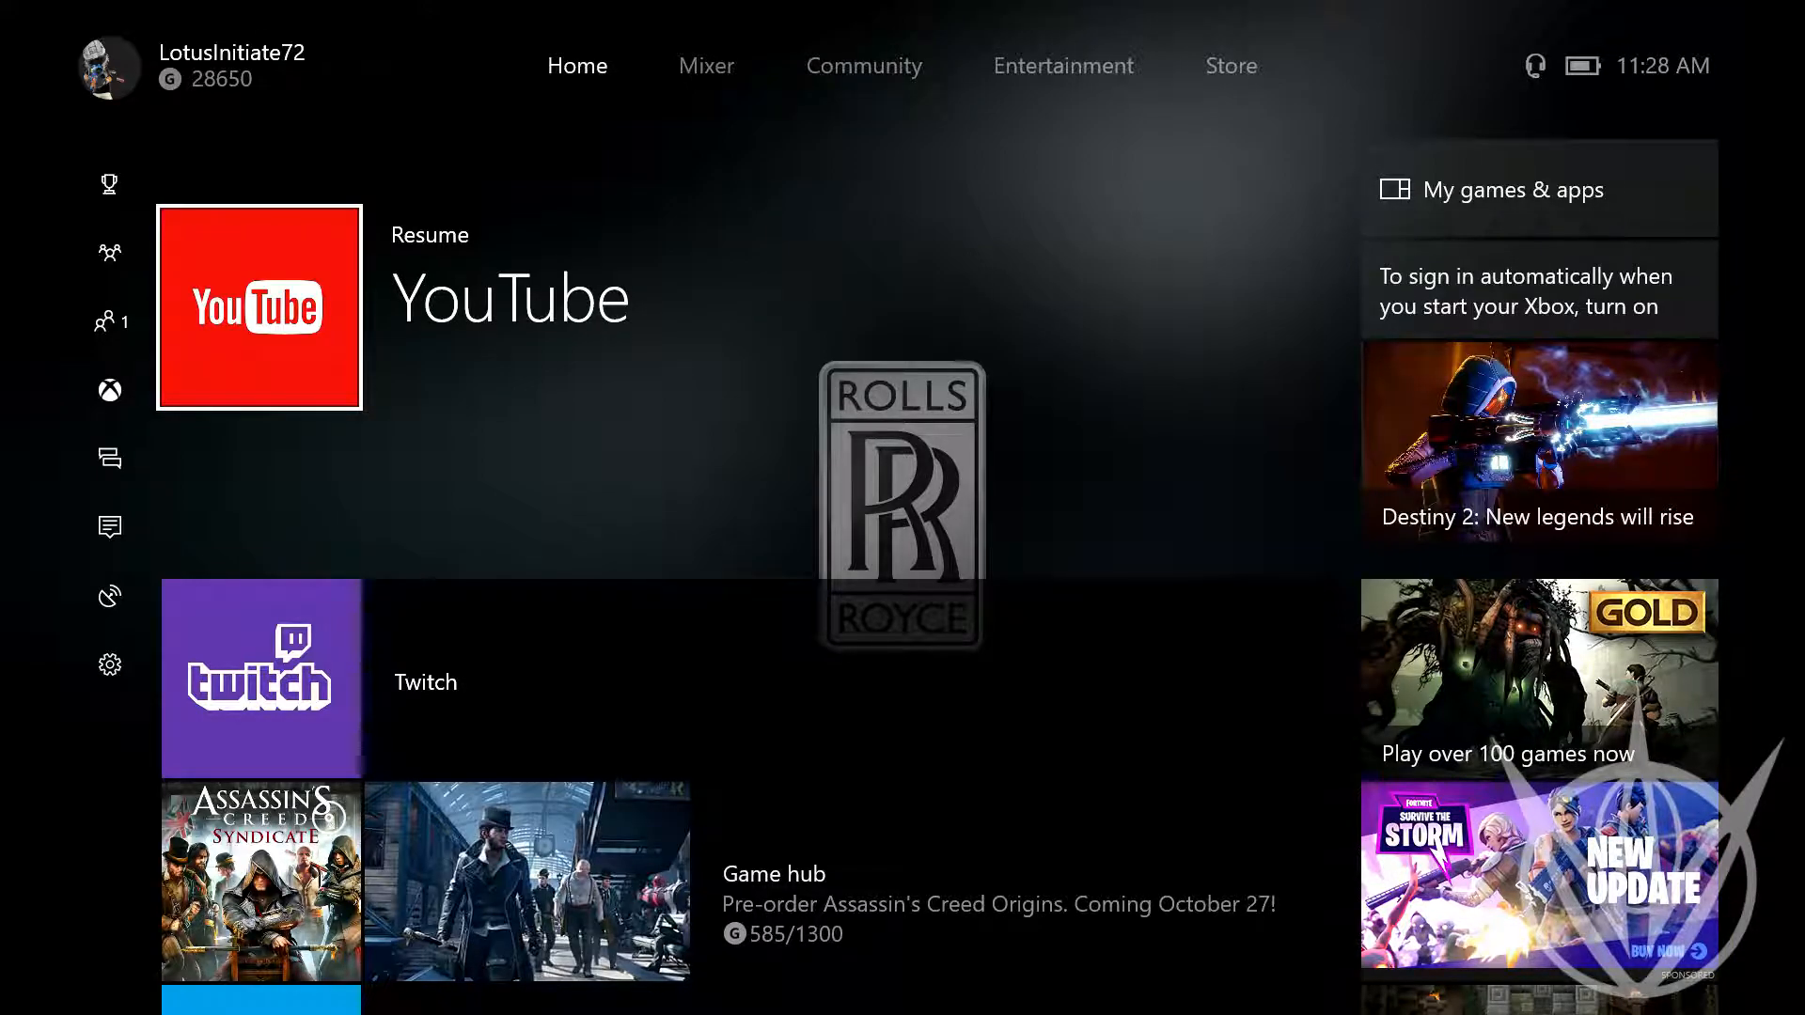
# Show the Messages panel listing recent conversations from the guide
pyautogui.click(109, 63)
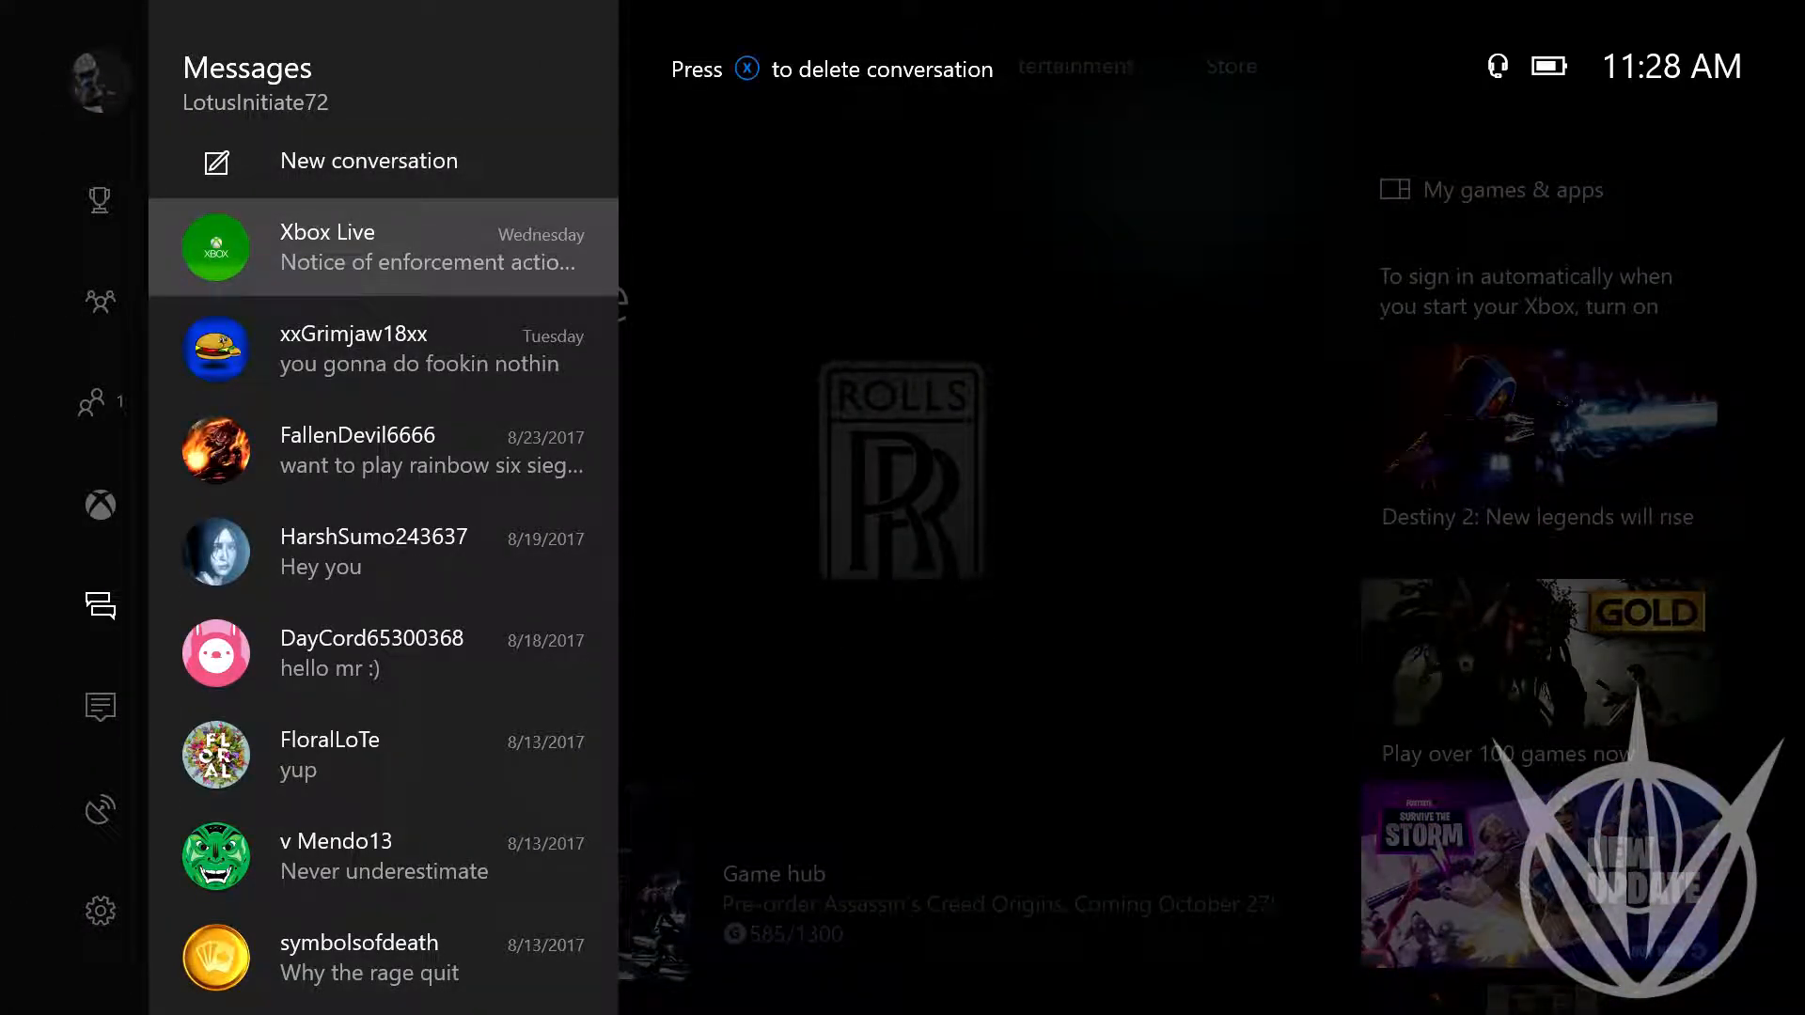
# View the Xbox Live conversation holding the enforcement action notice
pyautogui.click(383, 246)
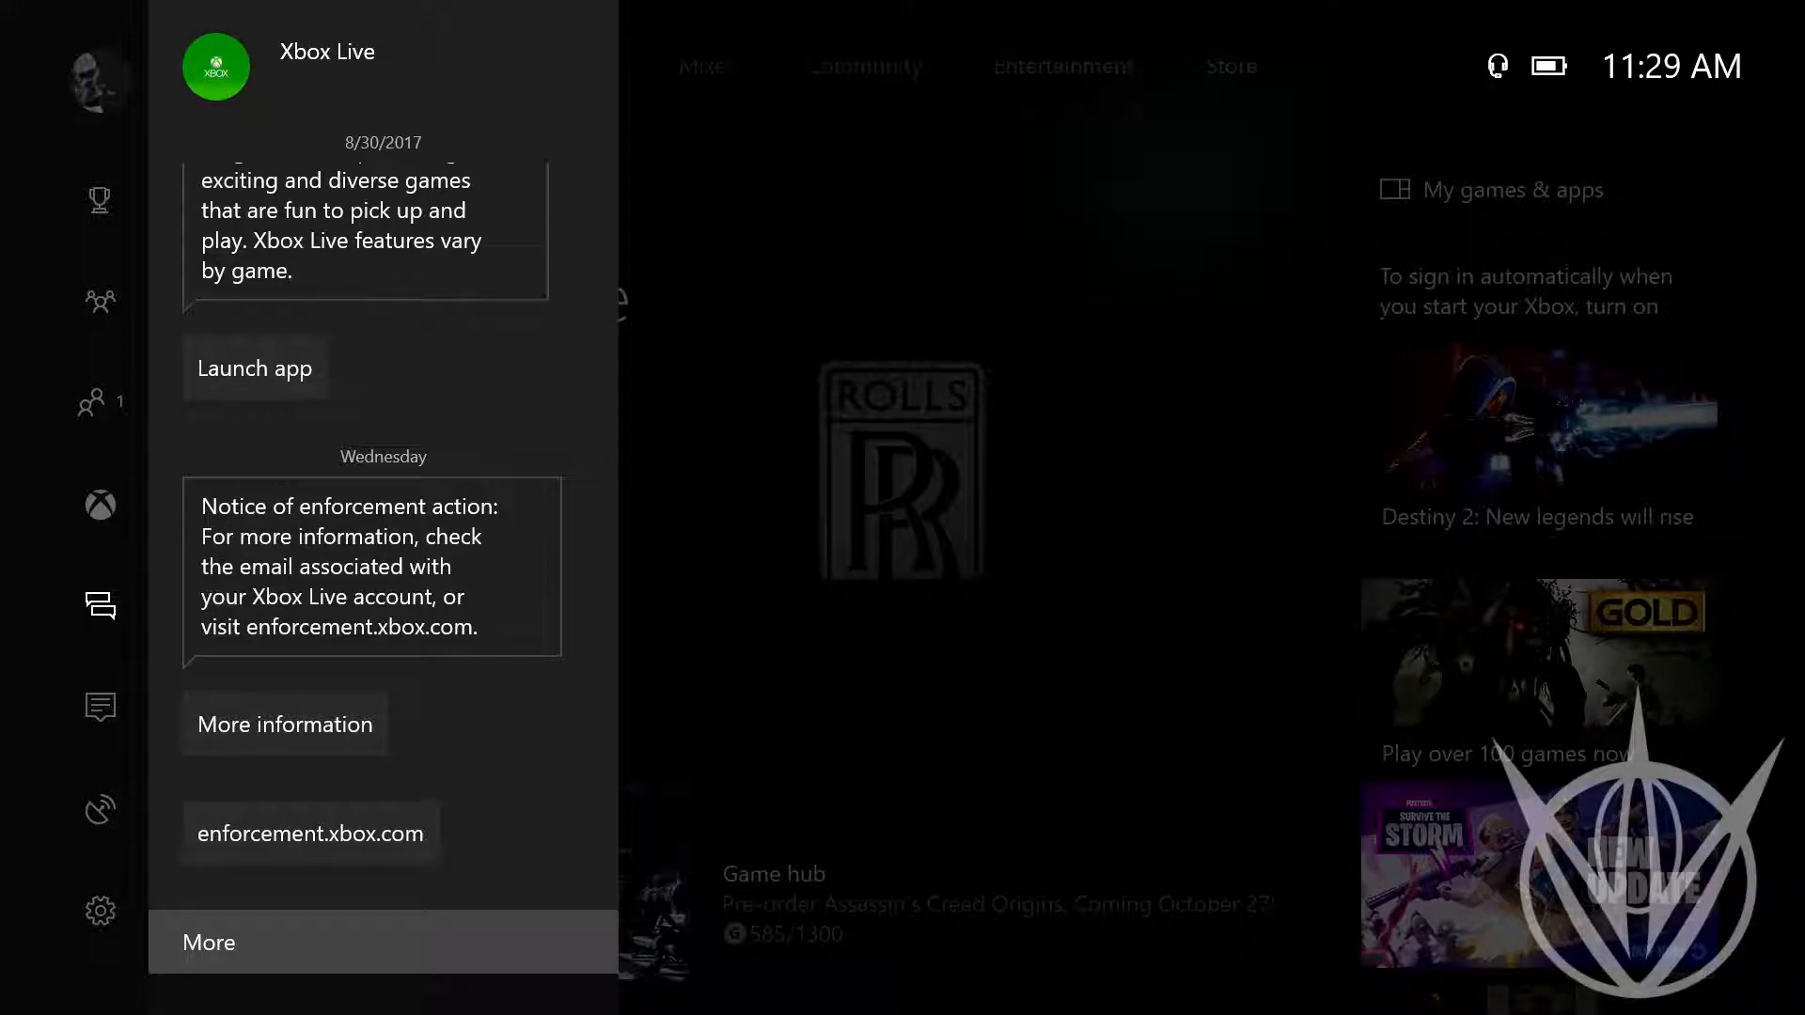
pyautogui.moveTo(284, 723)
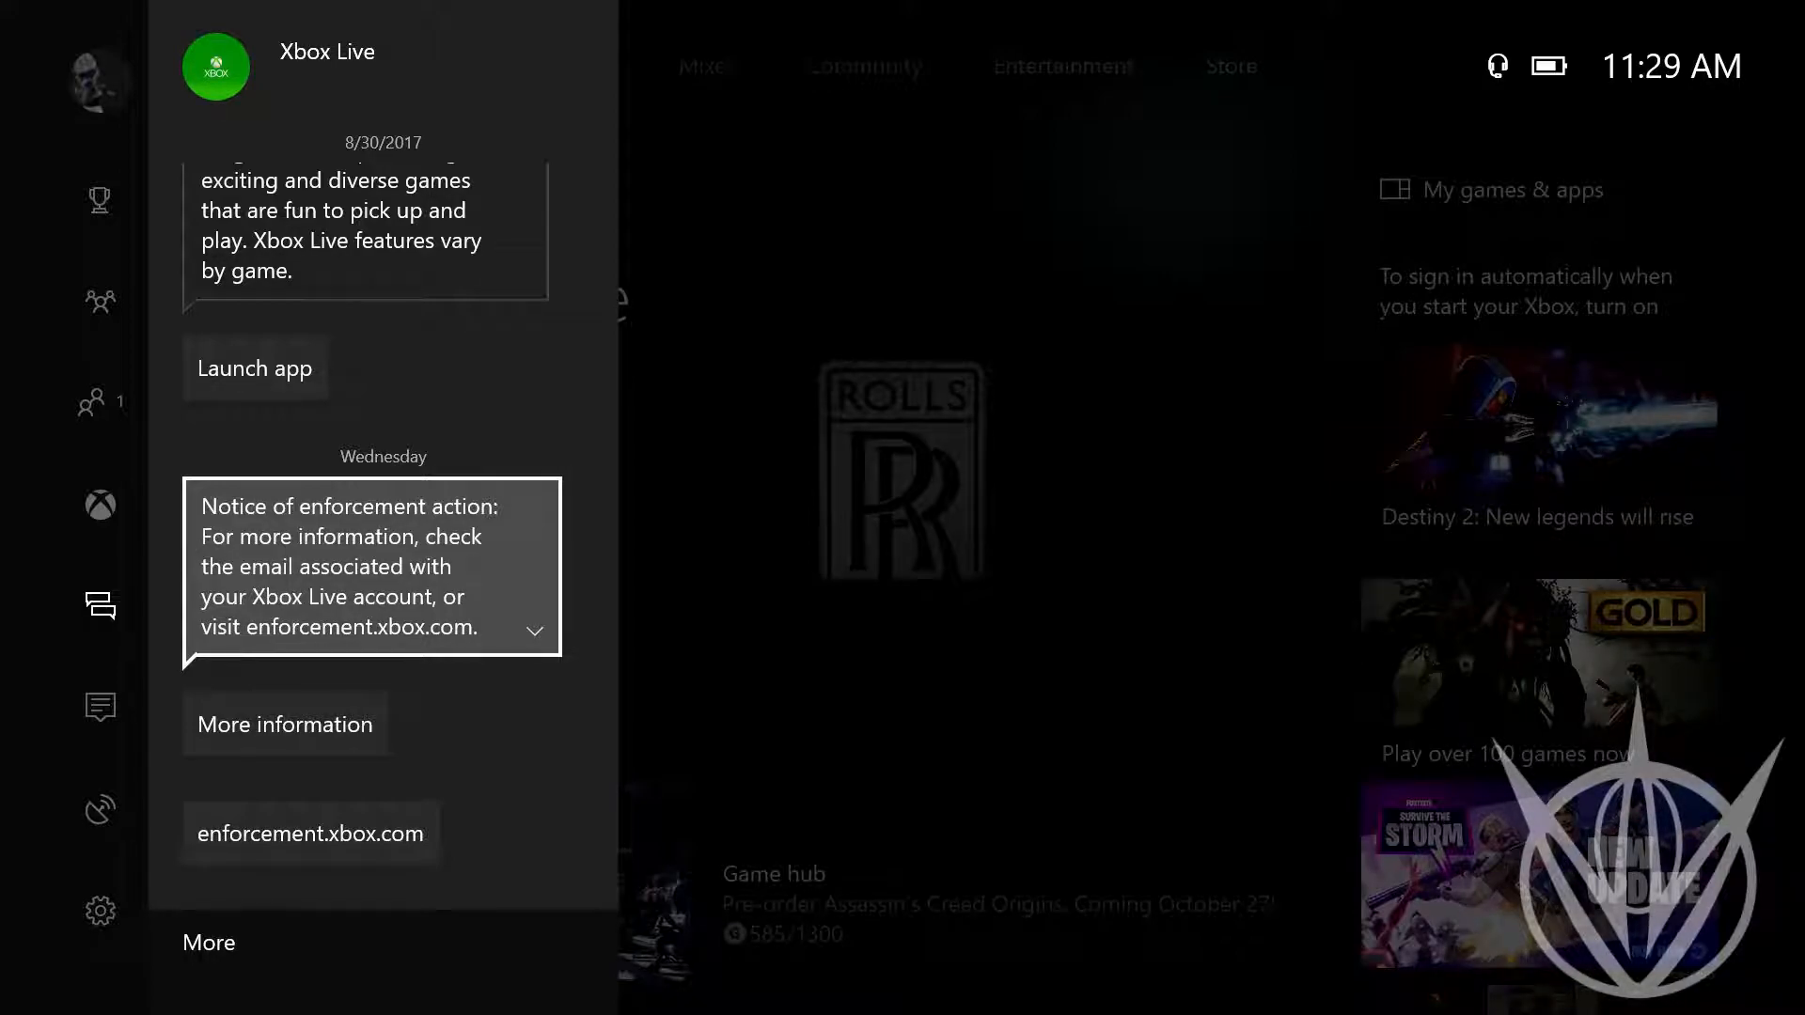
pyautogui.moveTo(310, 833)
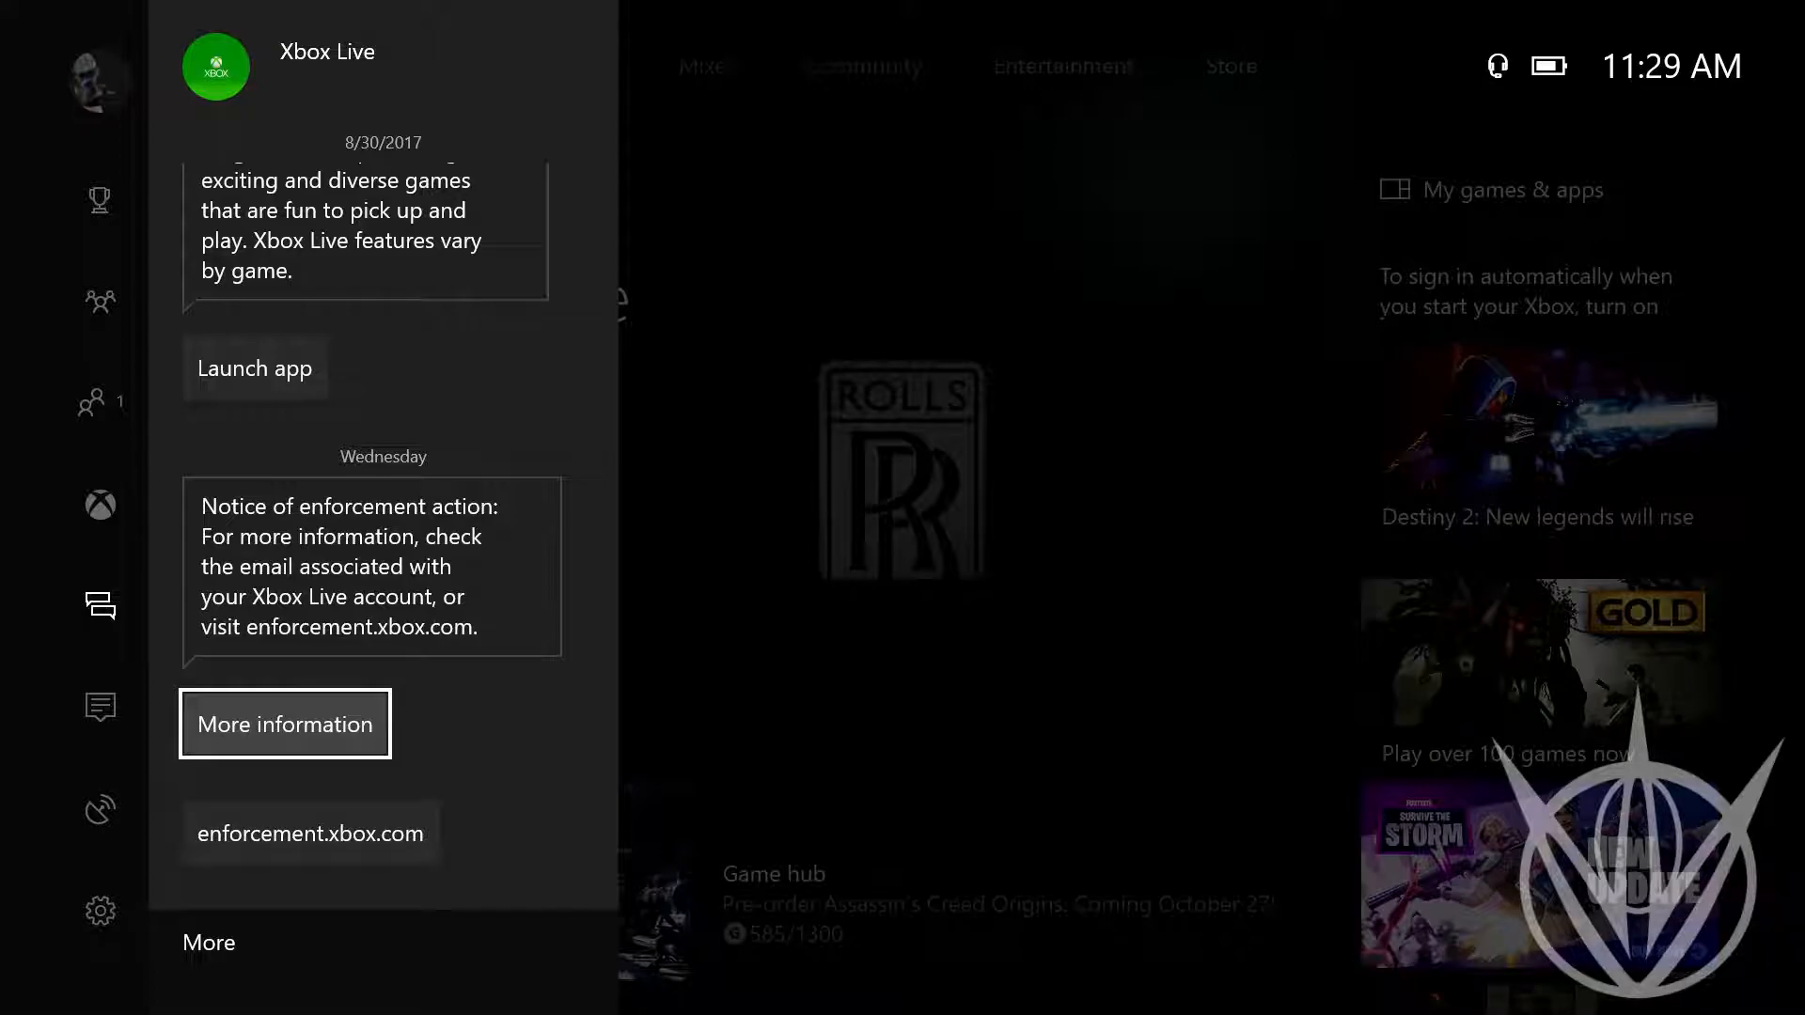
# Follow More information to the full Notice of Xbox Live enforcement action page in Edge
pyautogui.click(286, 723)
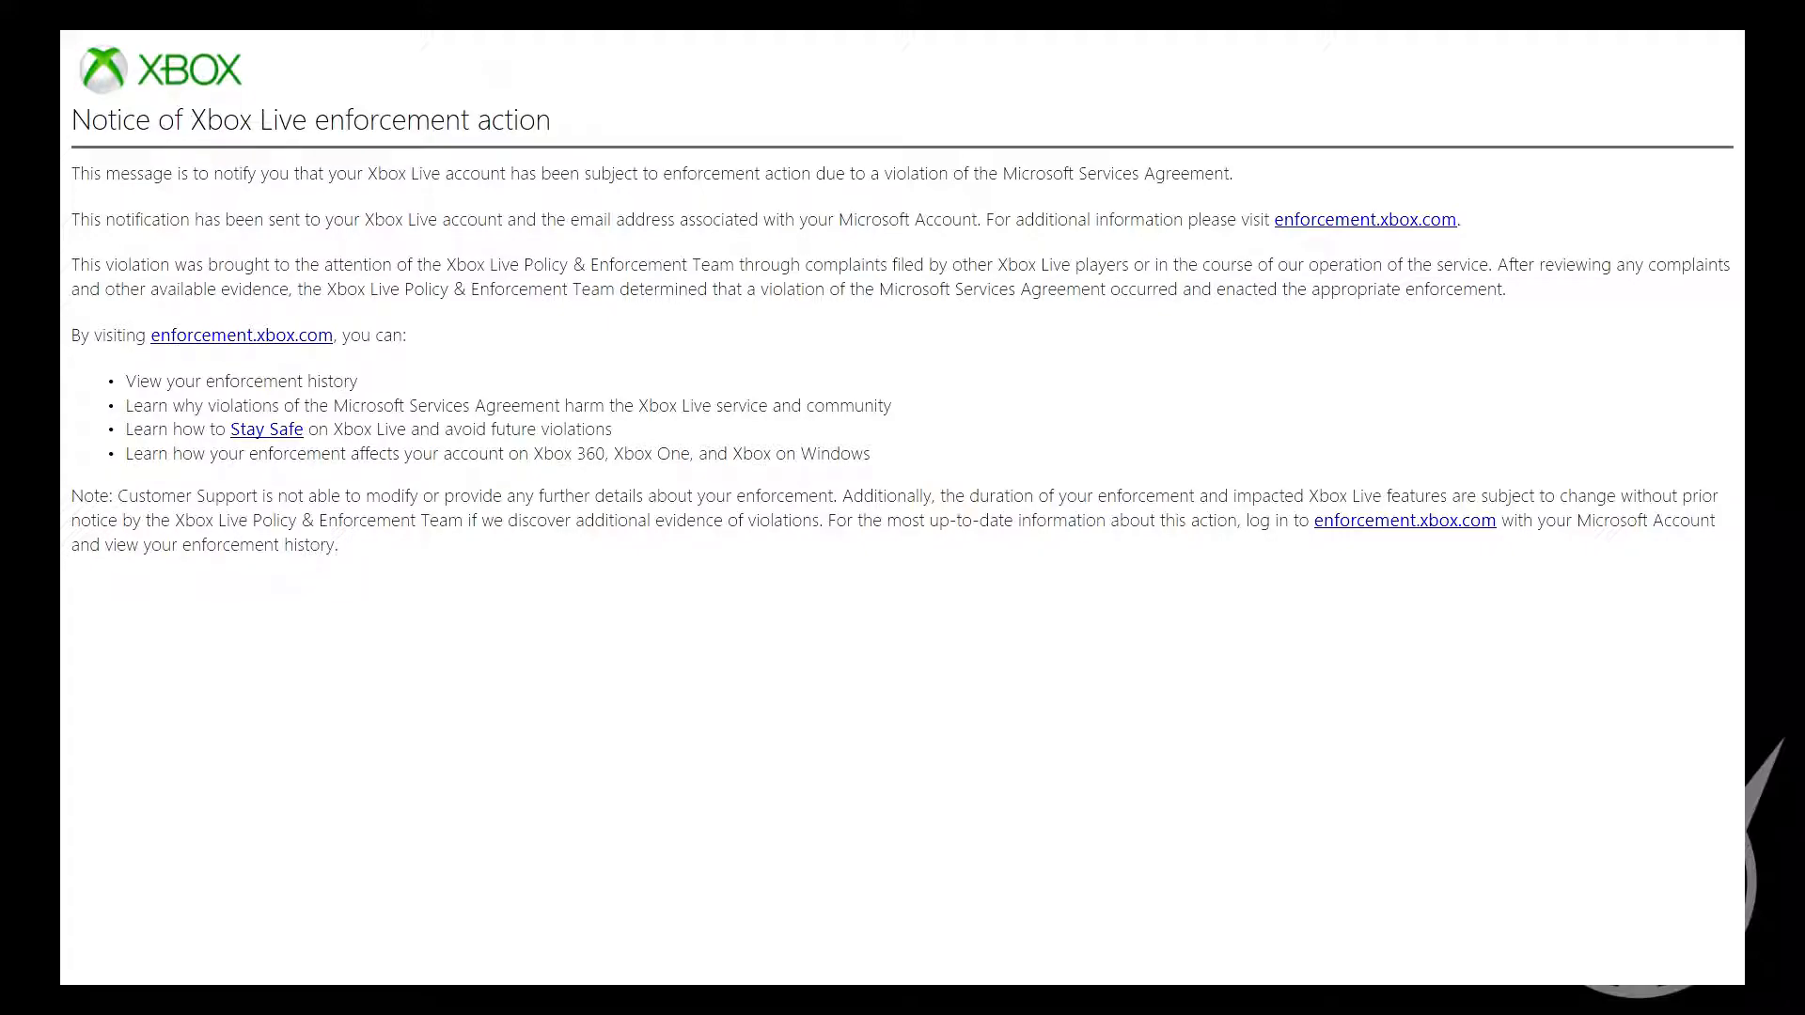
pyautogui.moveTo(485, 380)
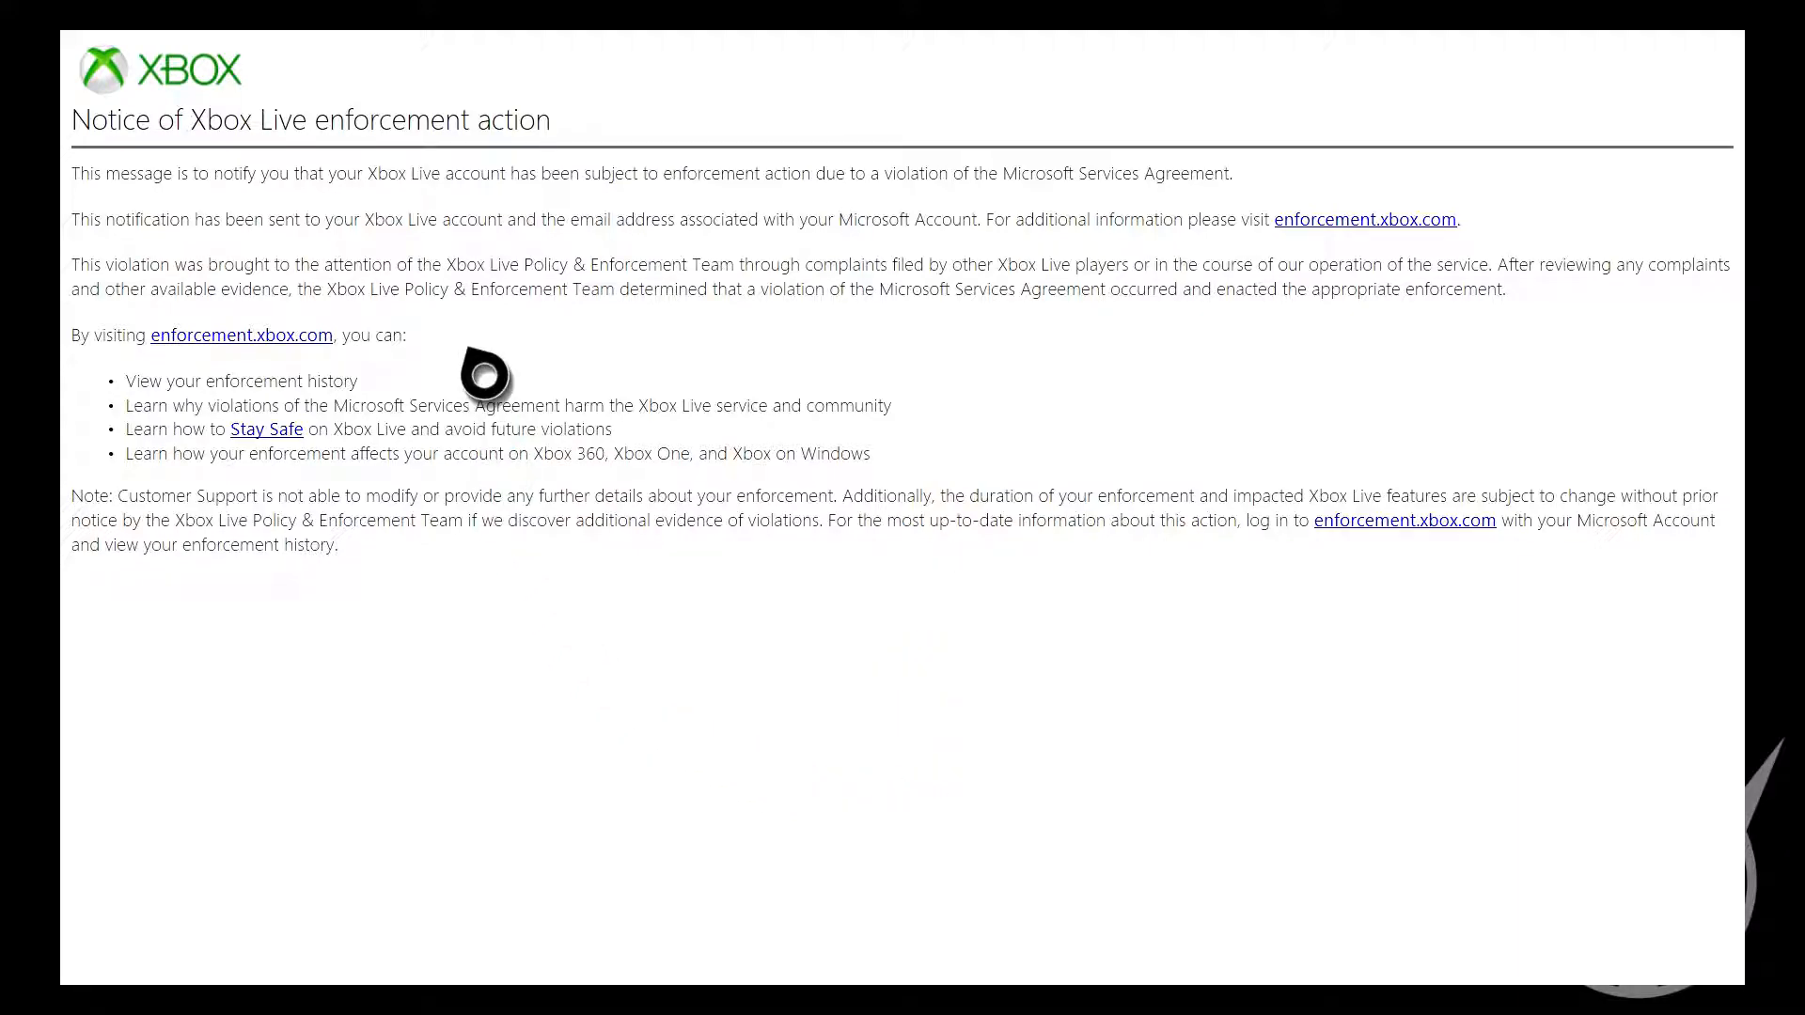
pyautogui.moveTo(1254, 217)
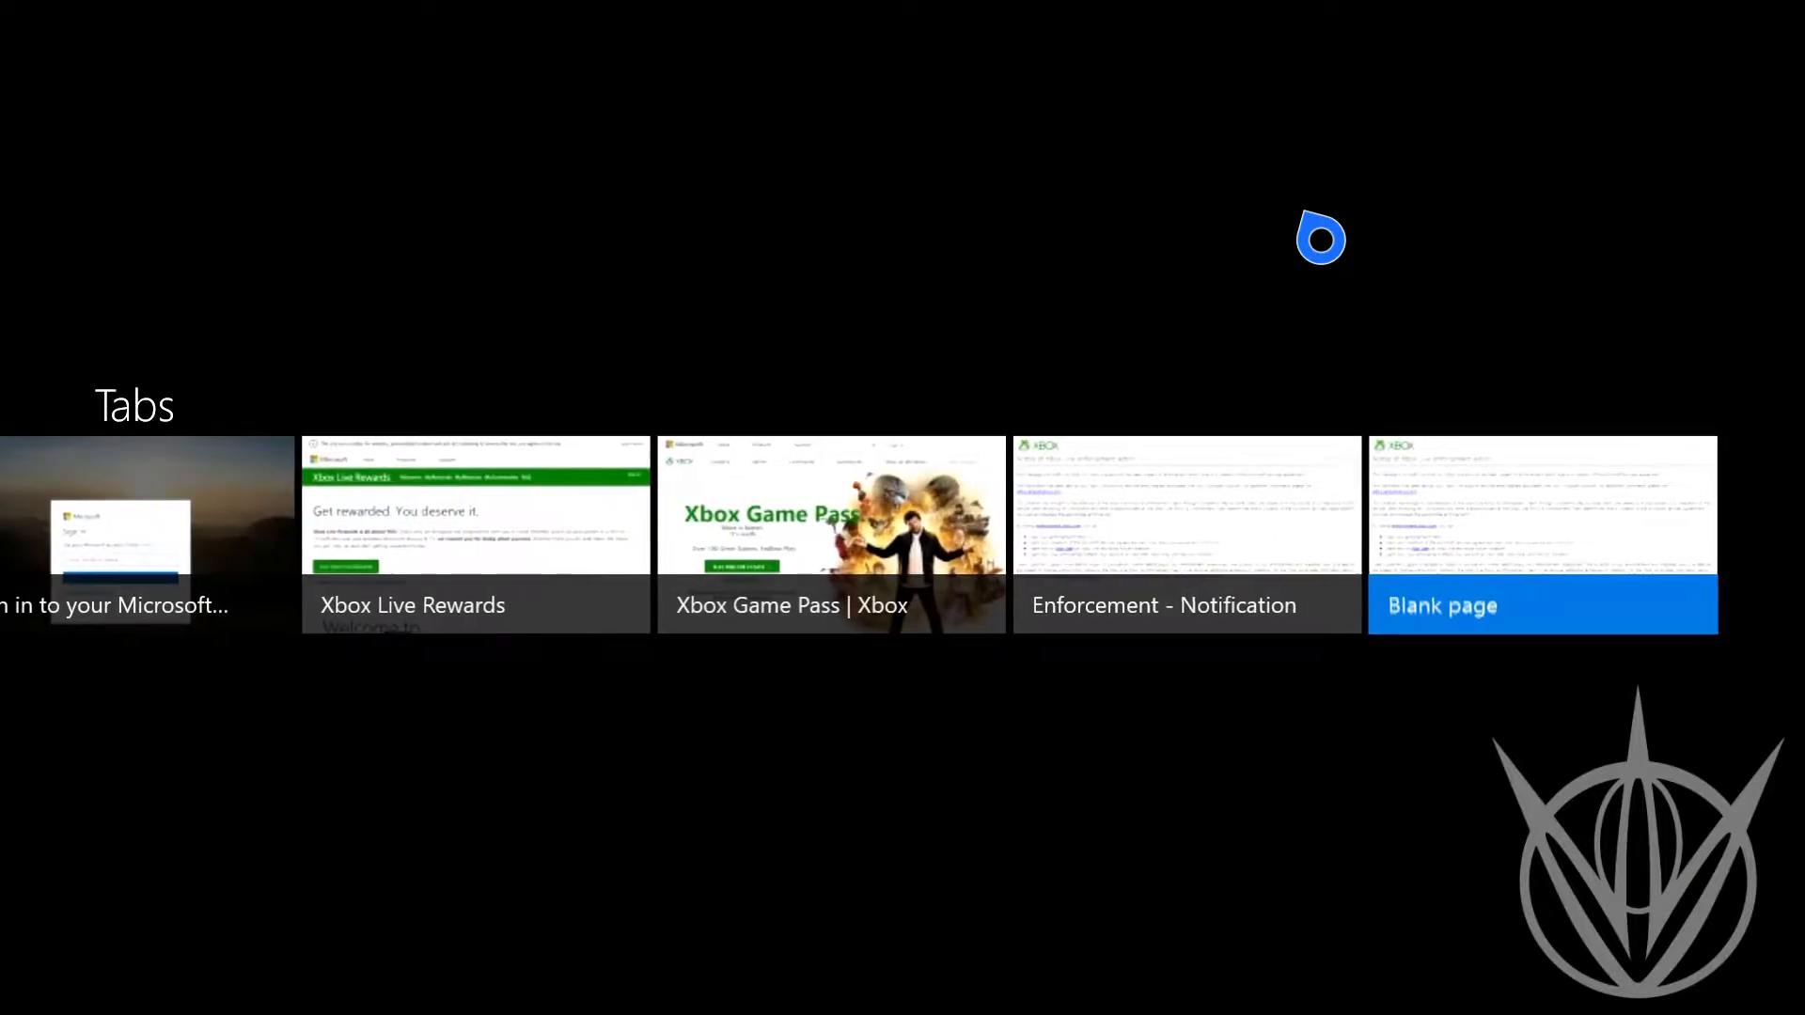
# Navigate from the notice tab to the enforcement.xbox.com home page with its Policy and Enforcement tiles
pyautogui.click(1186, 536)
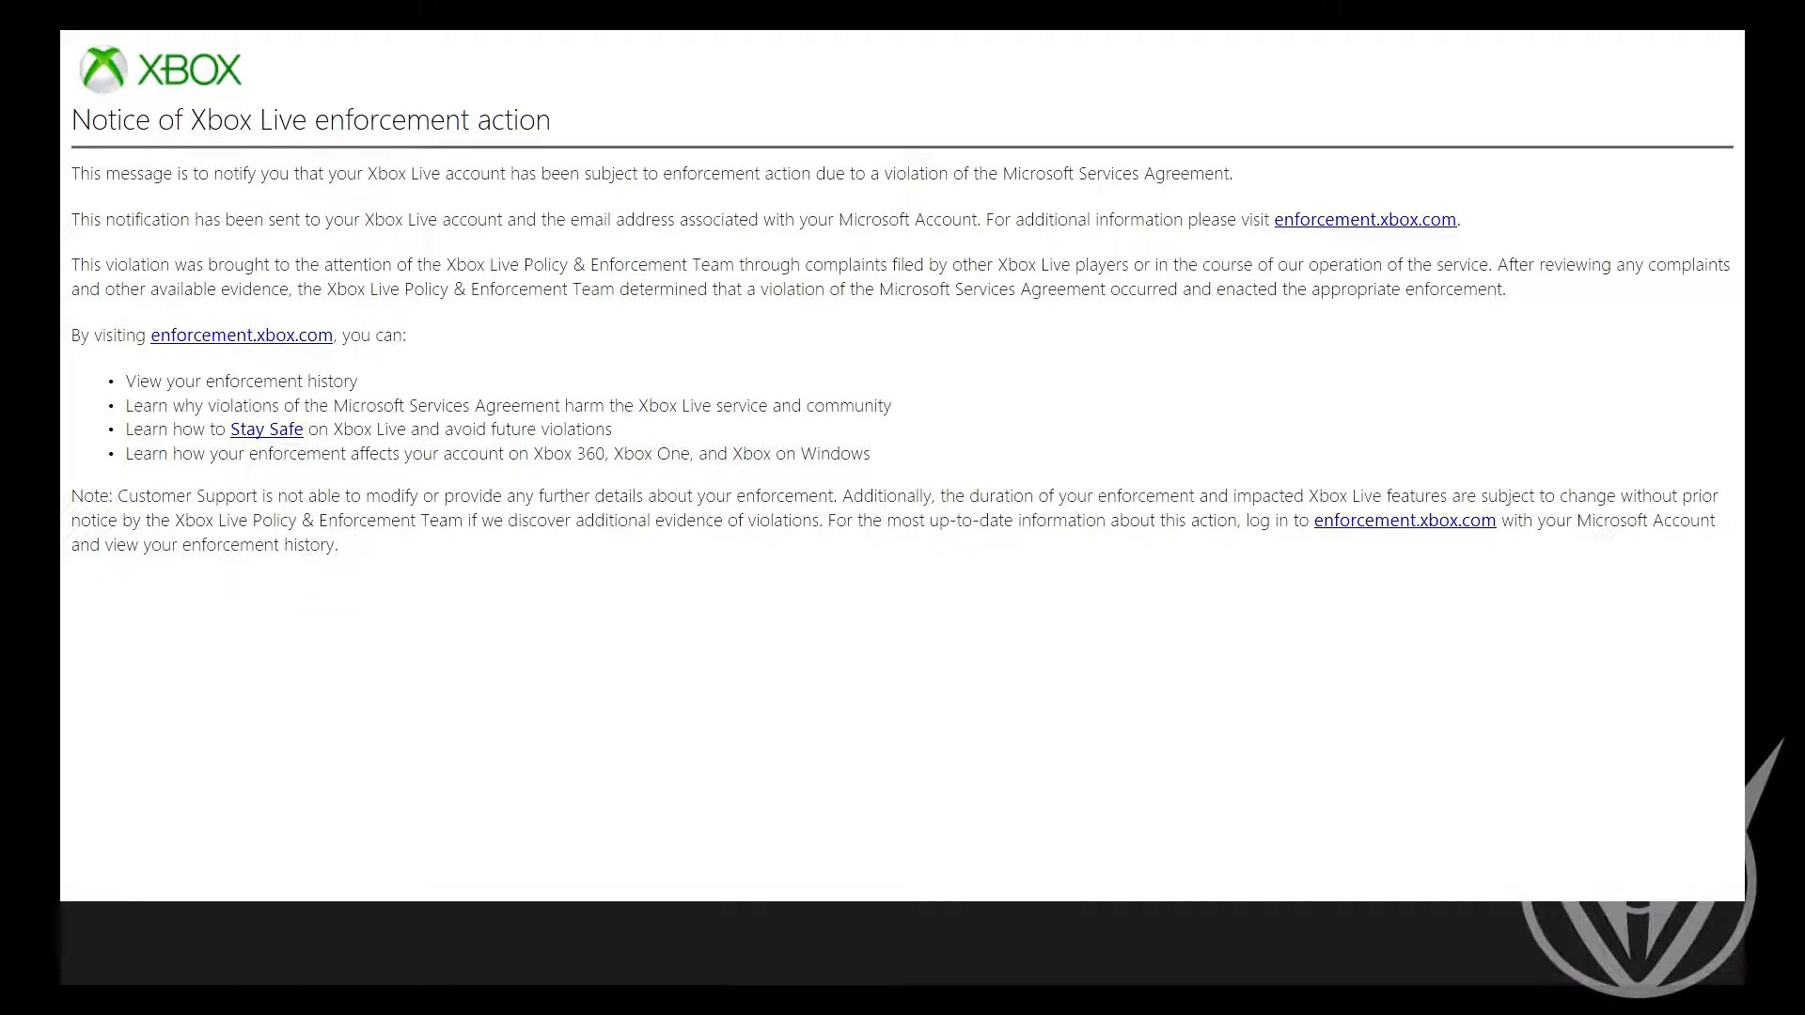
pyautogui.moveTo(254, 334)
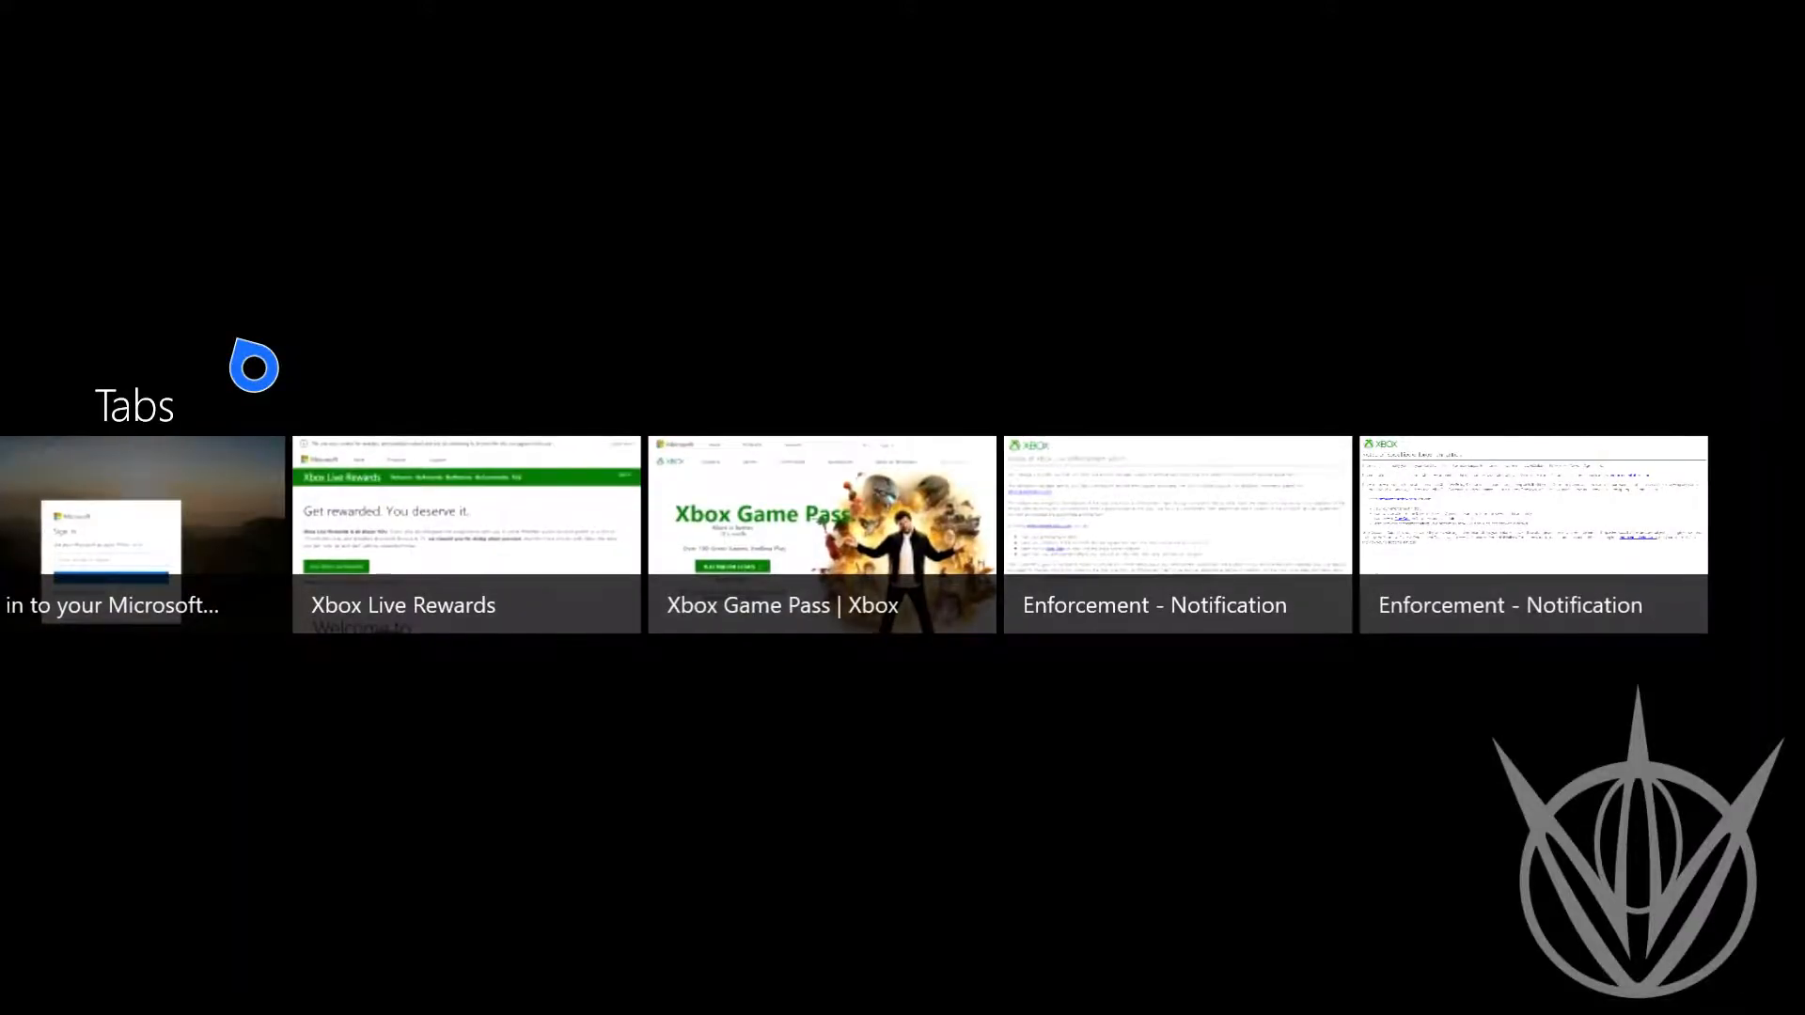
pyautogui.click(1177, 534)
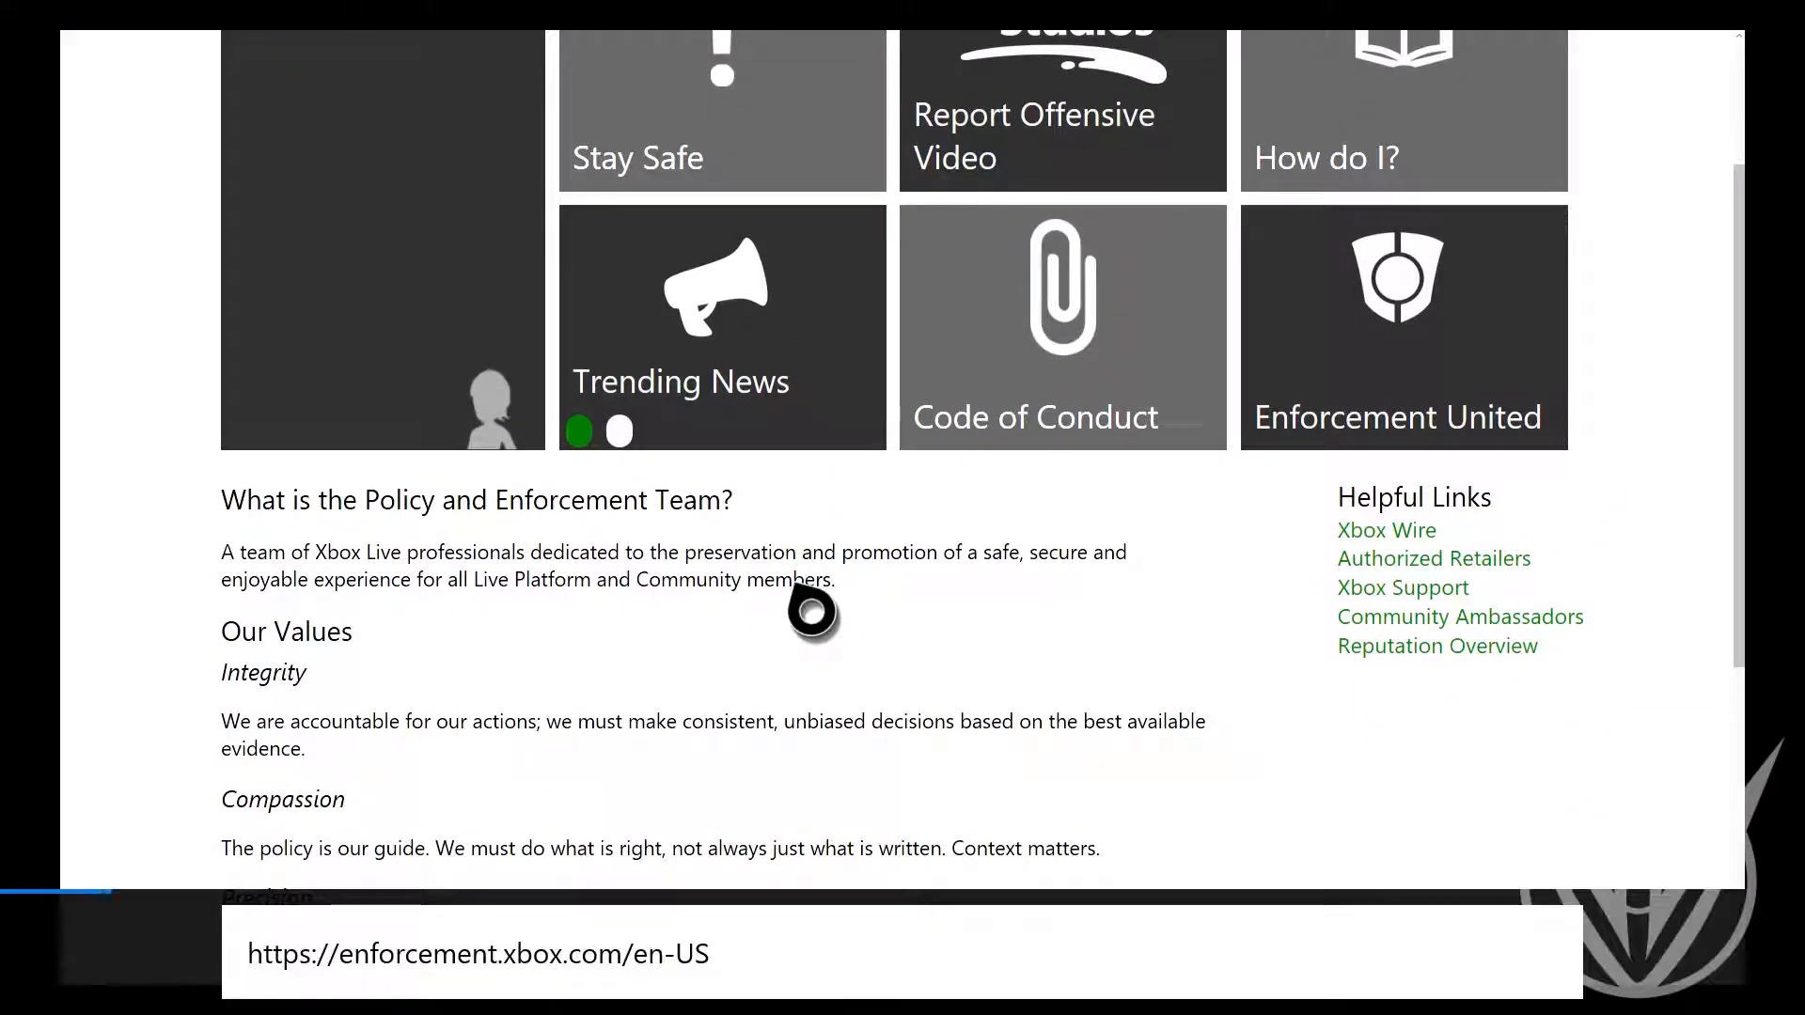
pyautogui.scroll(3)
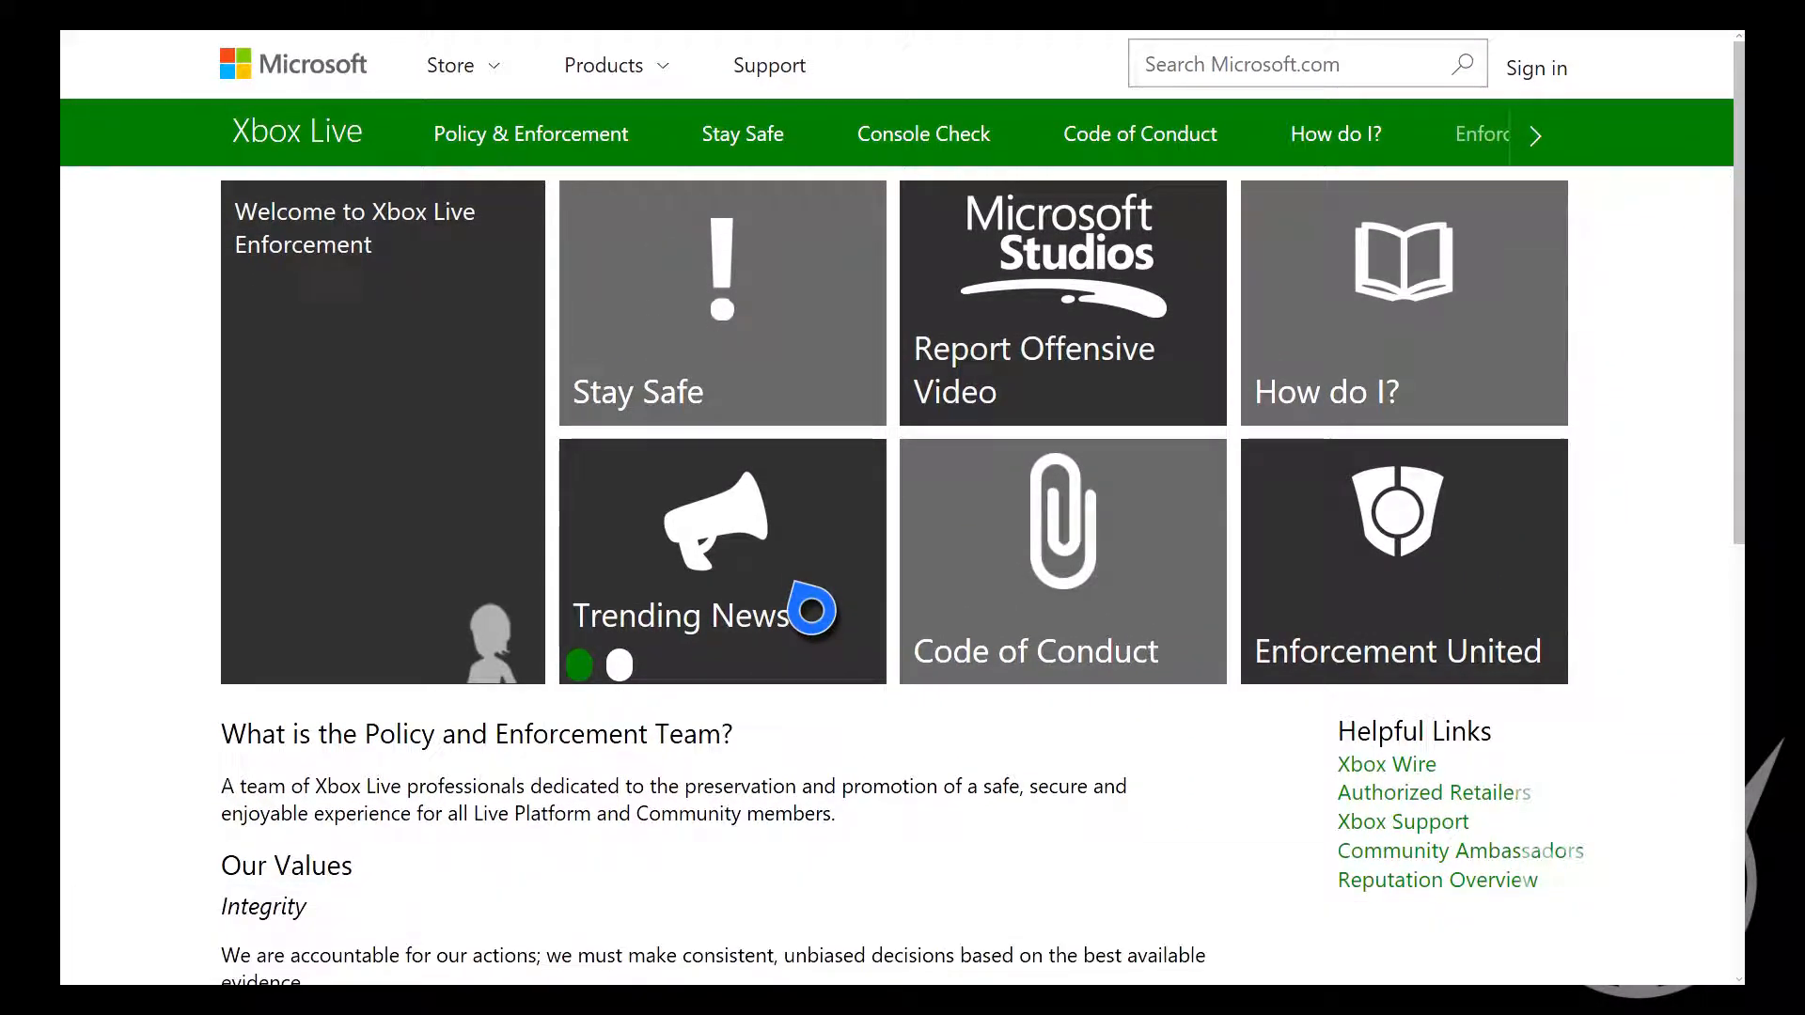
# Read through the Trending News article Suspension Durations and Overlap into the next post
pyautogui.click(679, 562)
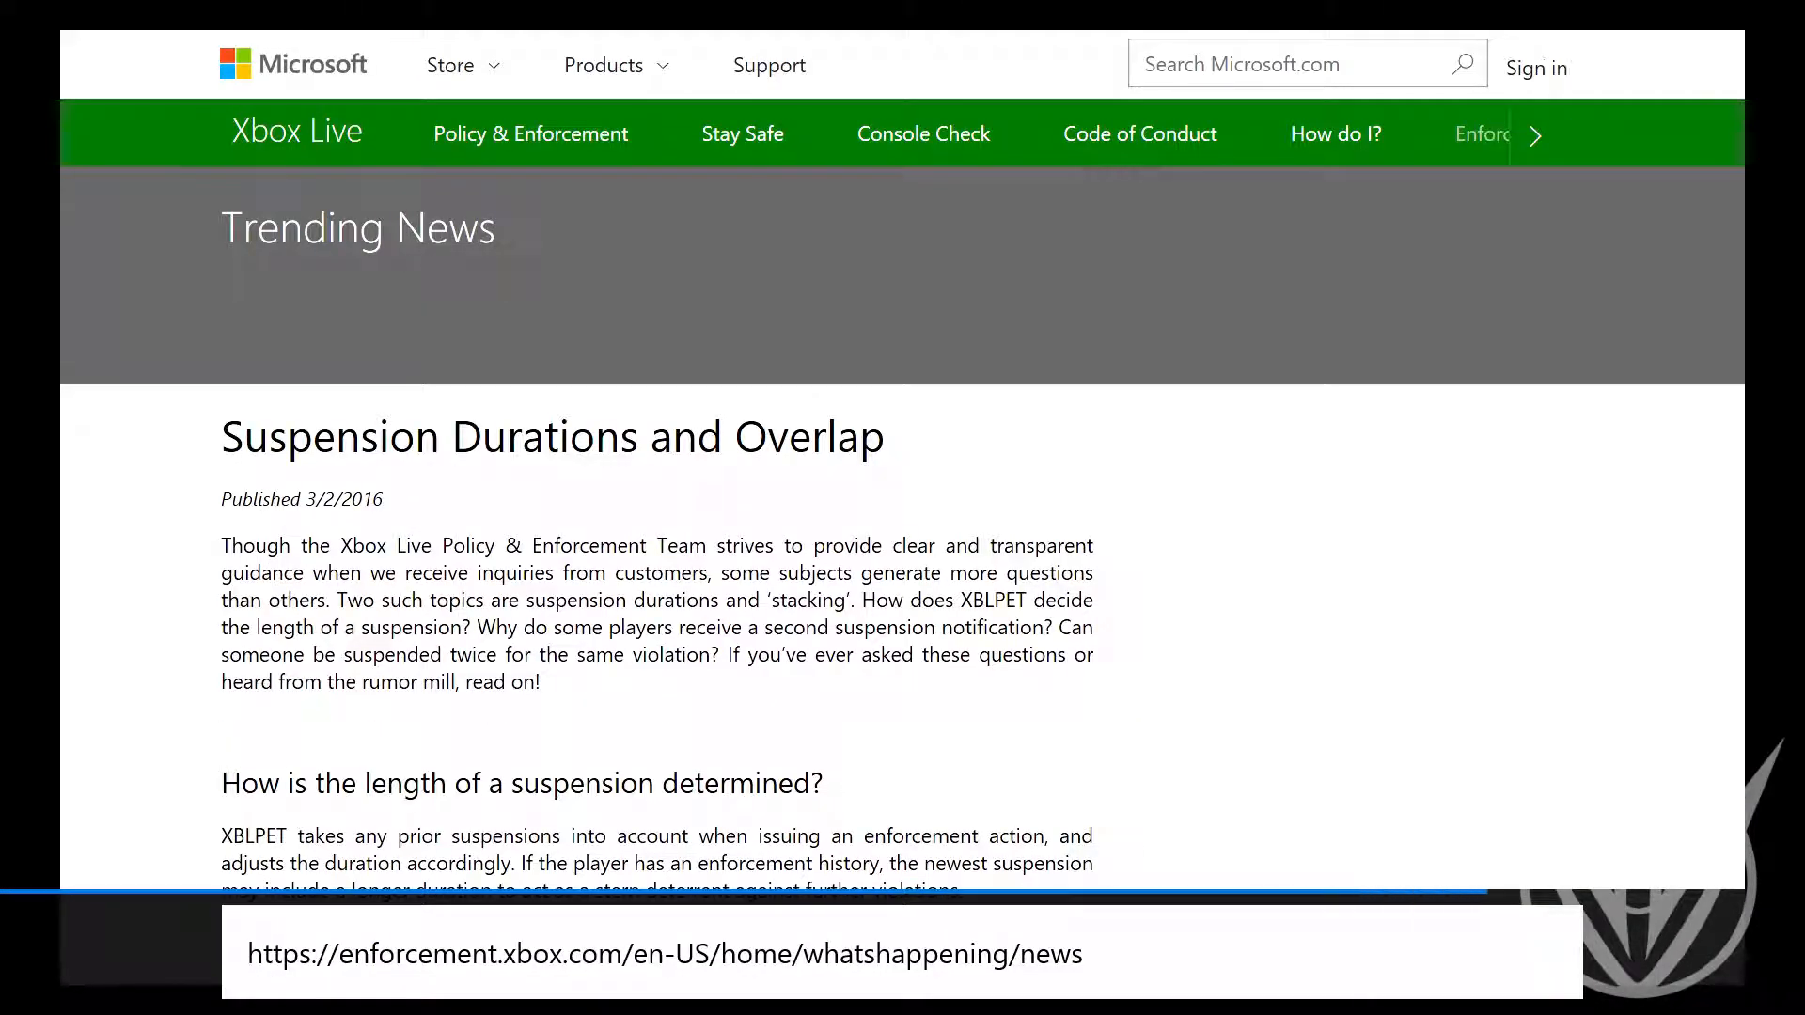
pyautogui.scroll(-3)
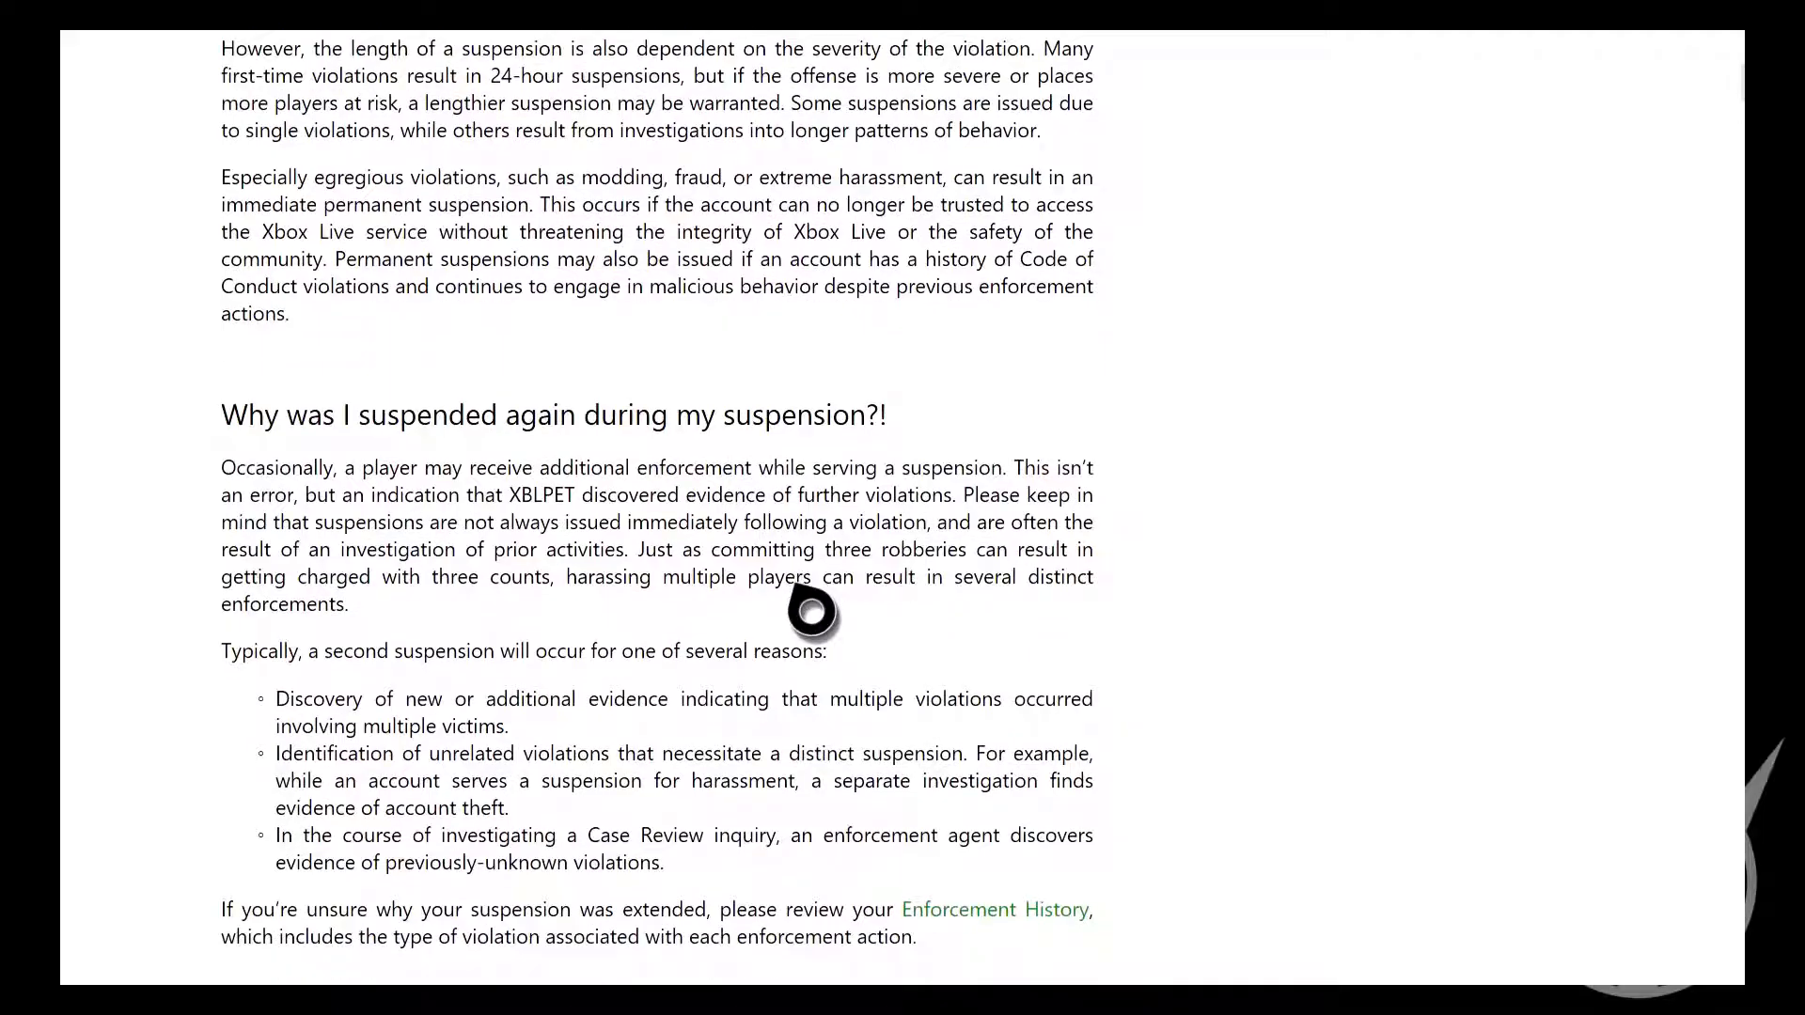
pyautogui.scroll(-3)
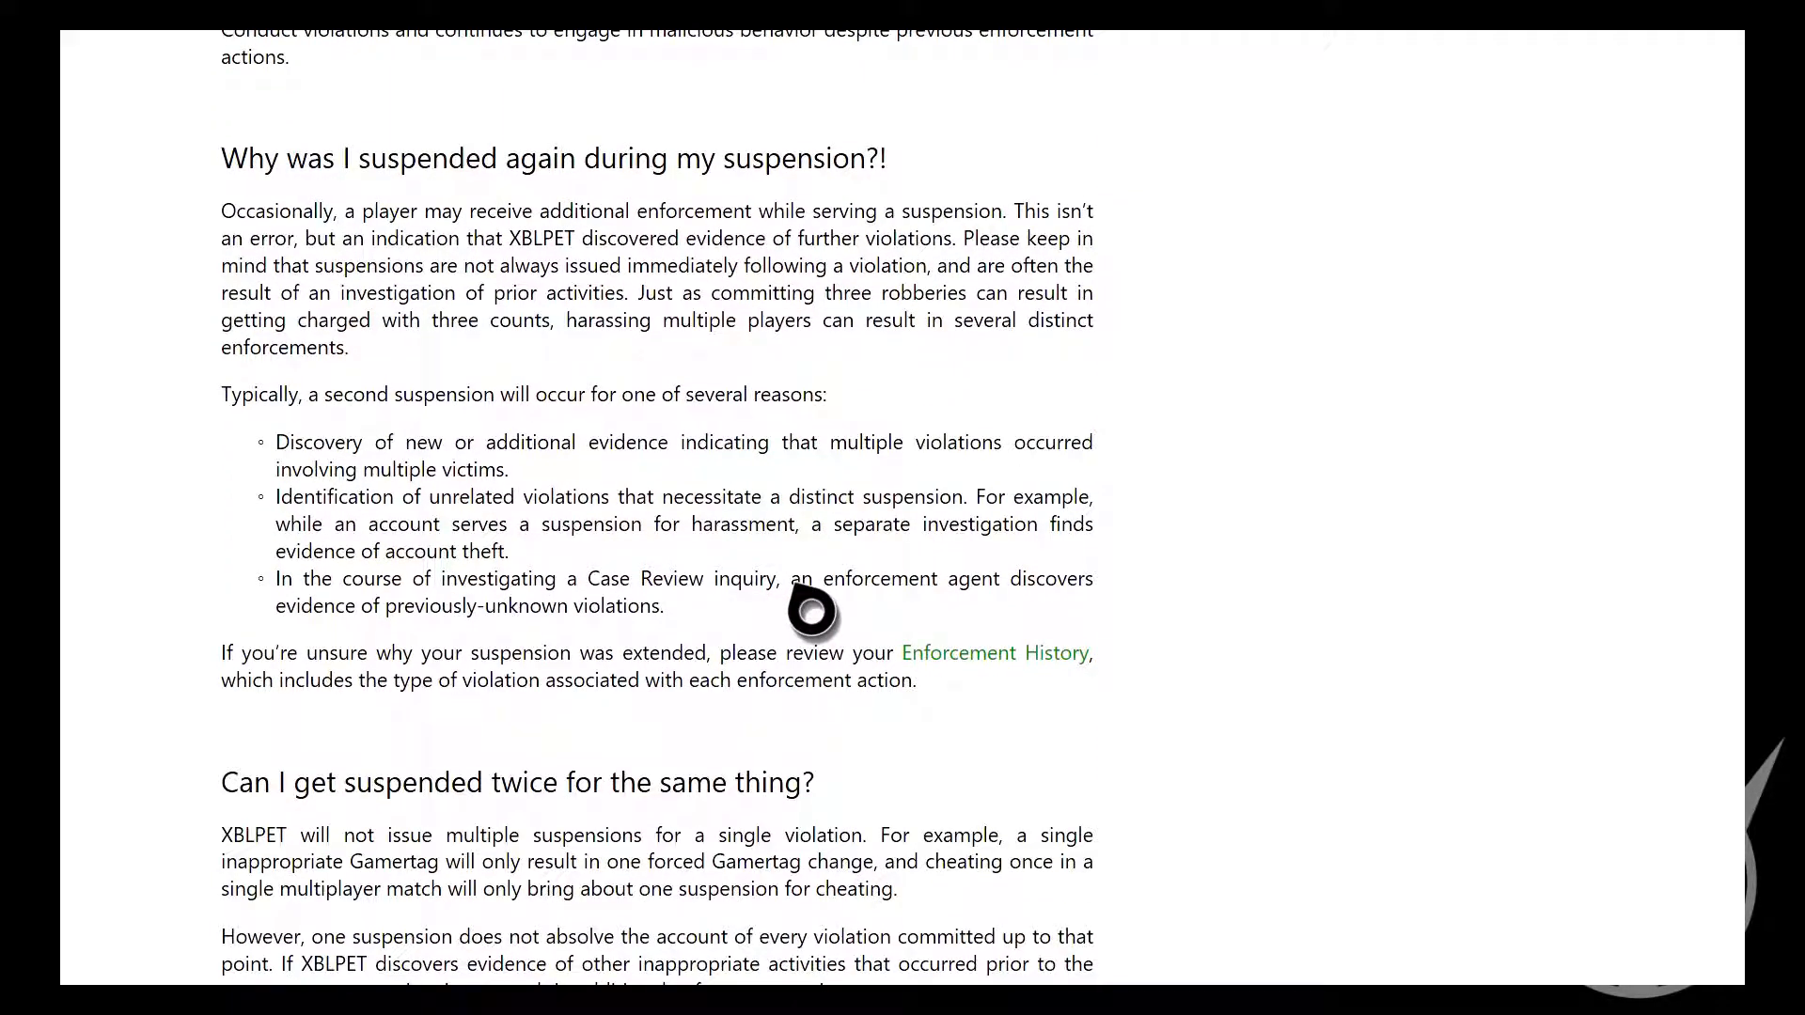
pyautogui.scroll(-3)
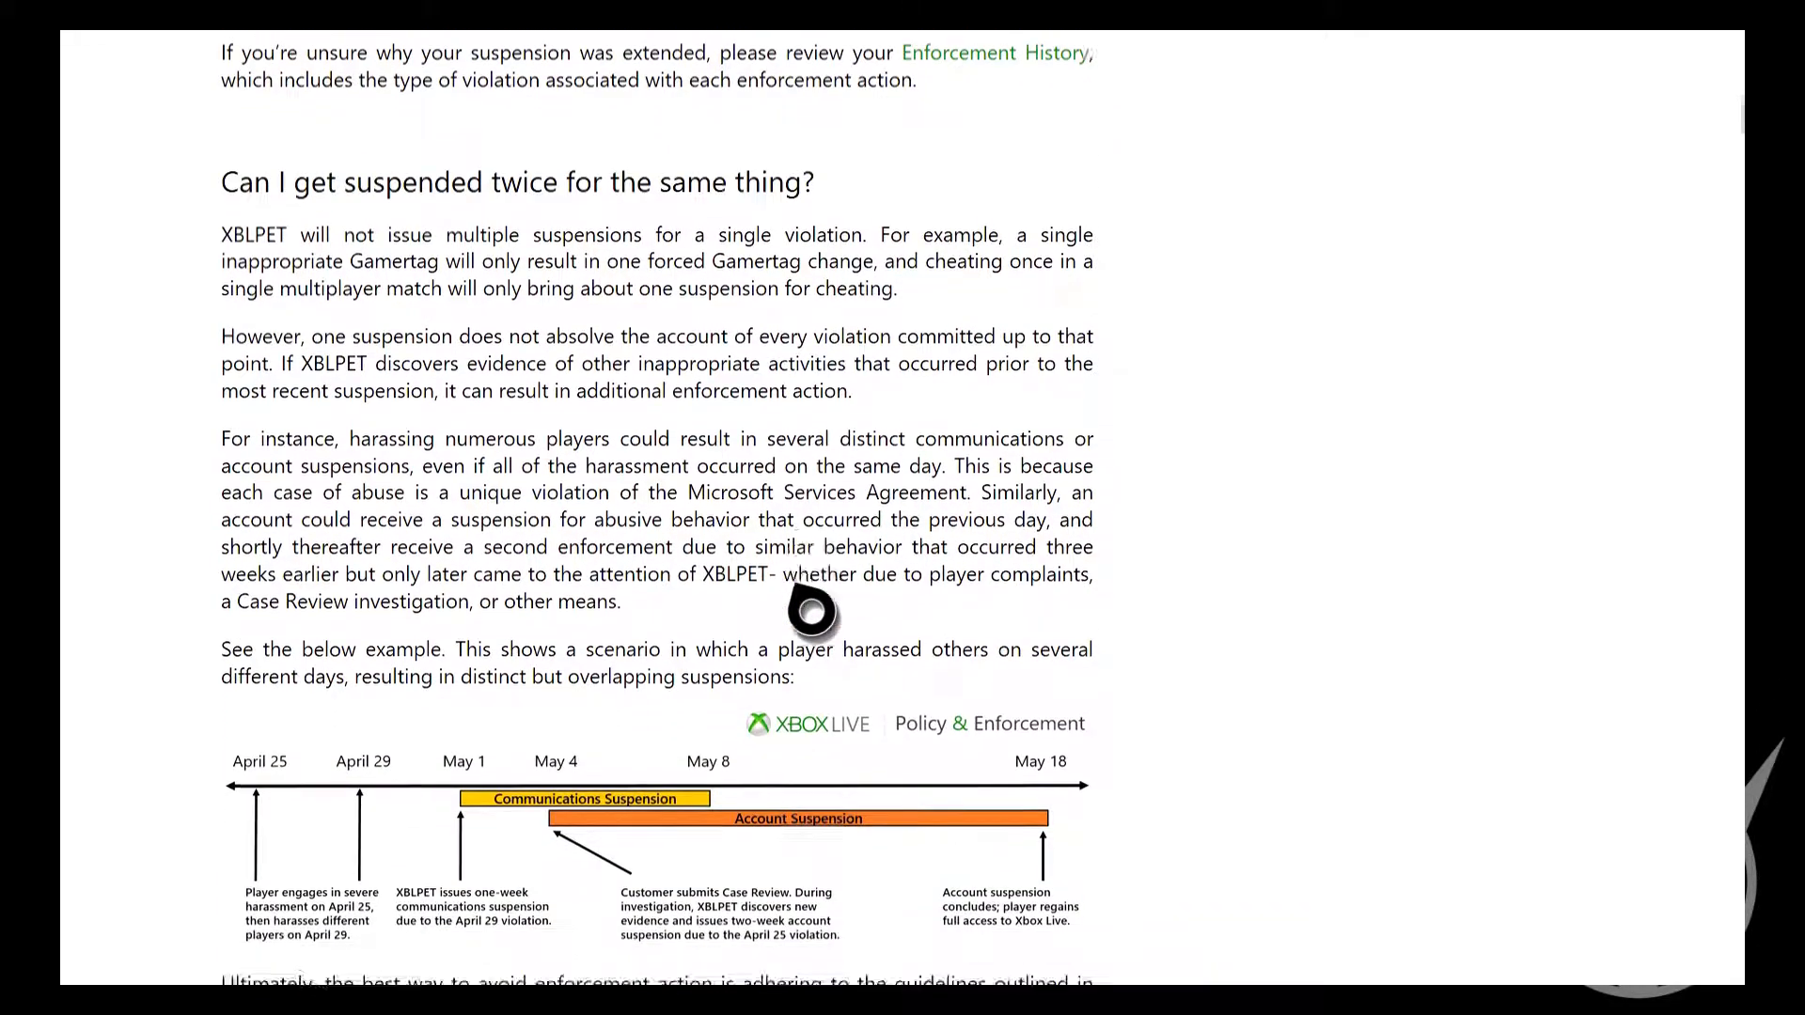
pyautogui.scroll(-3)
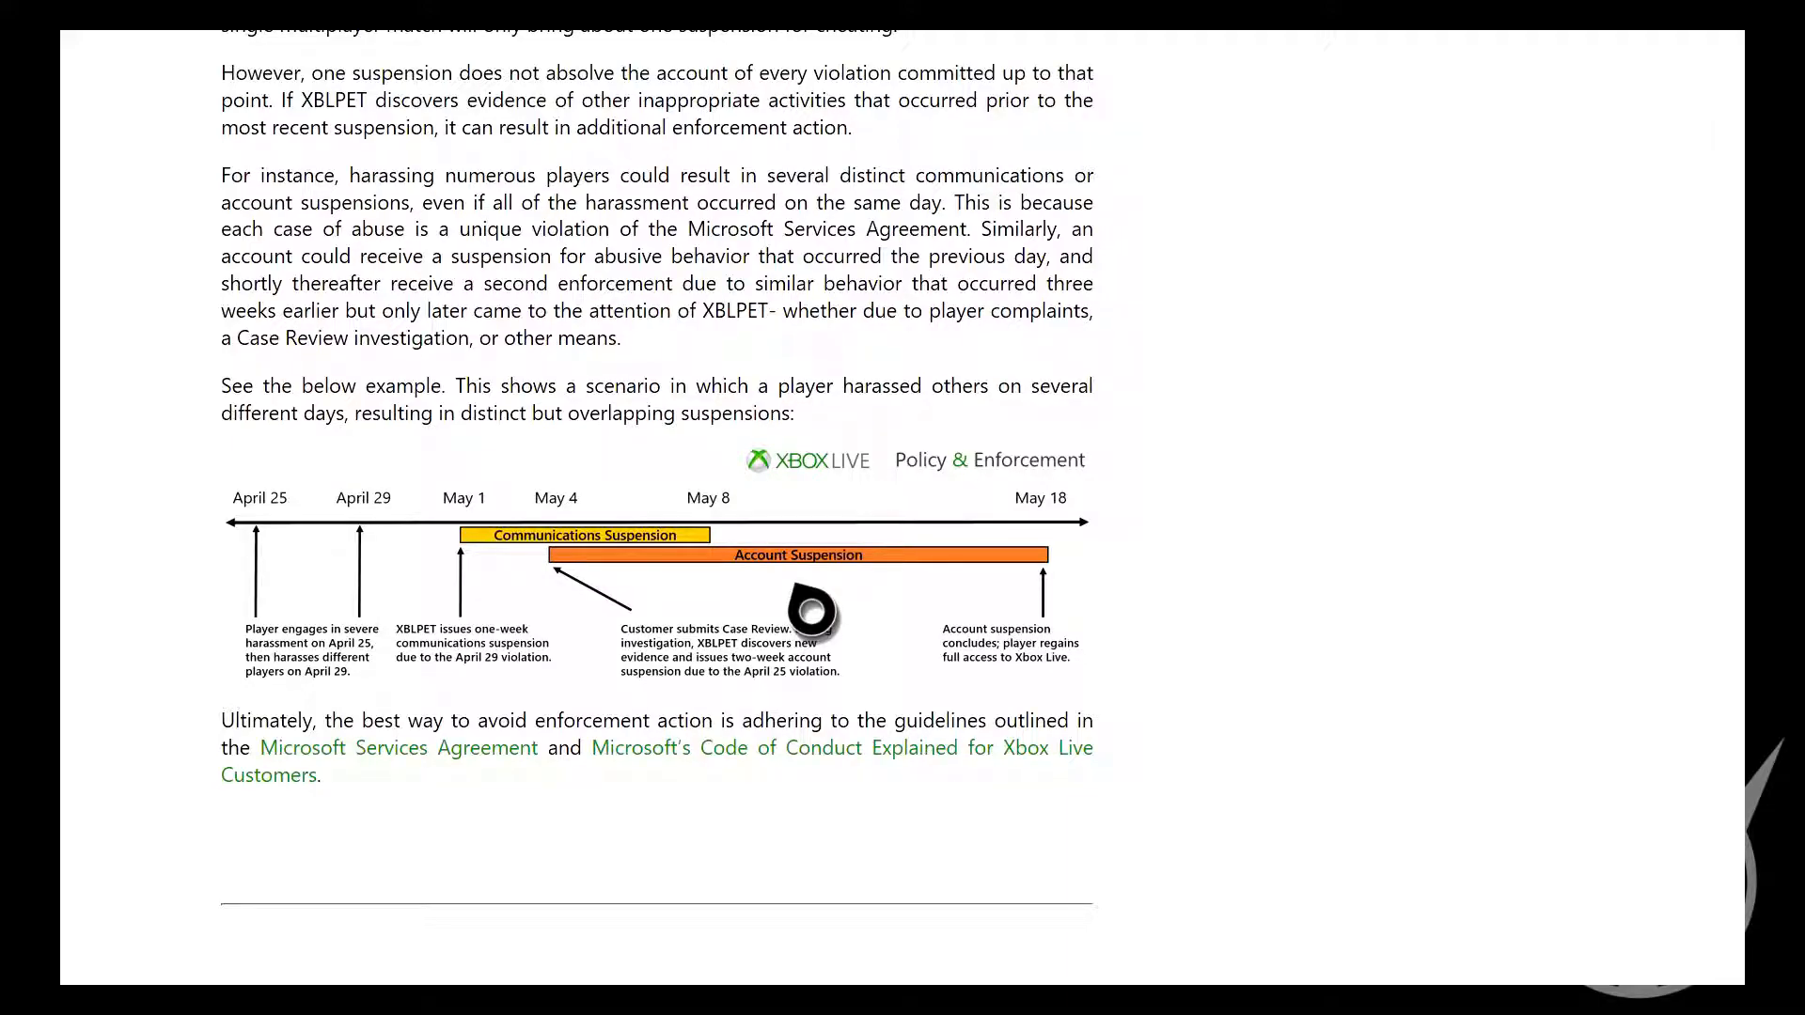
pyautogui.scroll(-3)
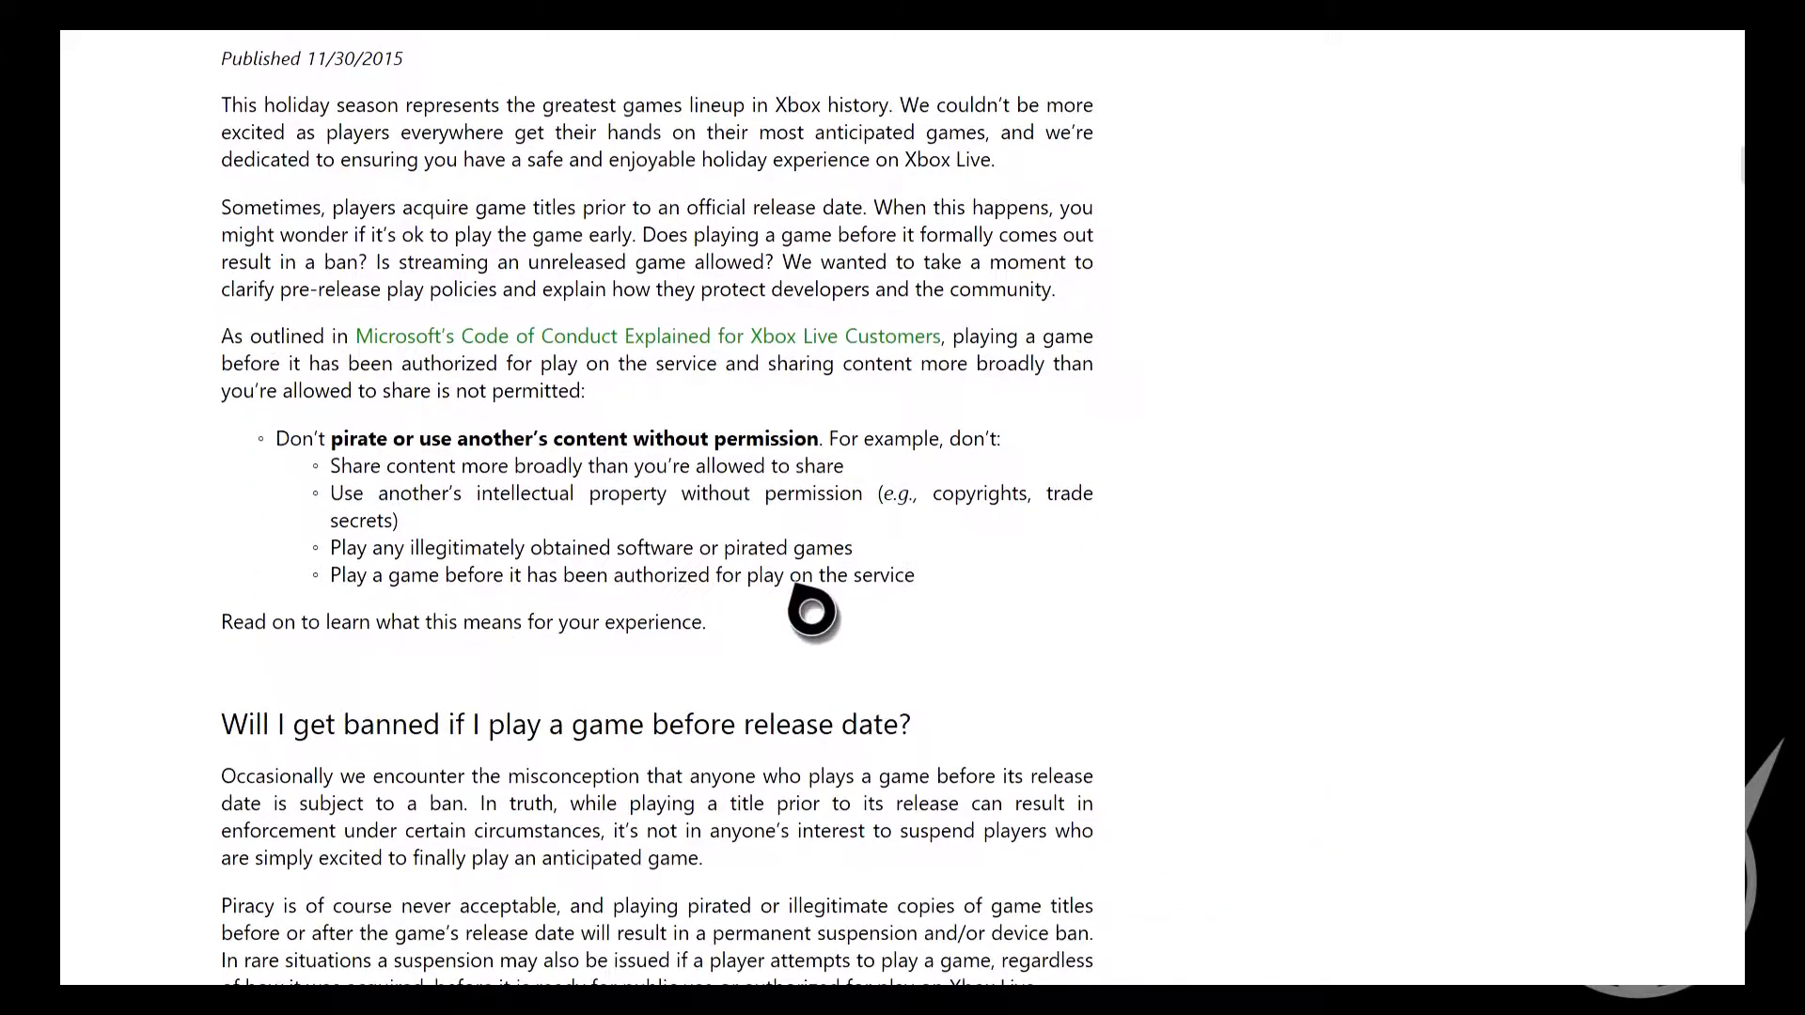
pyautogui.scroll(3)
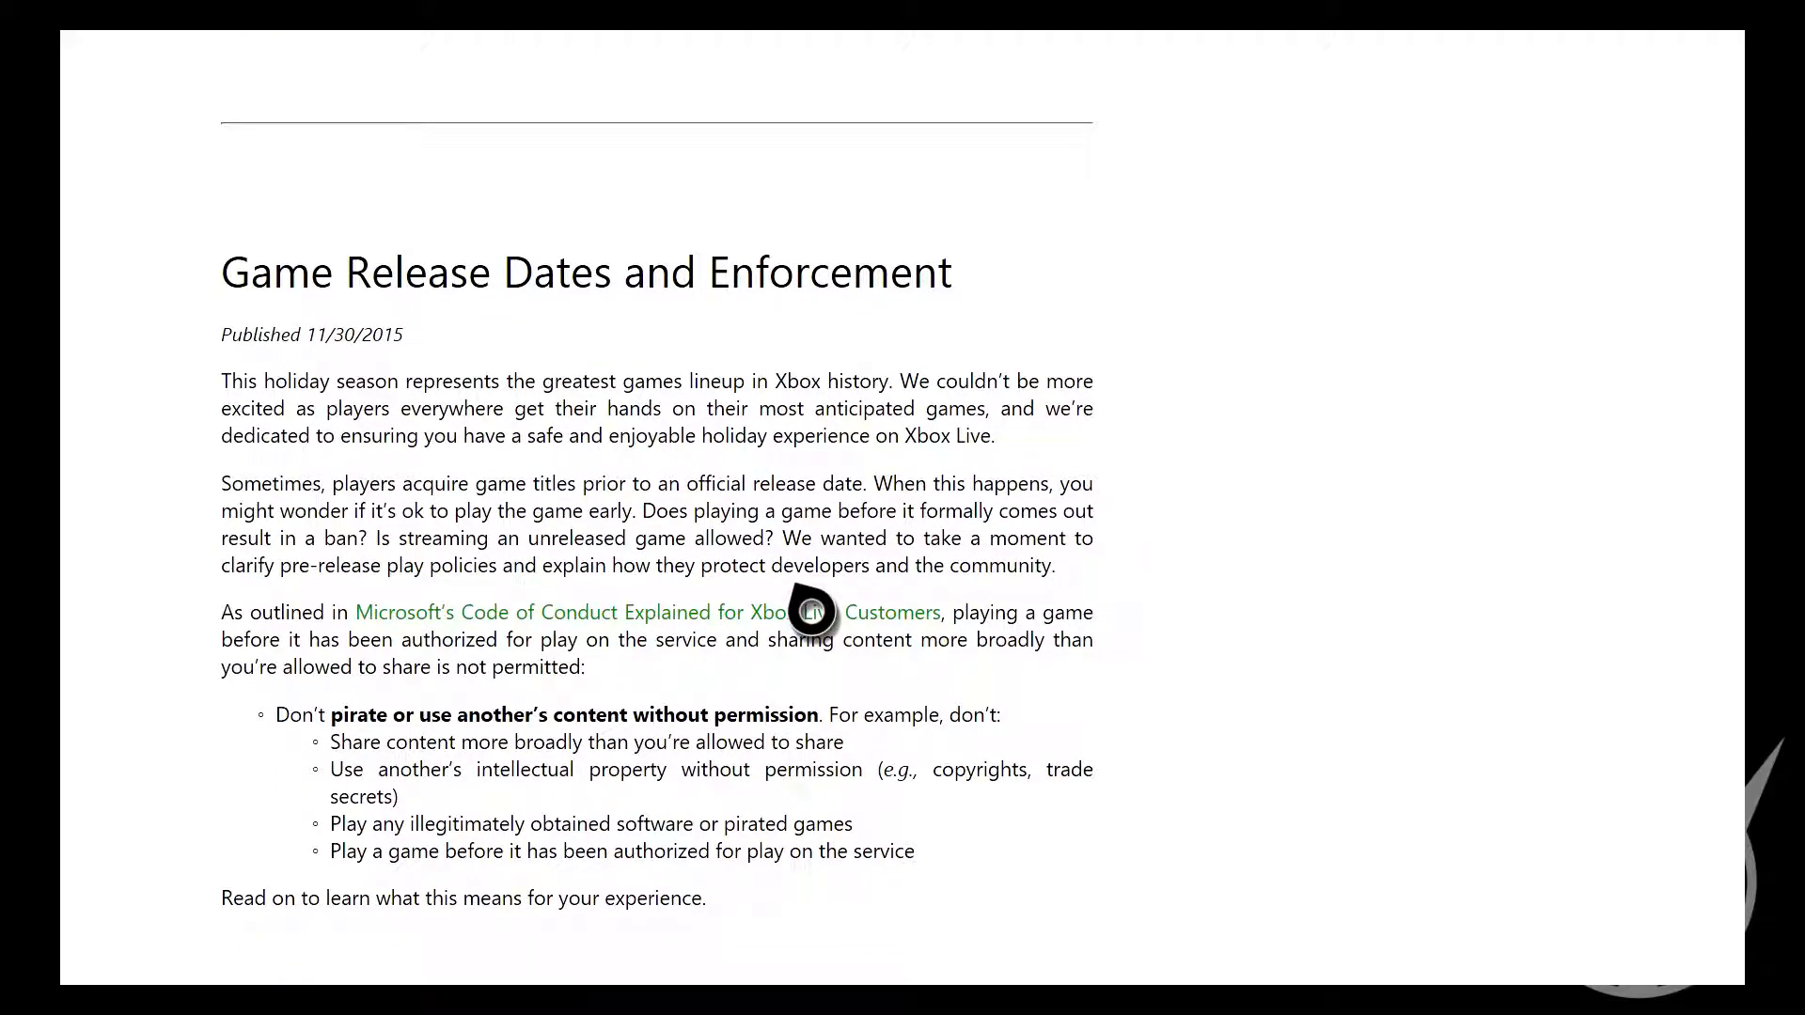
pyautogui.scroll(-3)
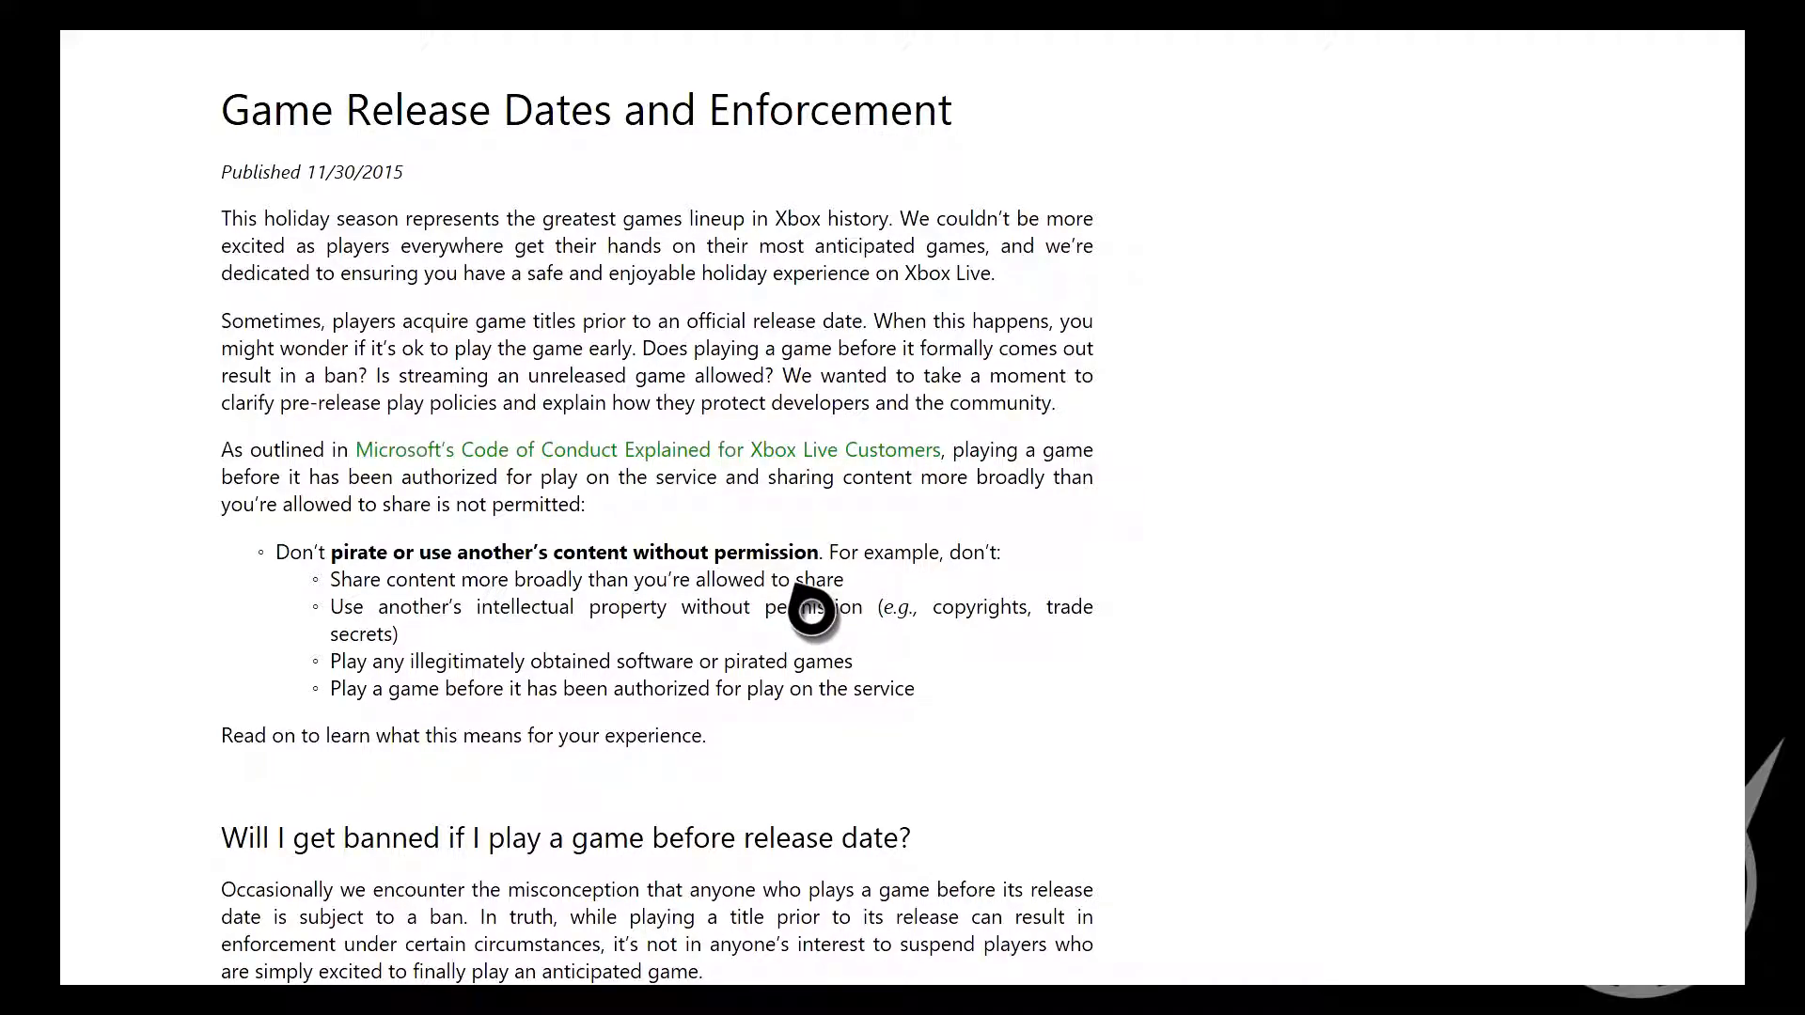
pyautogui.scroll(-3)
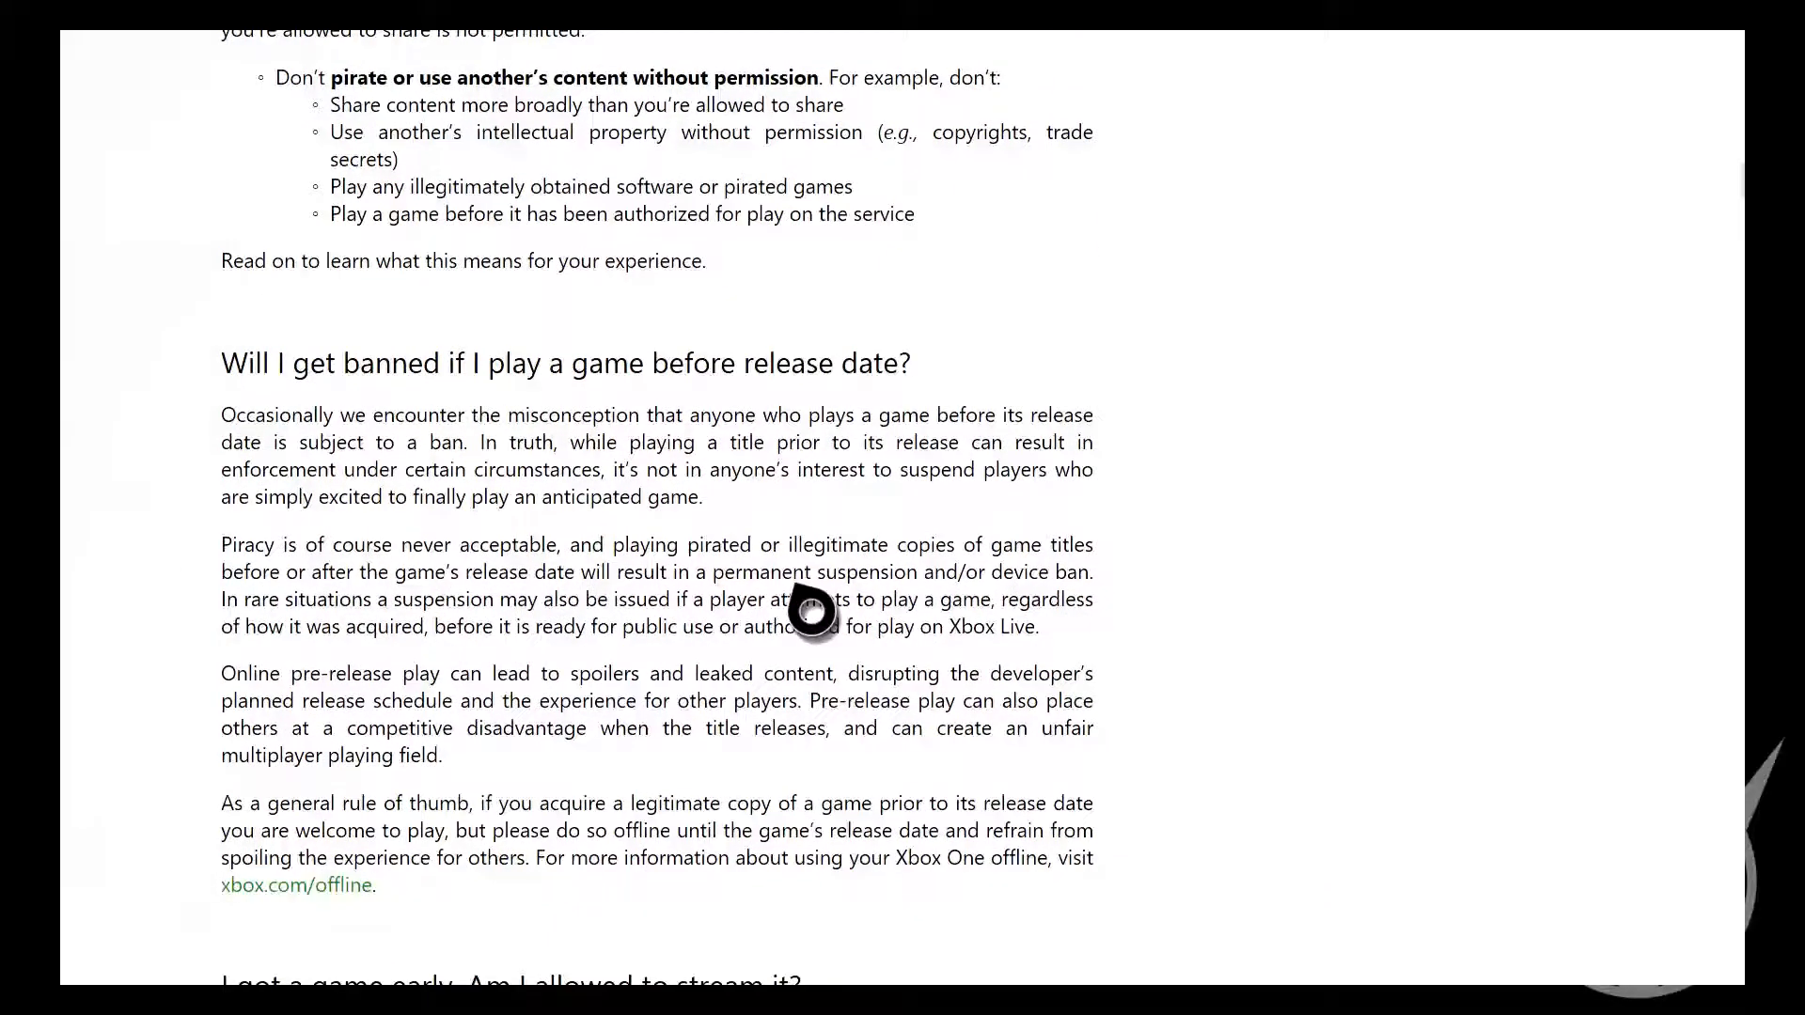
pyautogui.scroll(-3)
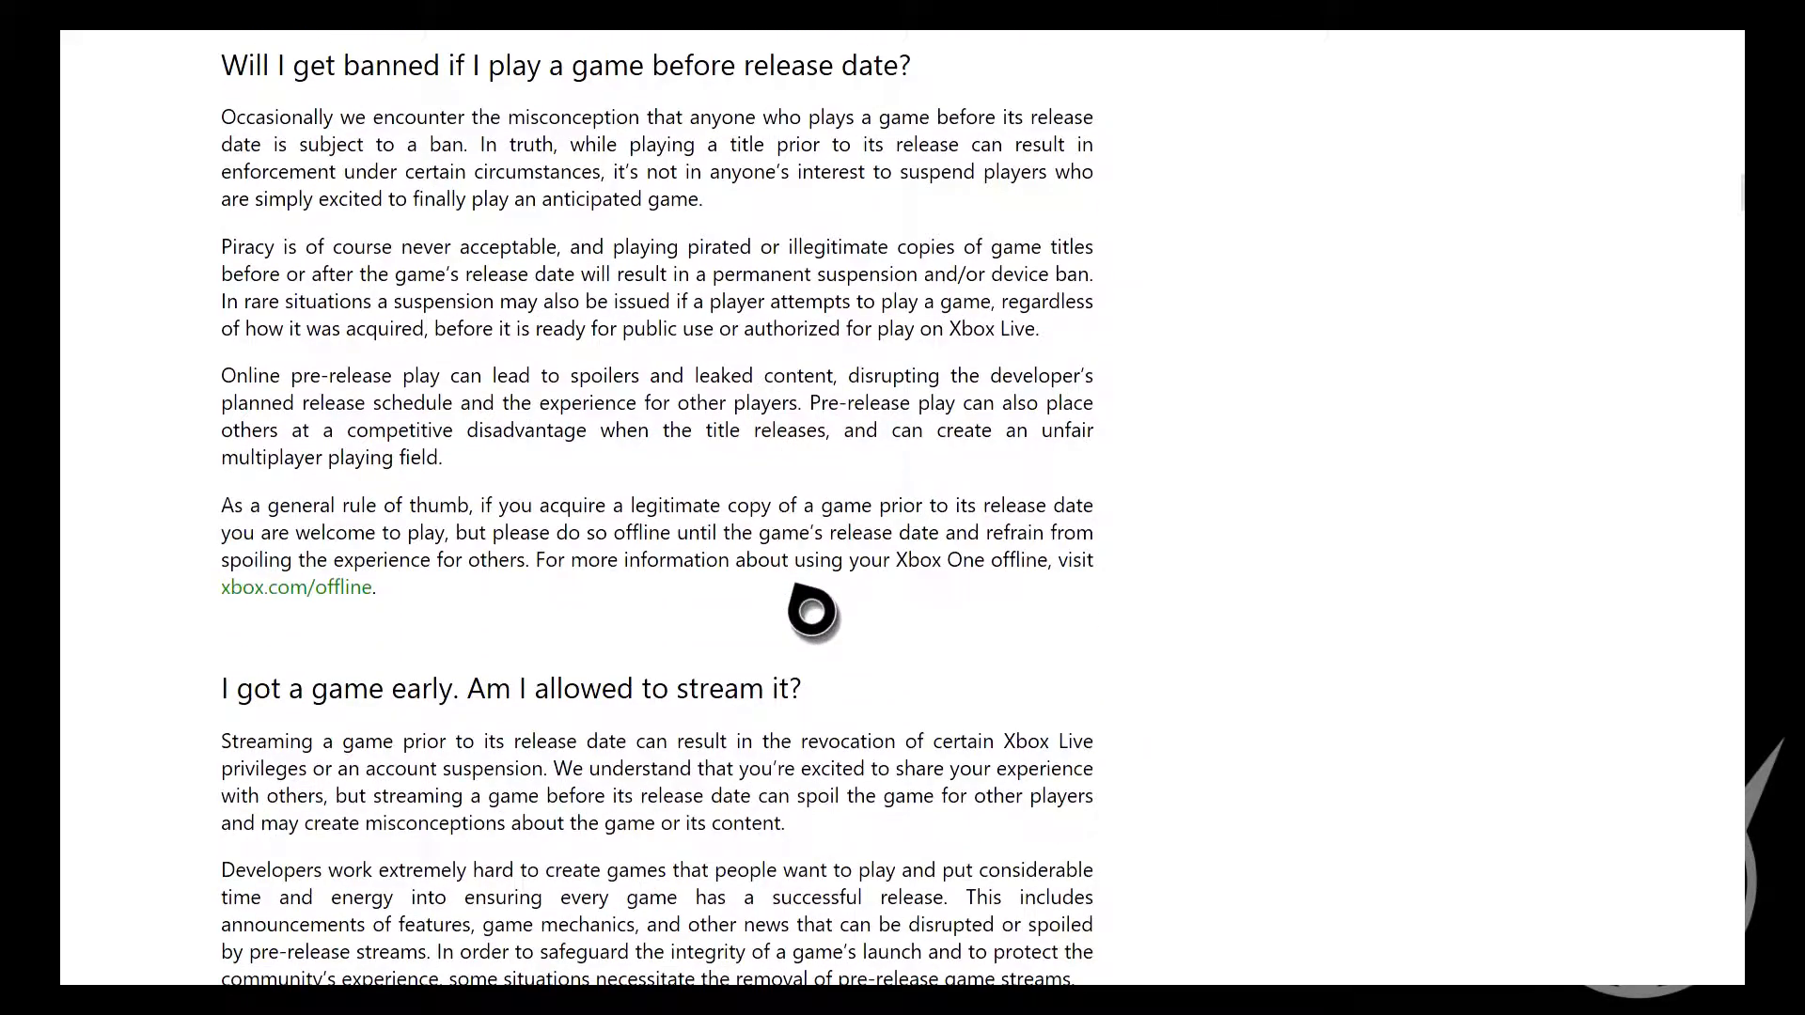
pyautogui.scroll(-3)
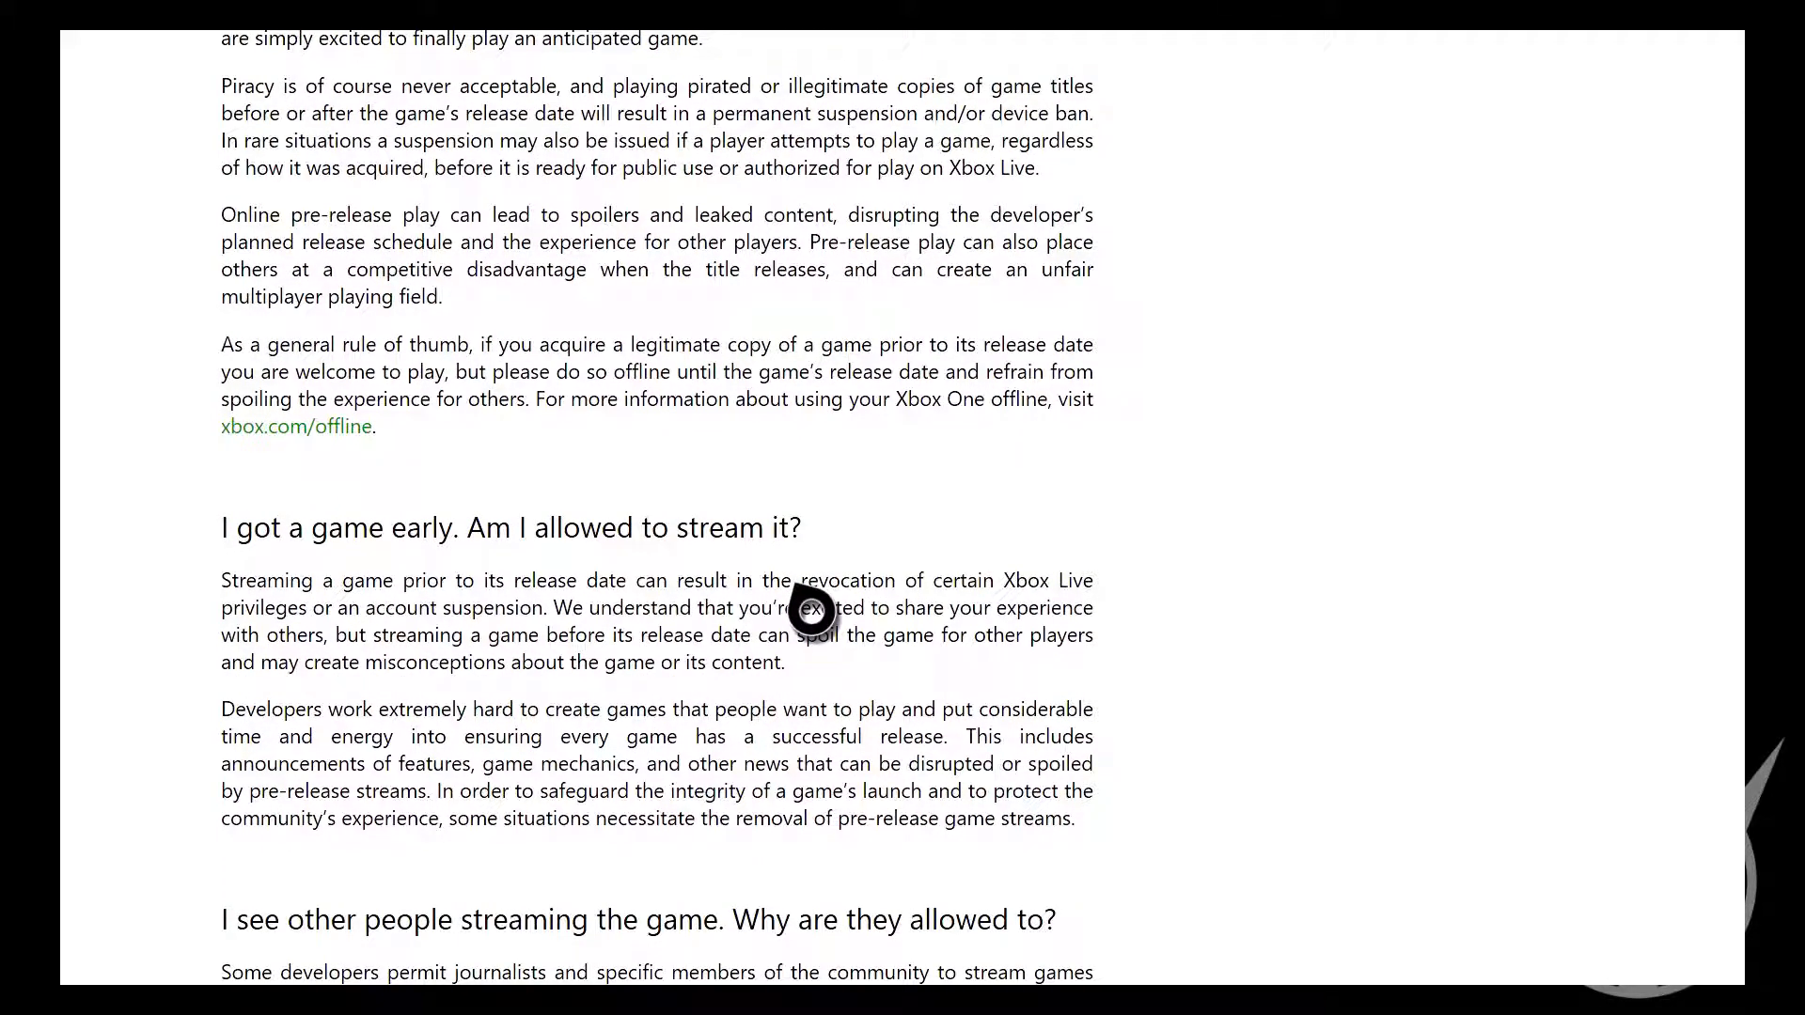
pyautogui.scroll(-3)
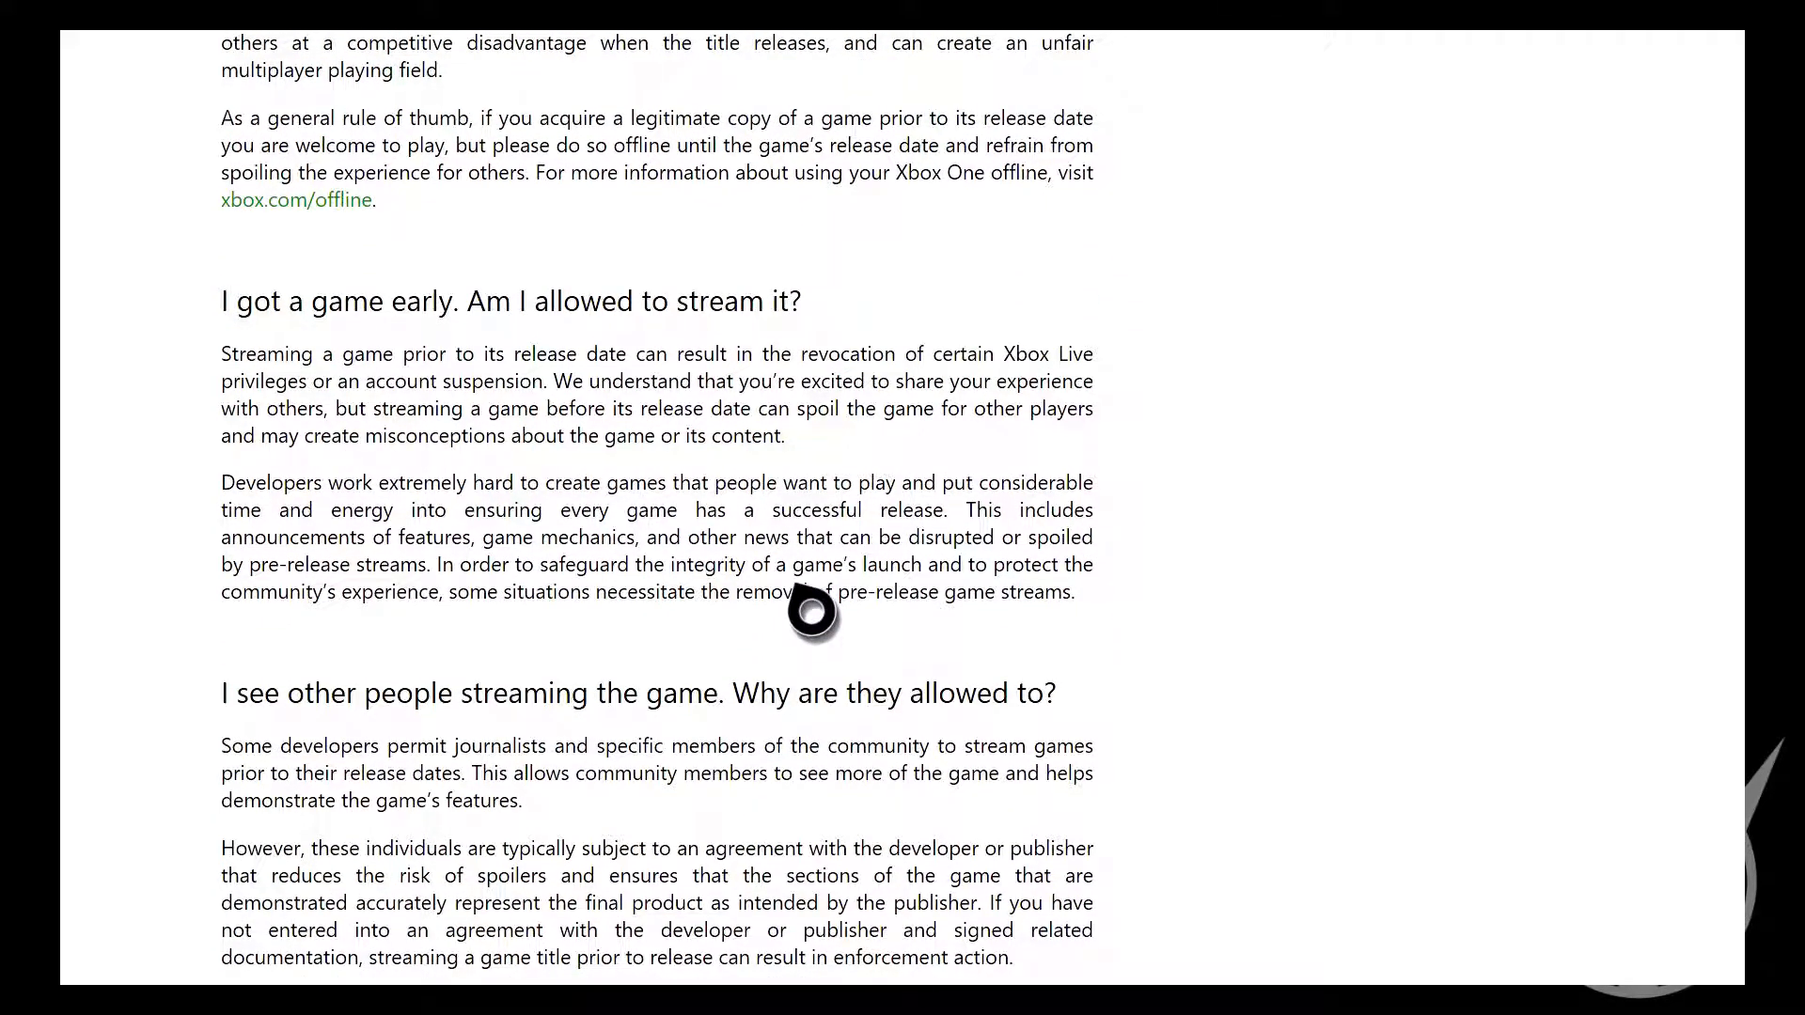
pyautogui.moveTo(812, 609)
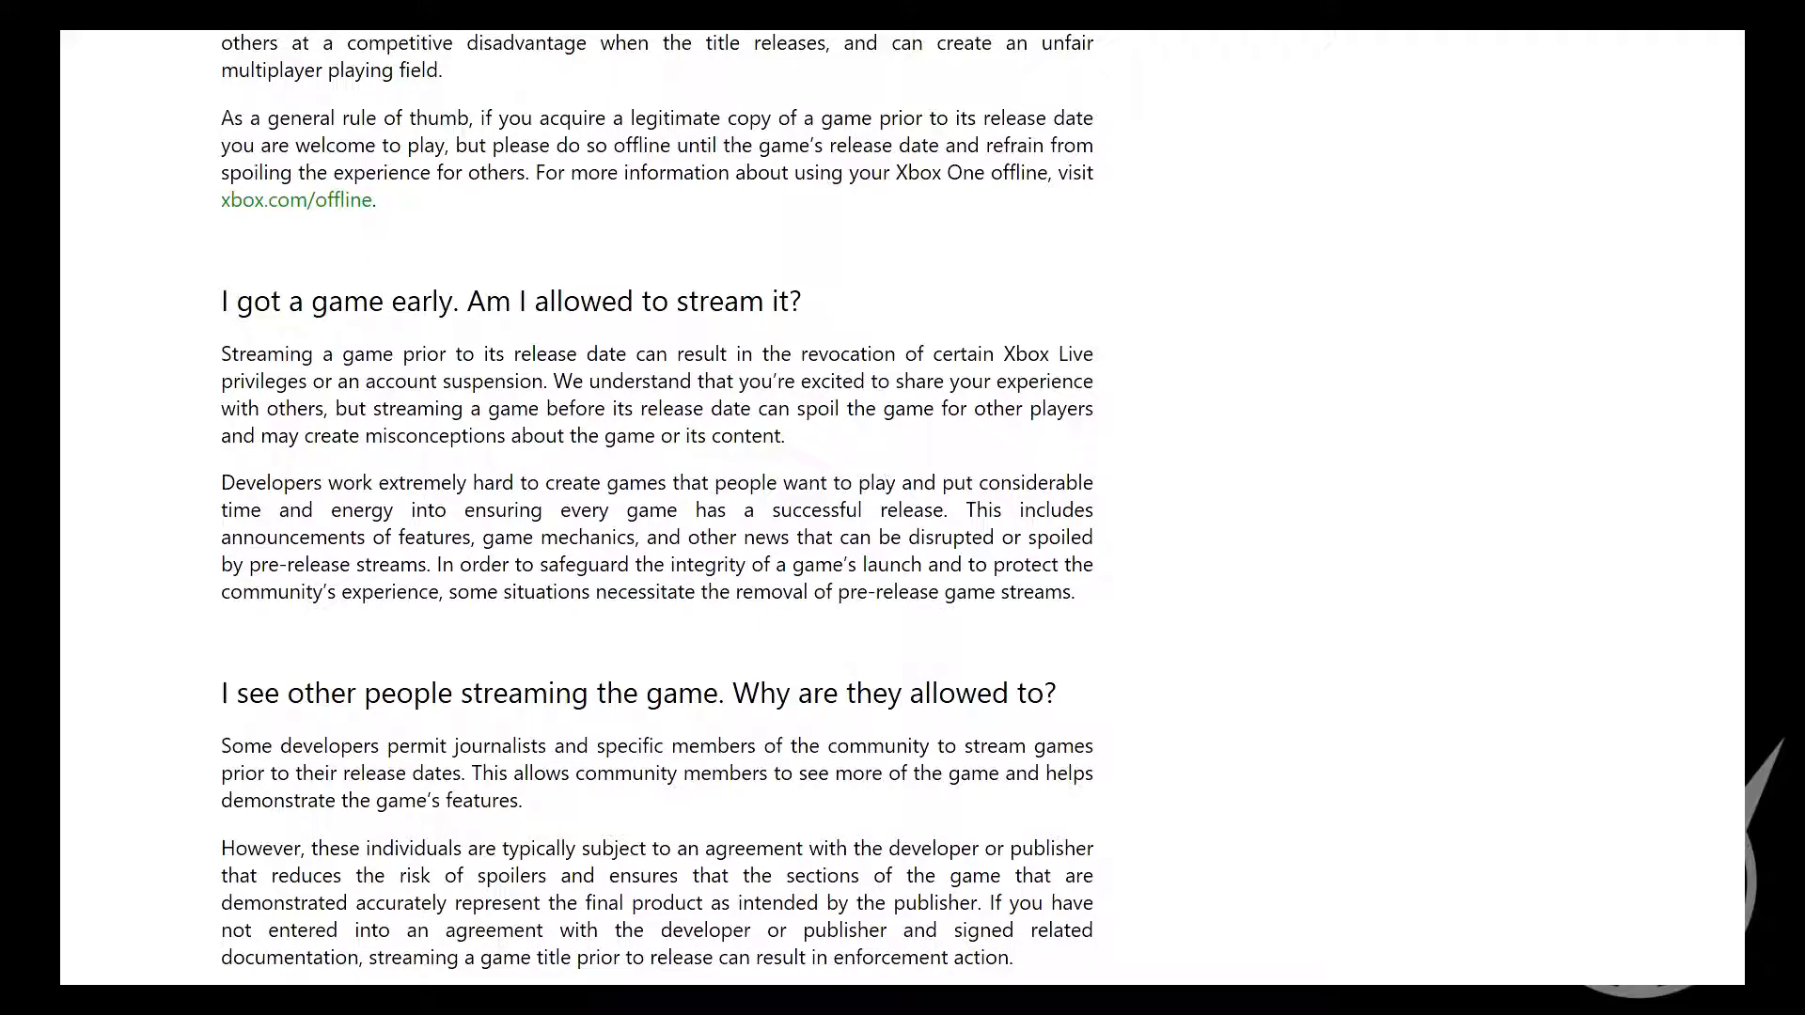
pyautogui.scroll(3)
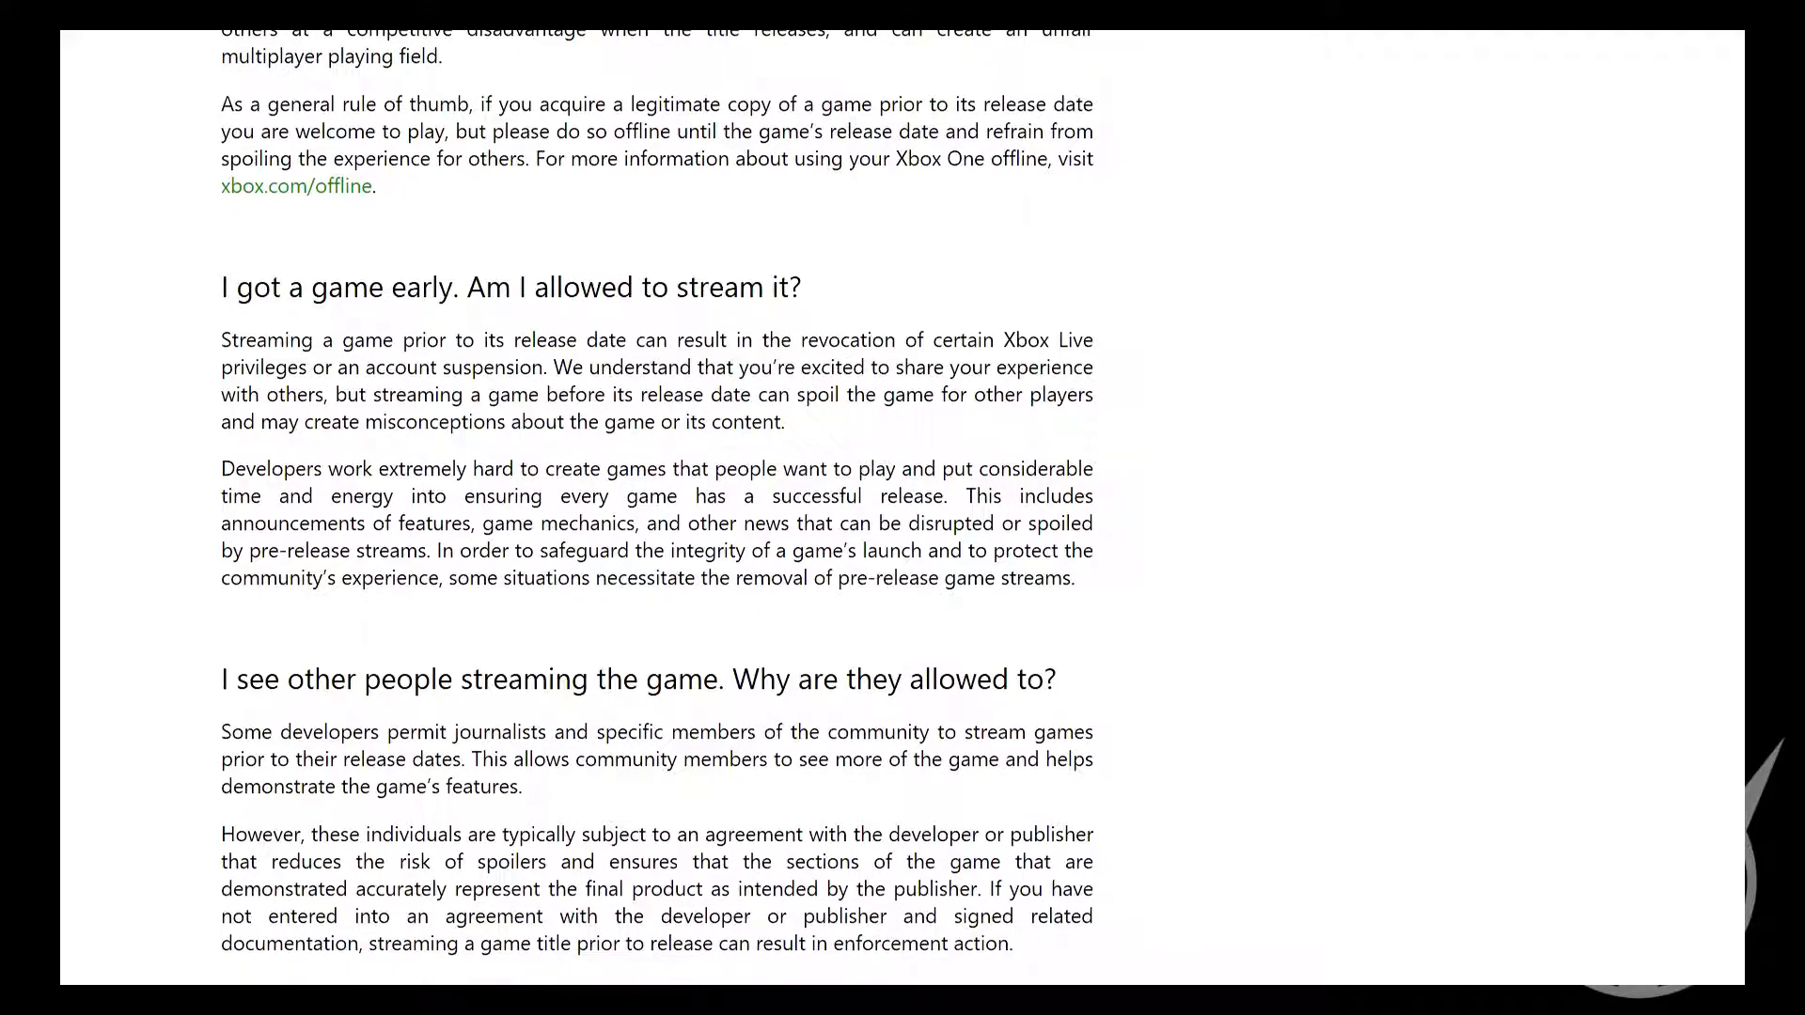
pyautogui.scroll(-3)
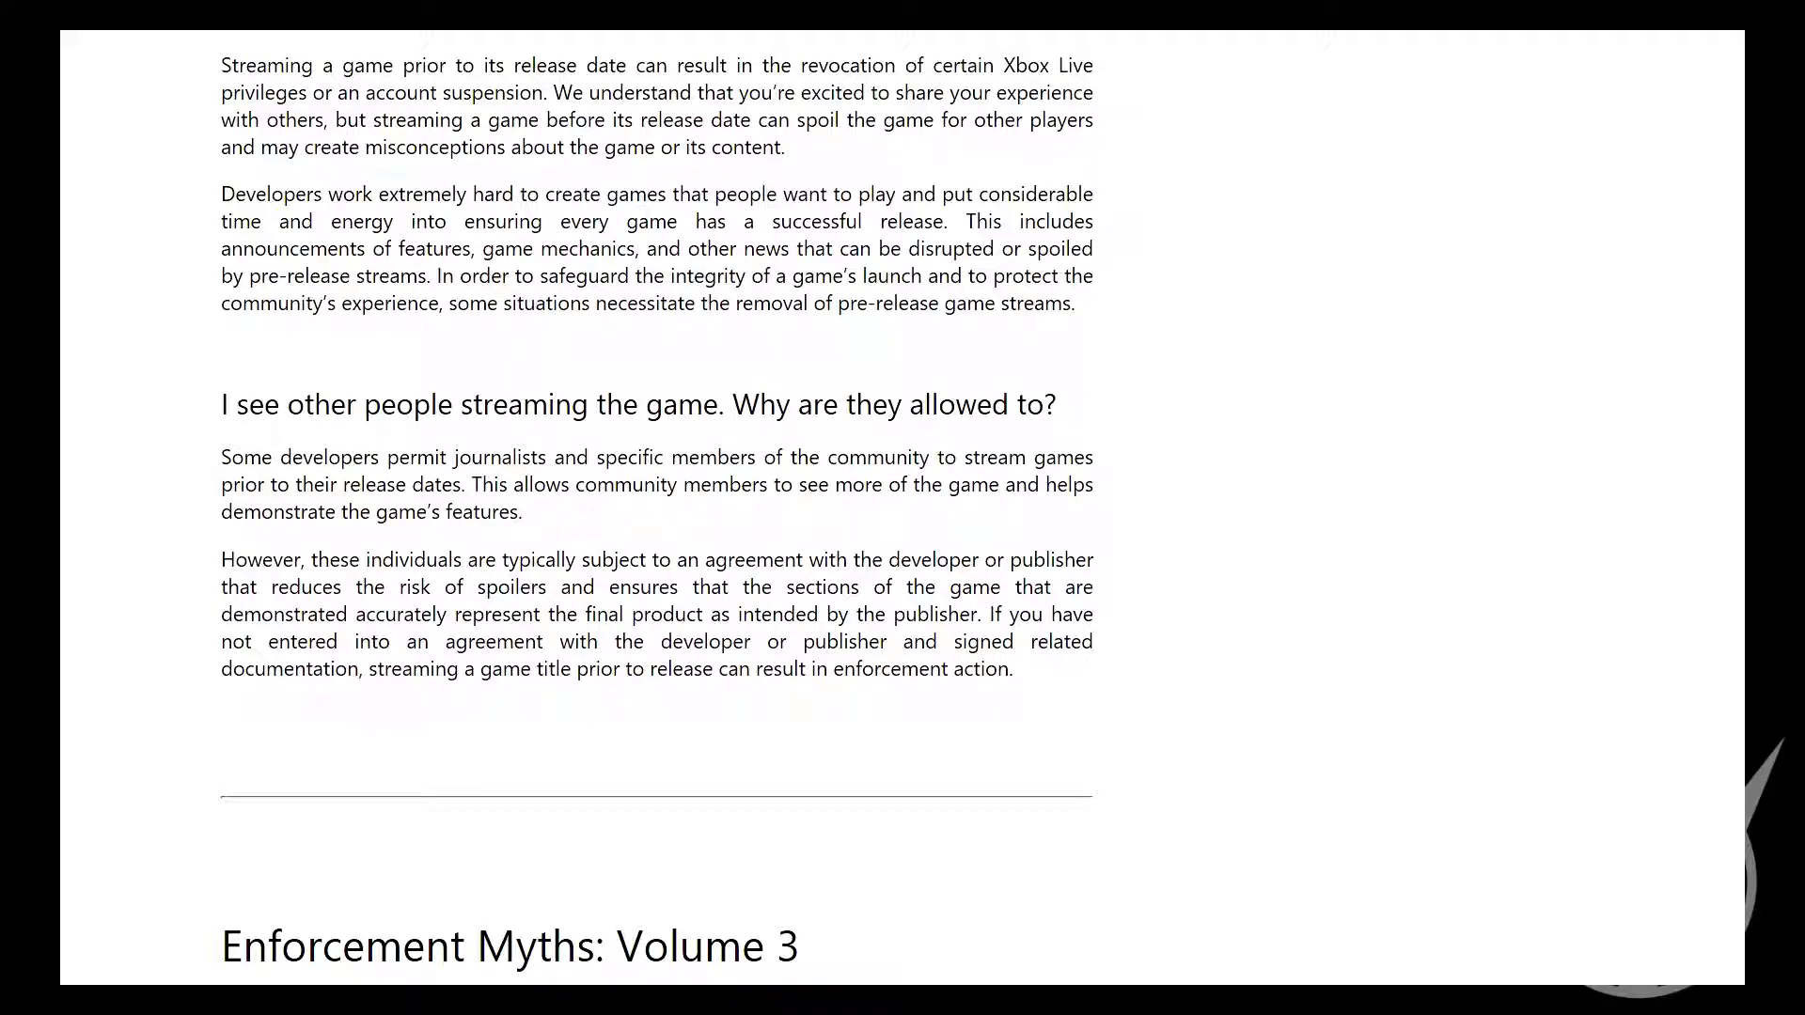
# Read down to the 'suspended again during my suspension' answer and go to Enforcement History
pyautogui.scroll(-3)
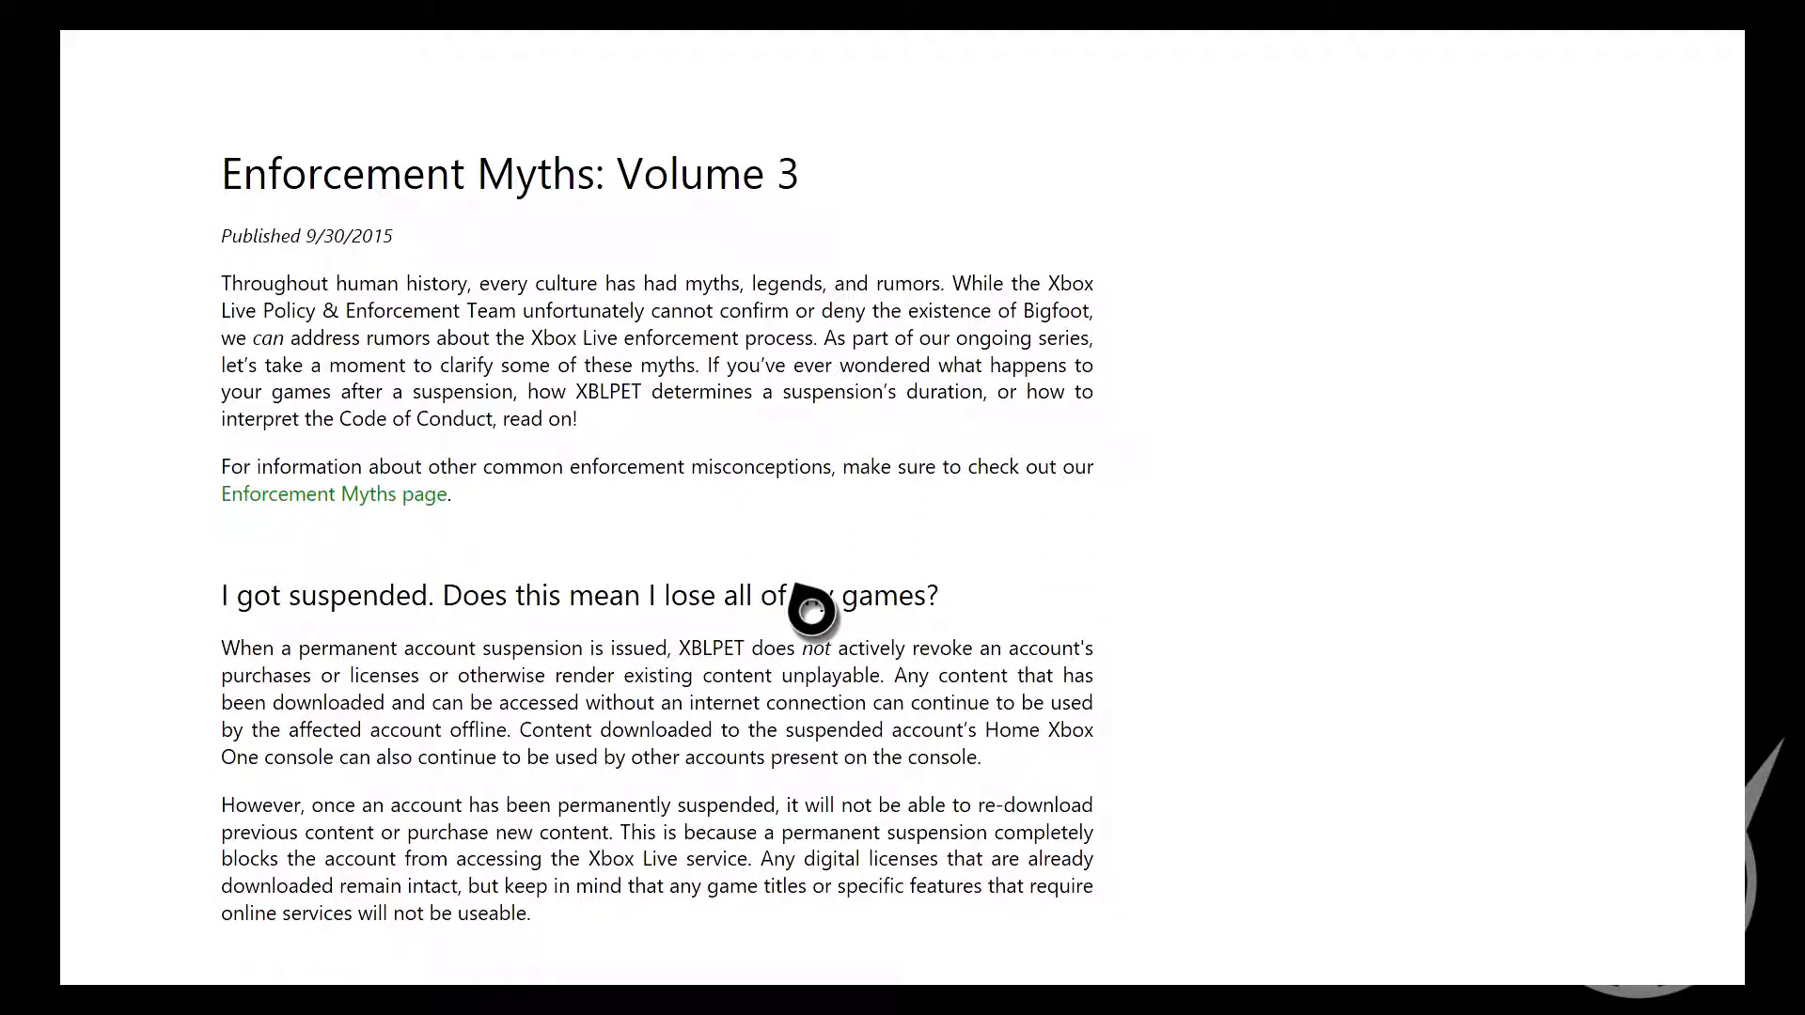
pyautogui.scroll(-3)
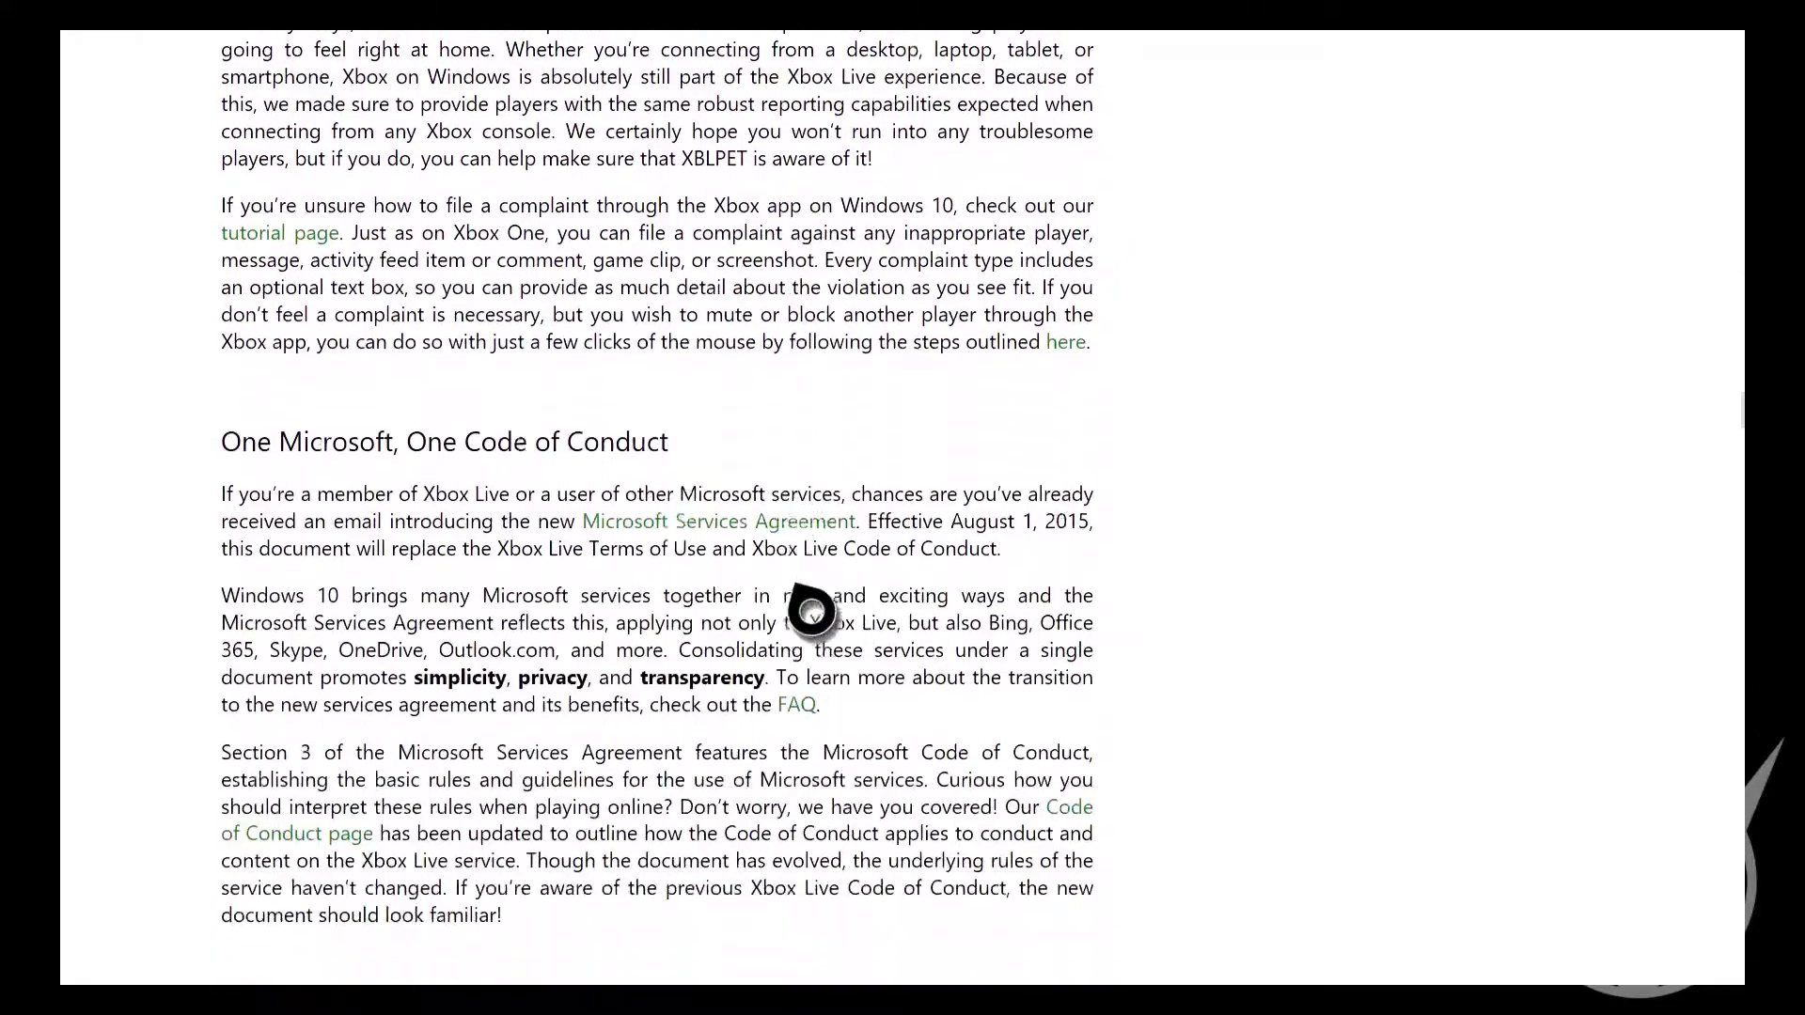
pyautogui.scroll(-3)
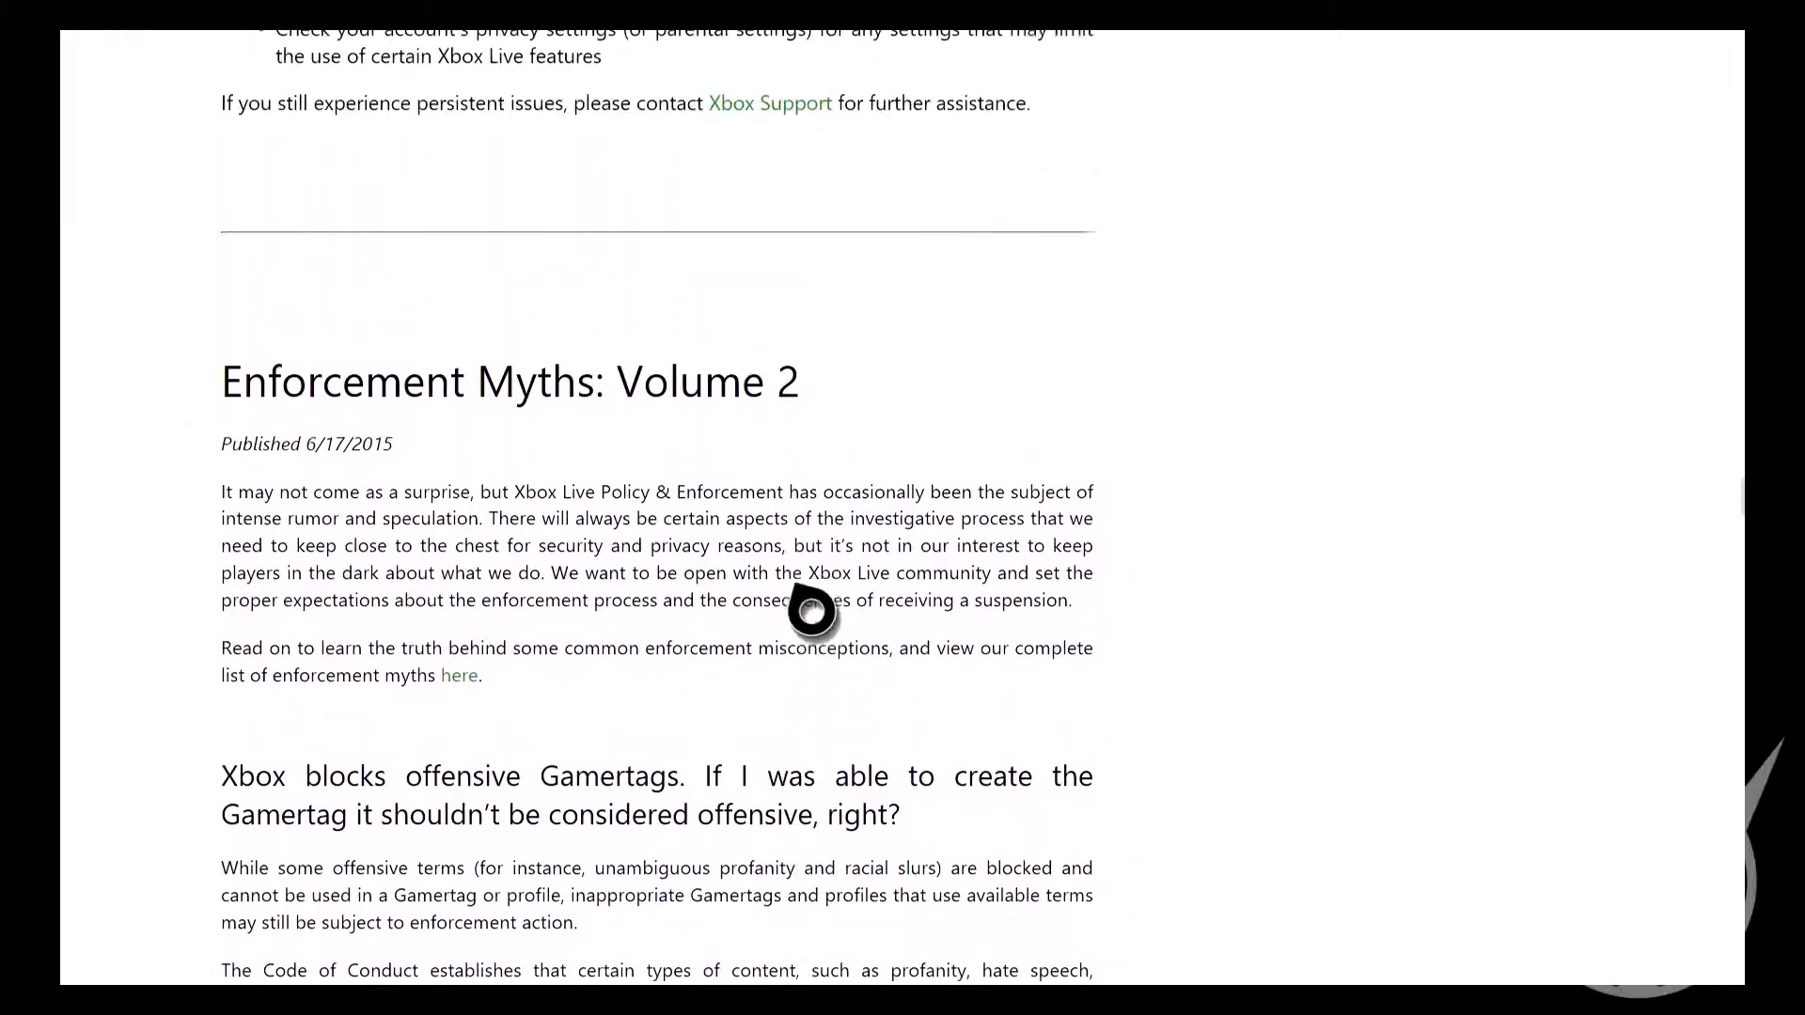
pyautogui.scroll(-3)
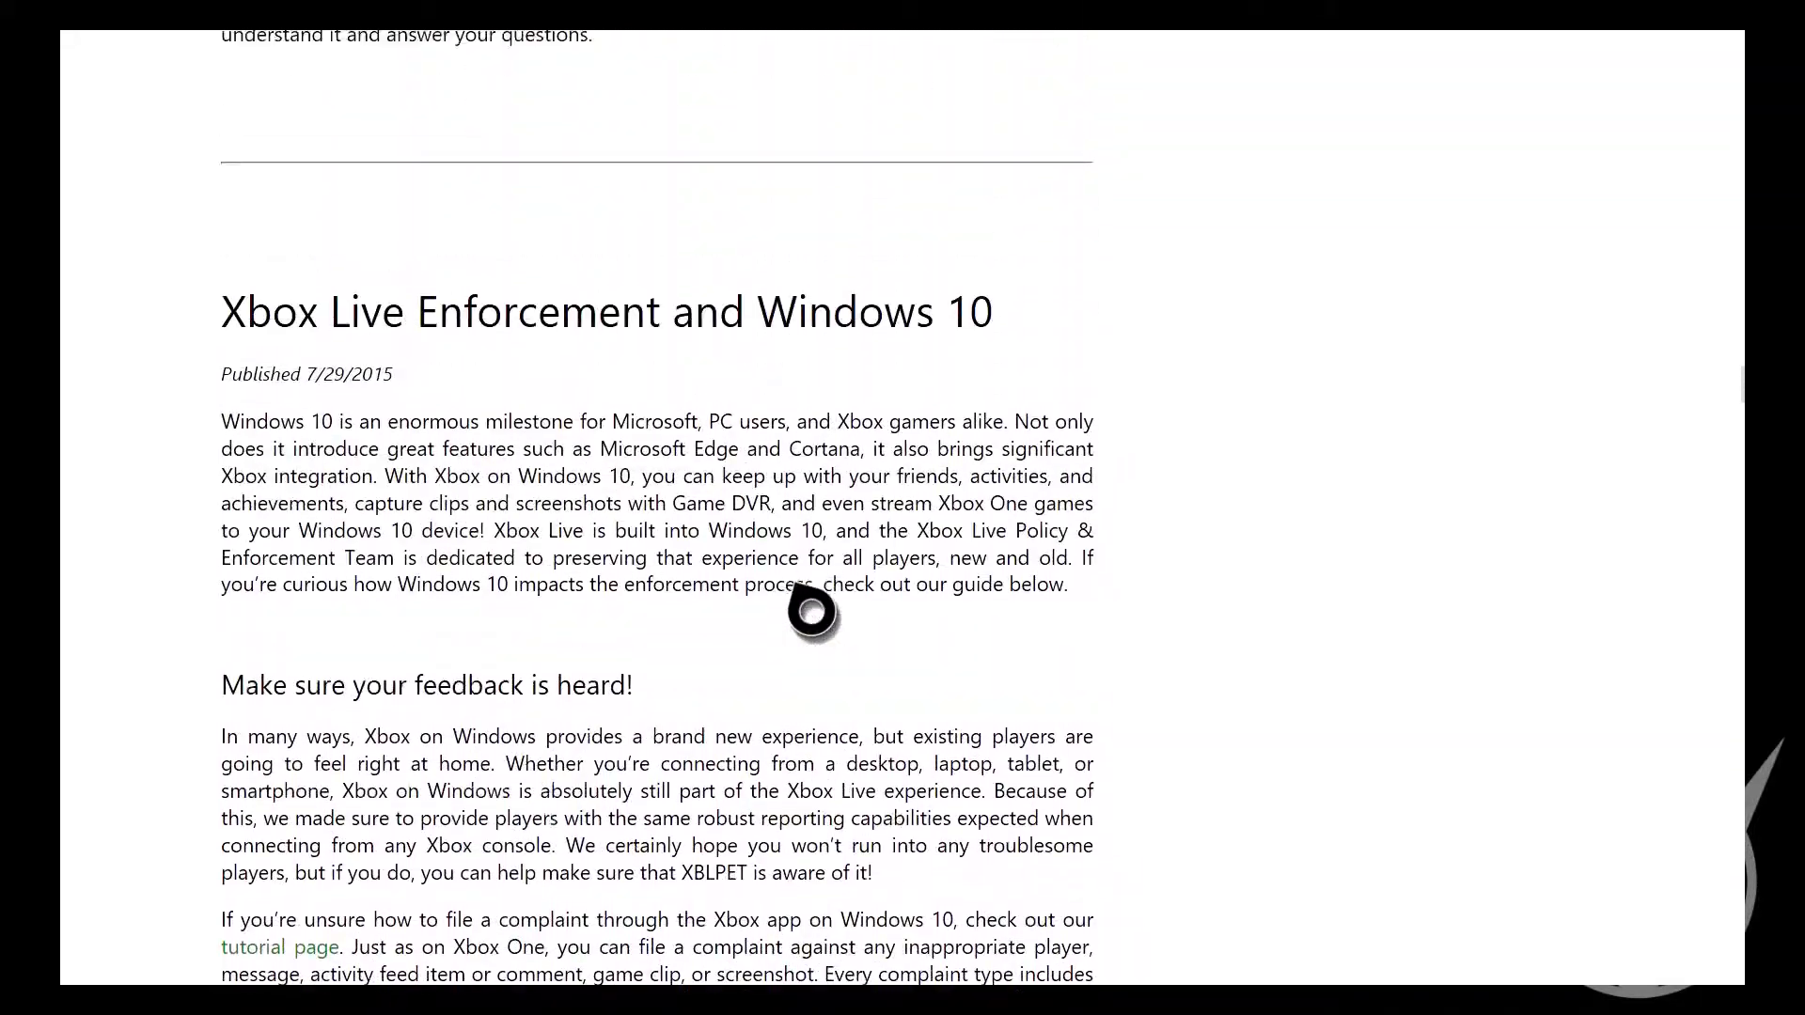
pyautogui.scroll(-3)
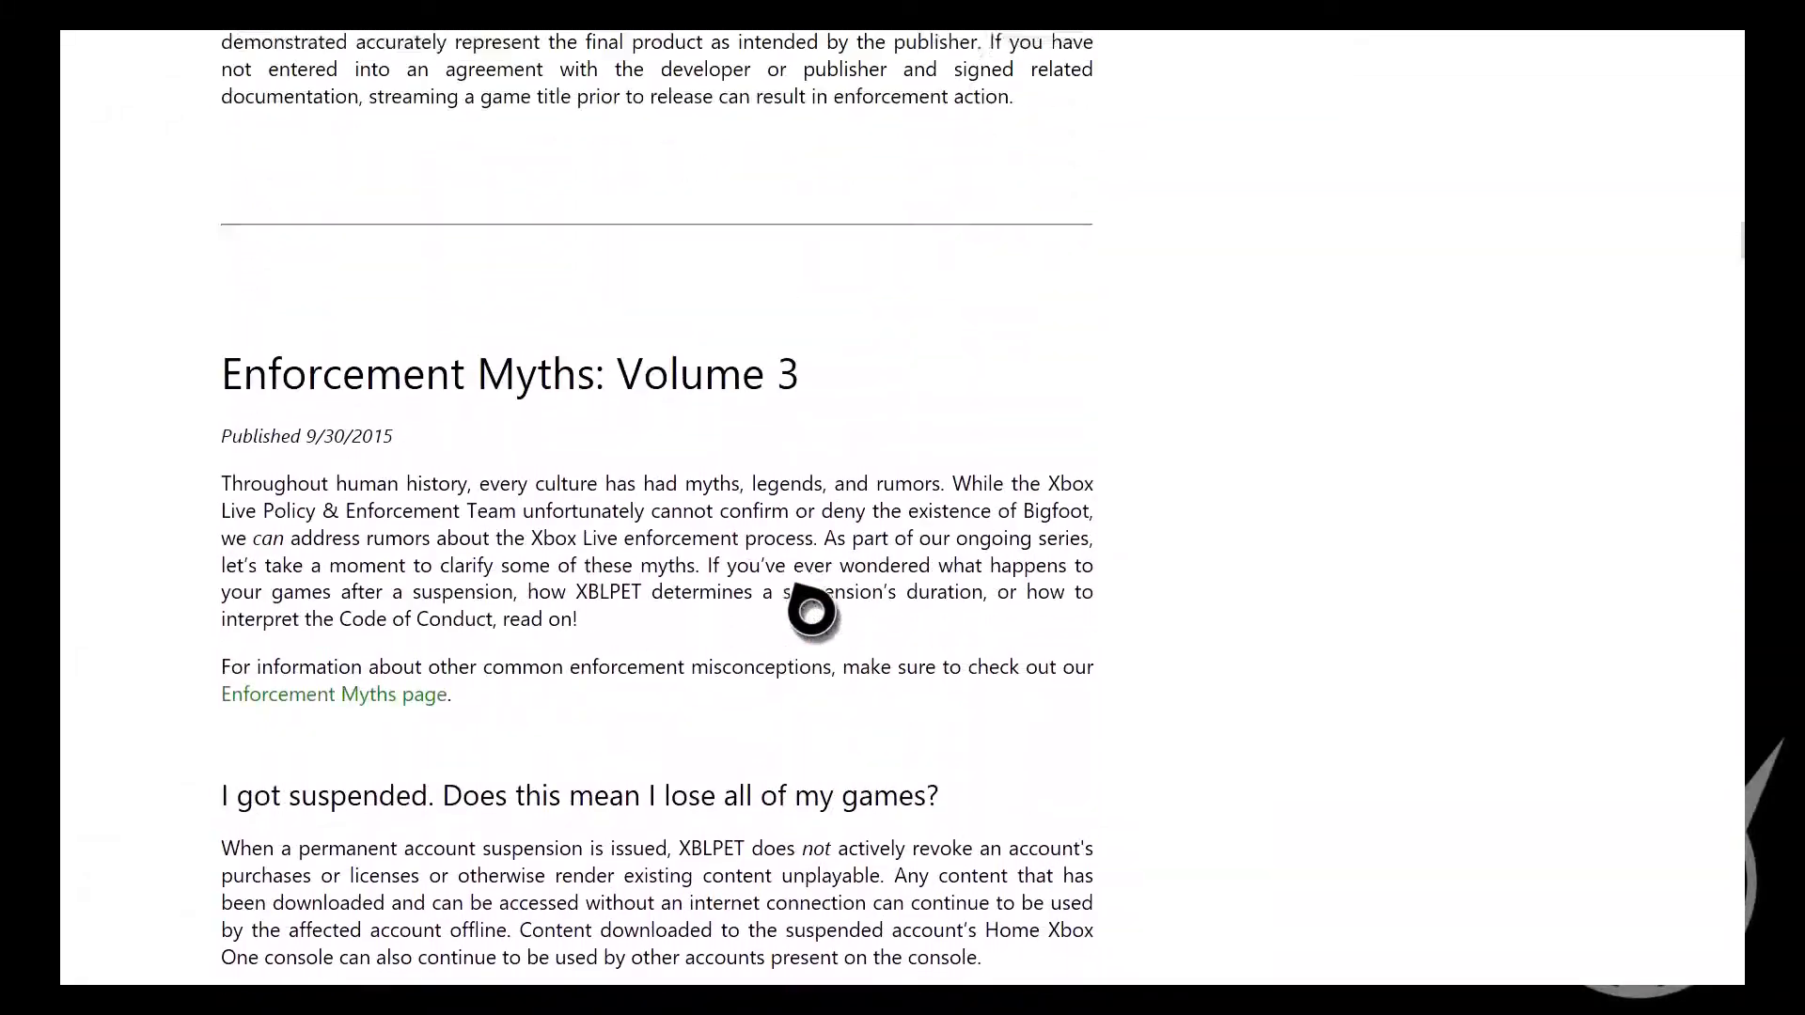
pyautogui.scroll(-3)
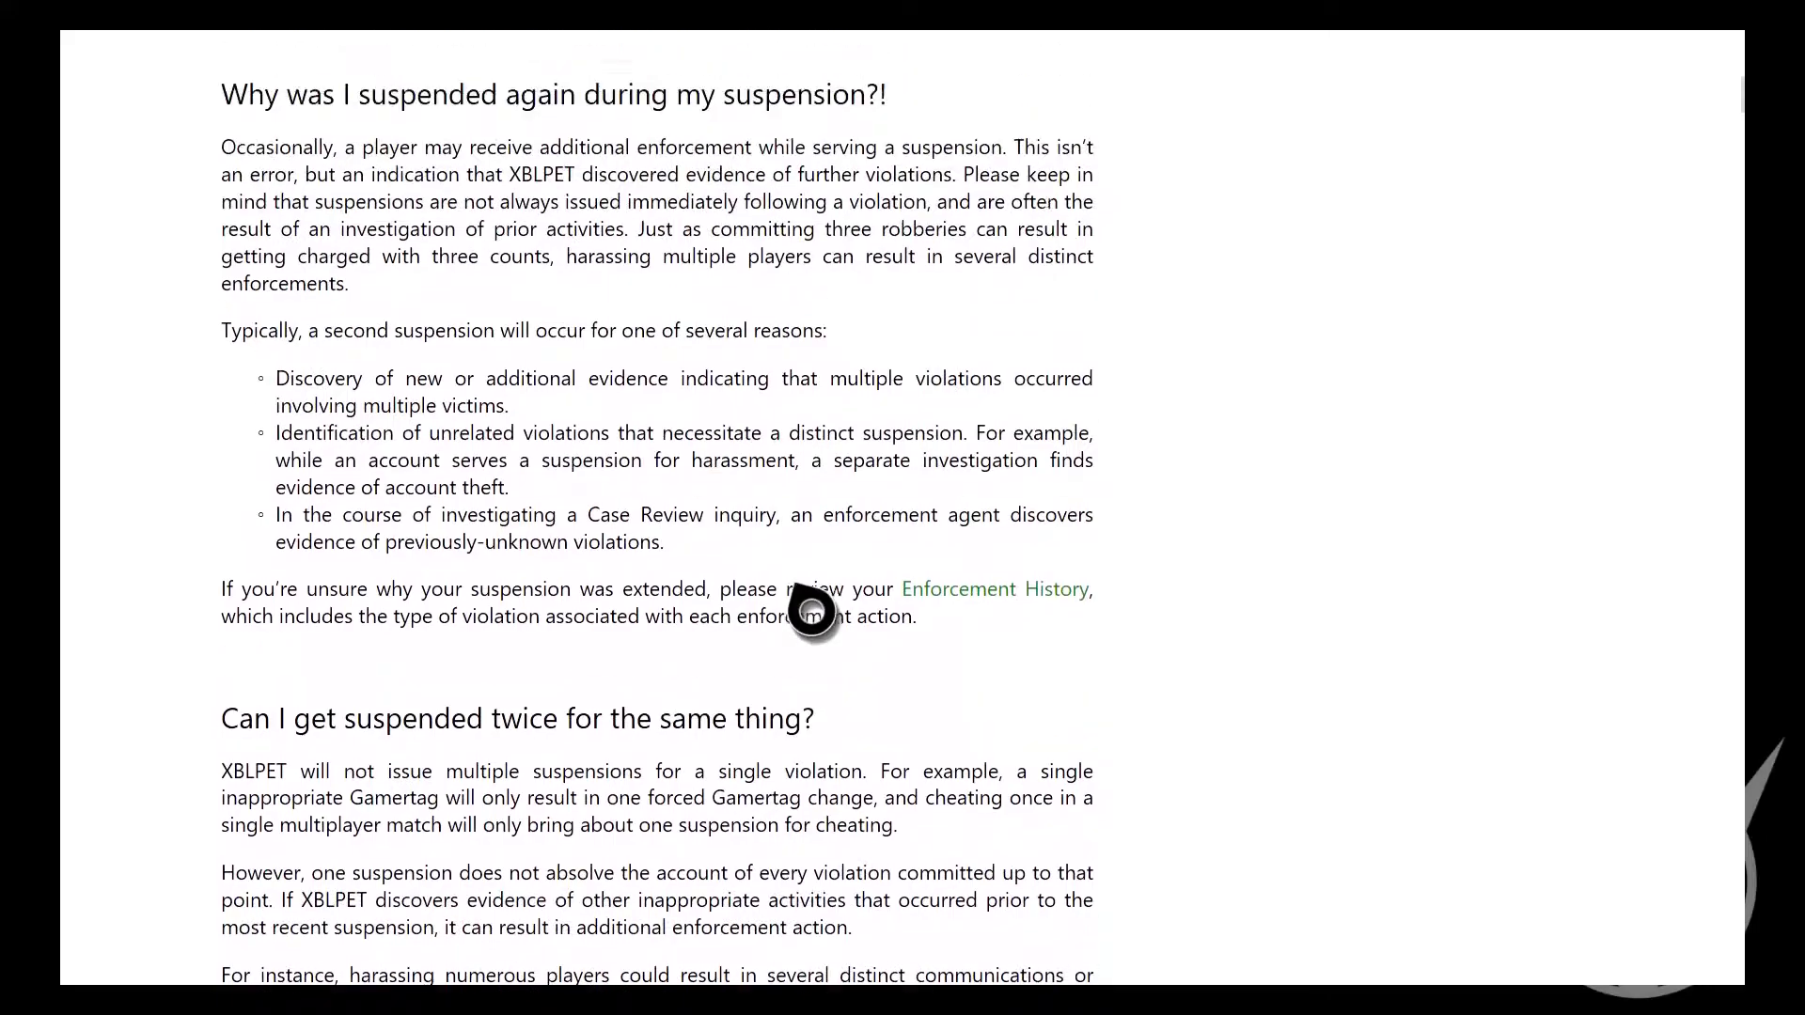
pyautogui.click(994, 588)
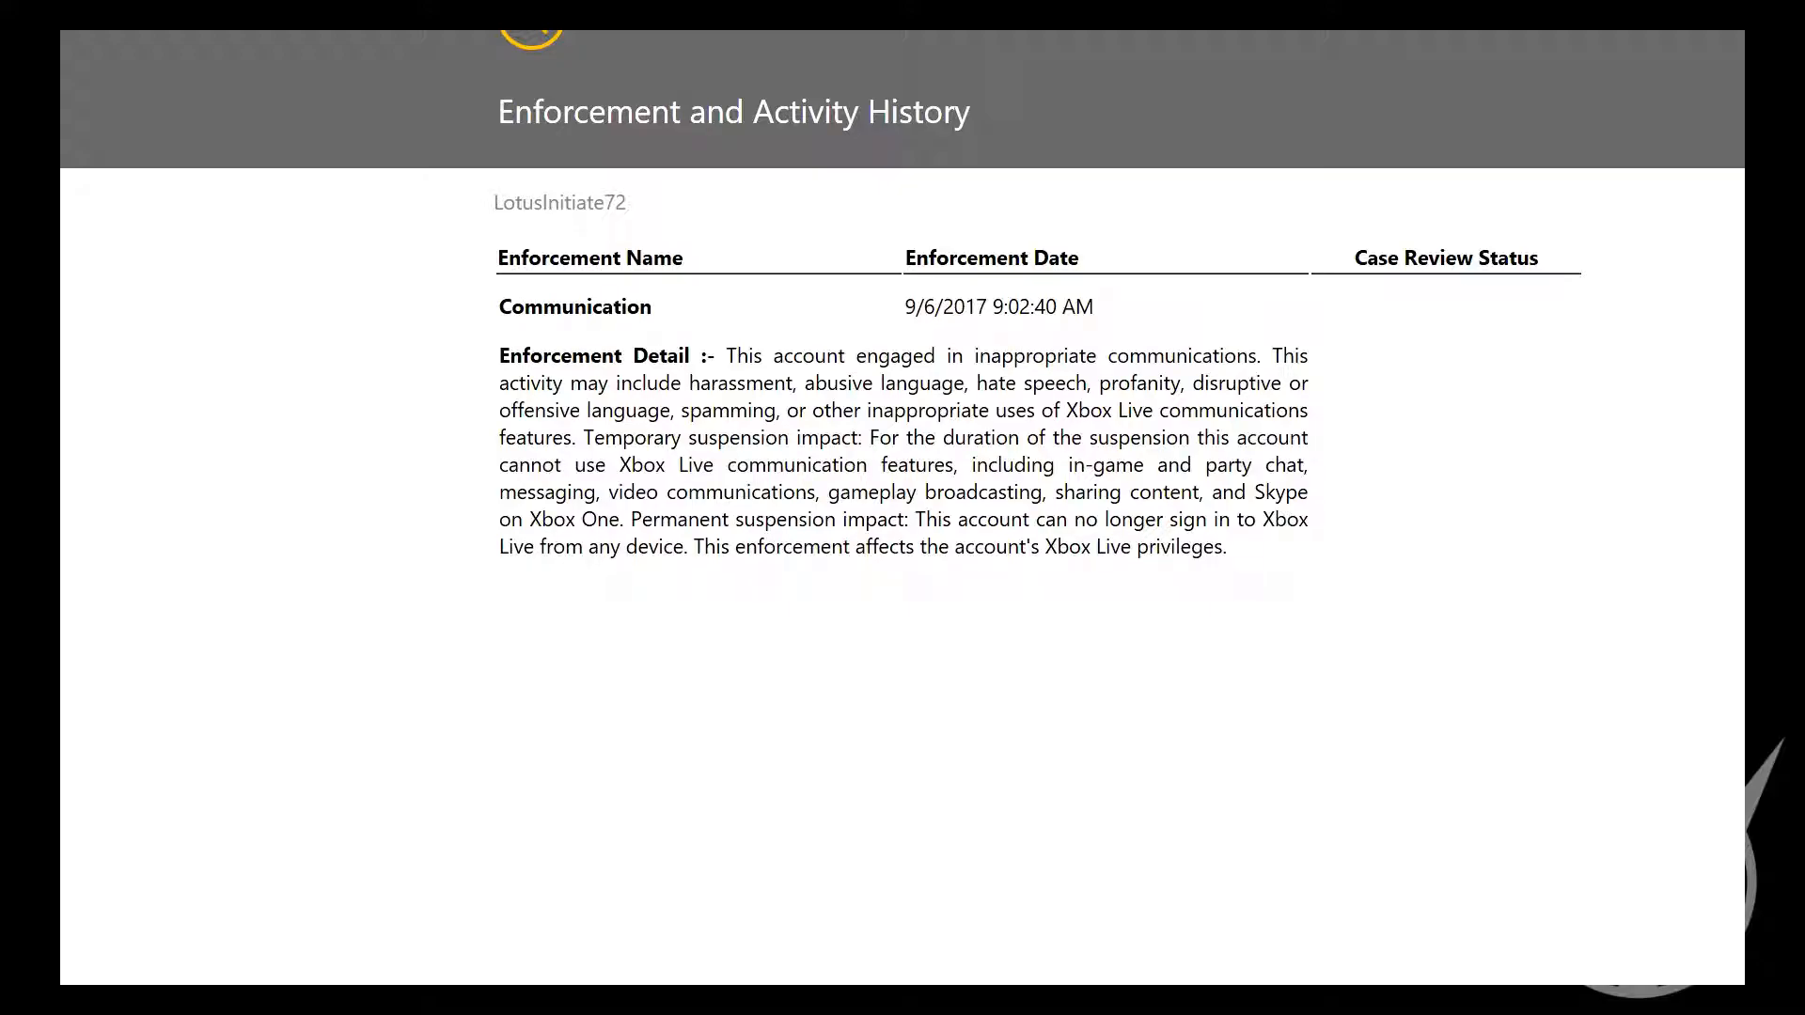
# Review the Communication enforcement entry dated 9/6/2017 and head back to the enforcement home page
pyautogui.scroll(3)
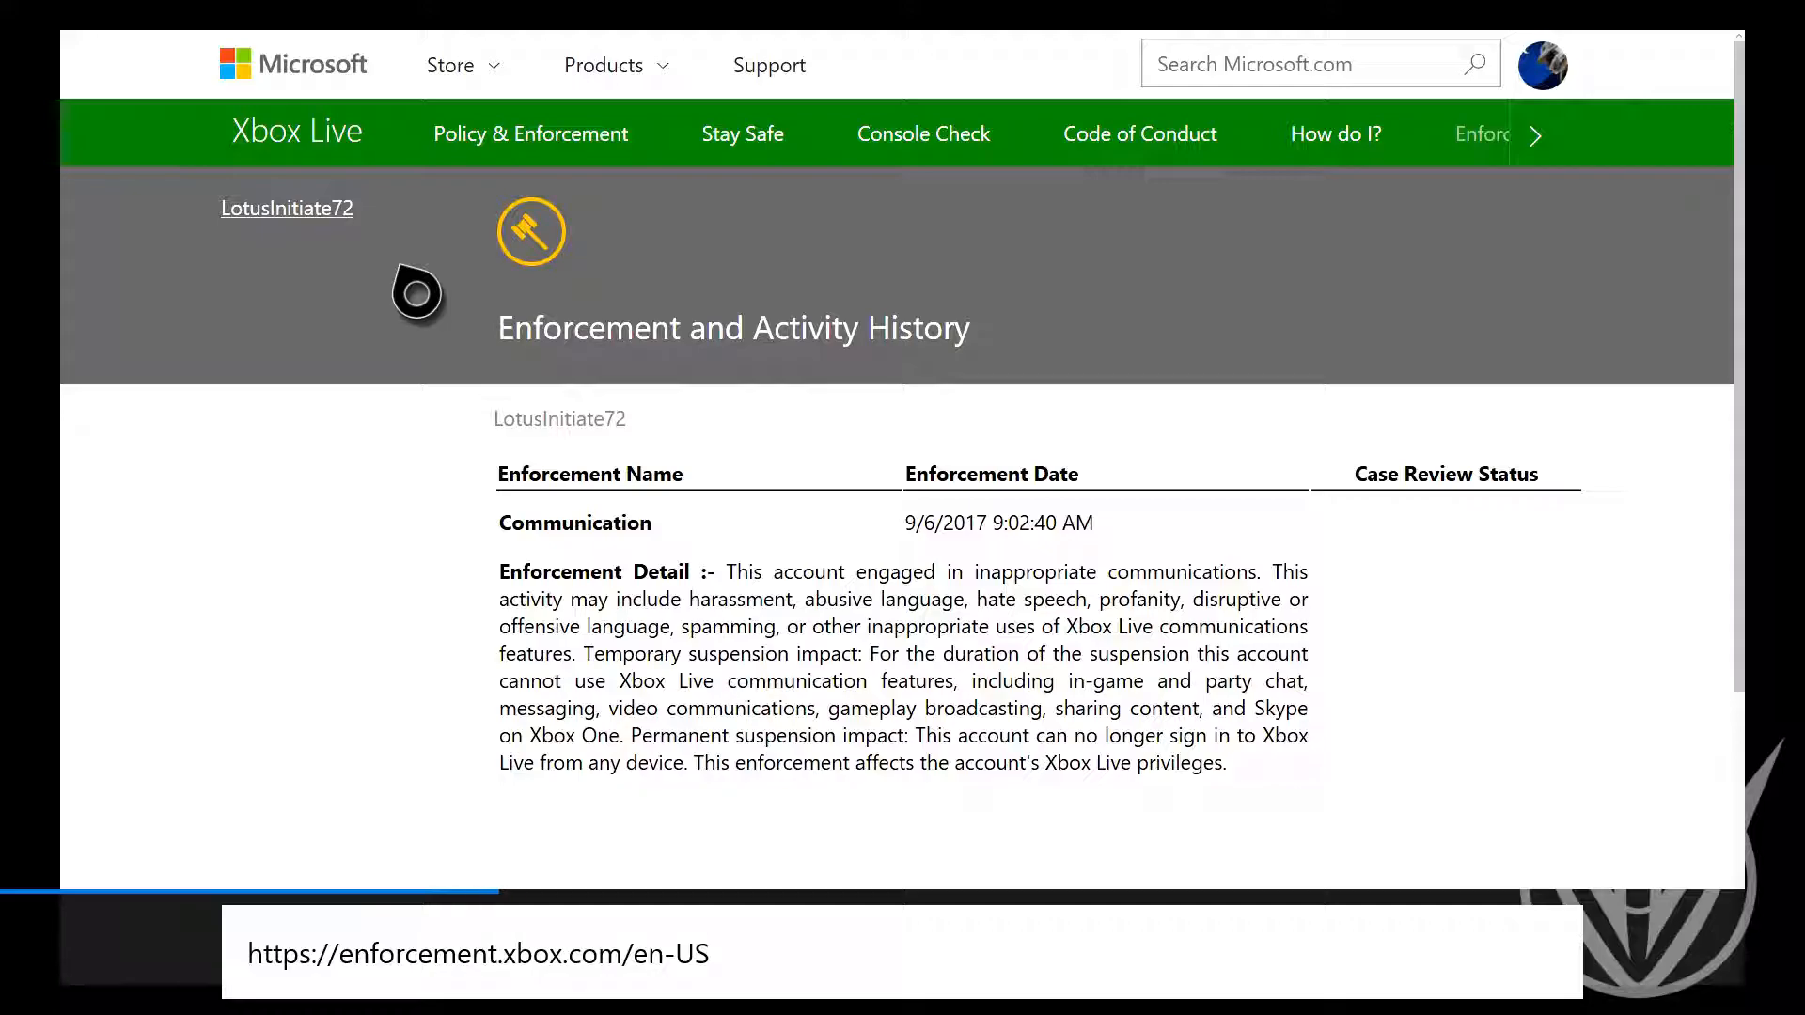
pyautogui.click(530, 134)
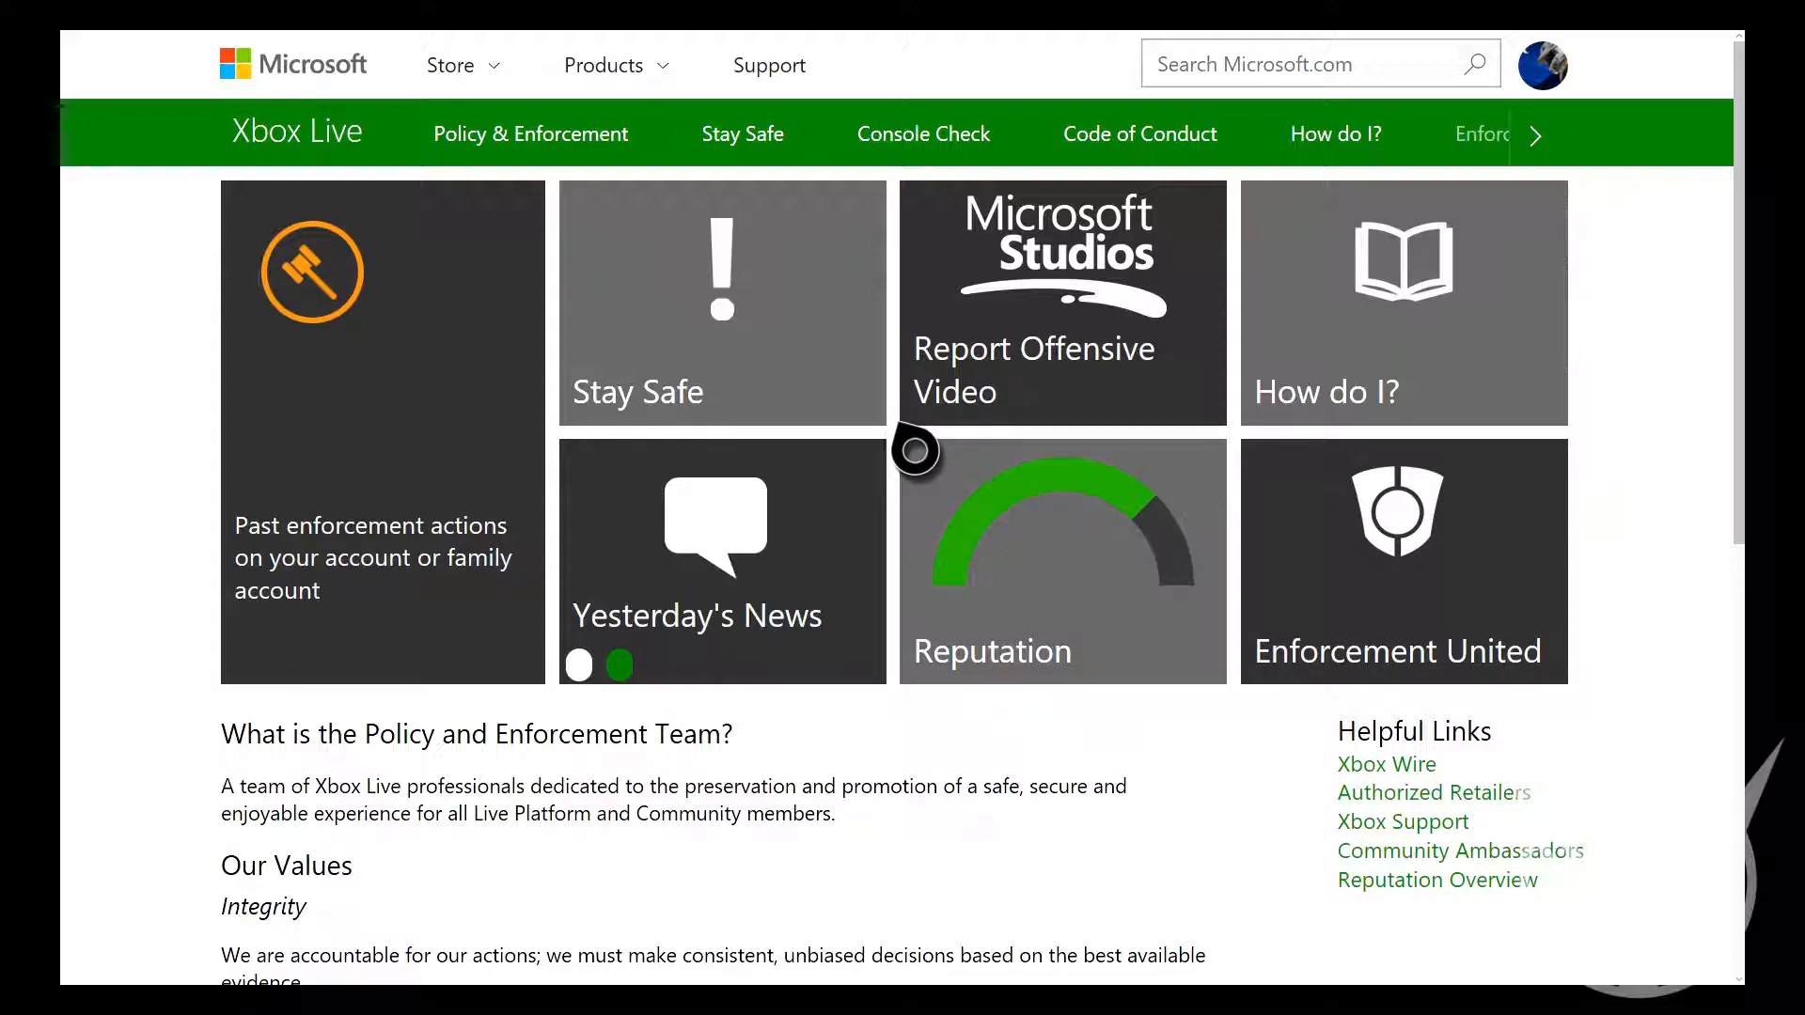
# Return to the Policy & Enforcement tiles and bring the console's Messages list back up
pyautogui.click(618, 666)
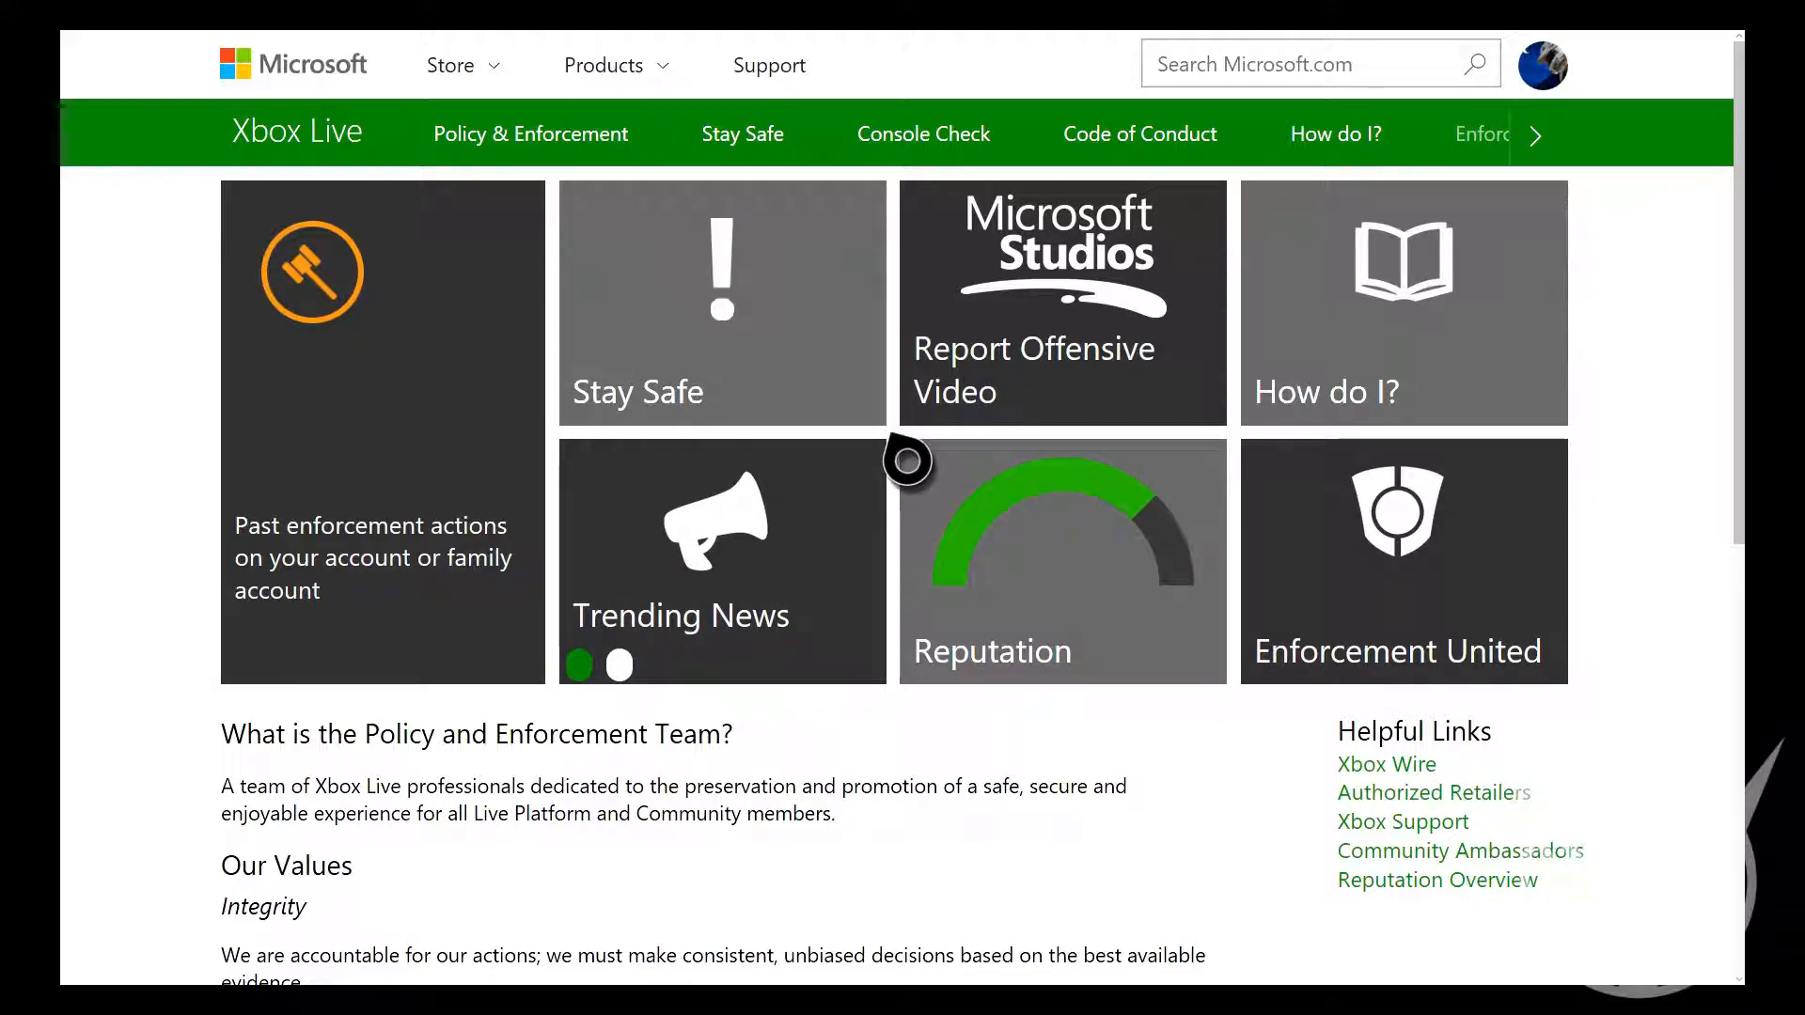
pyautogui.click(619, 665)
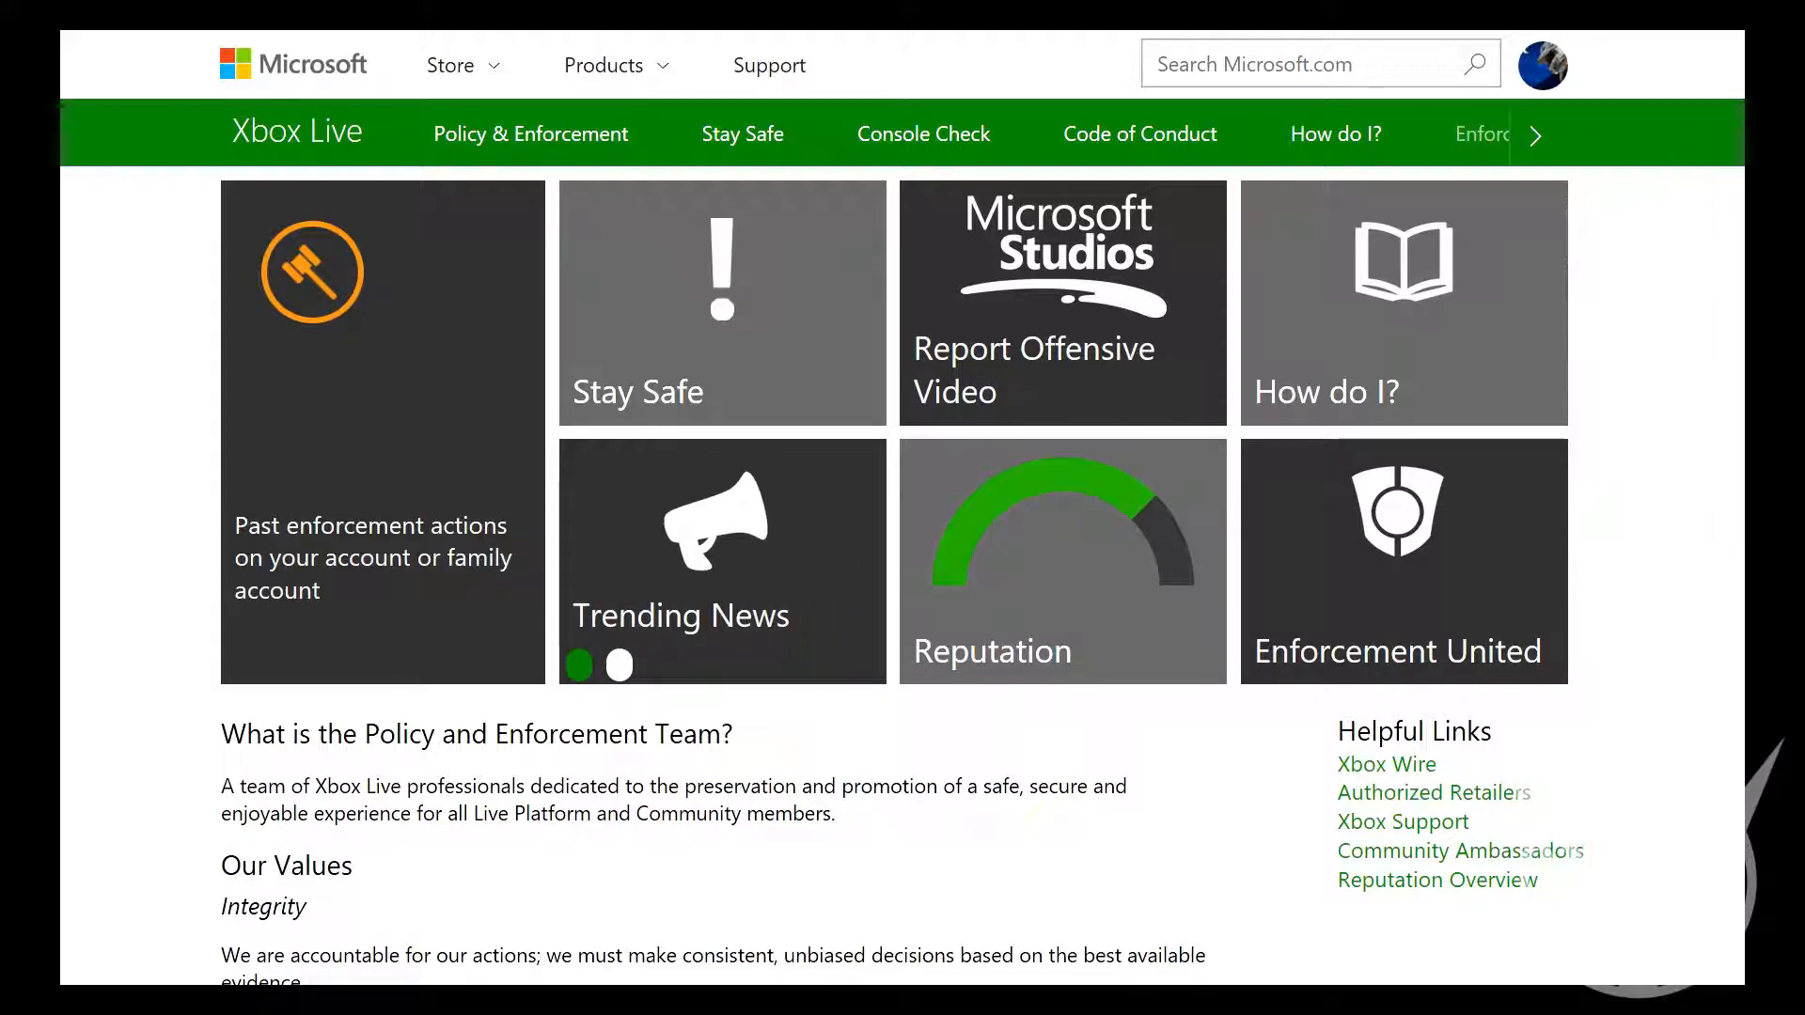
pyautogui.click(619, 665)
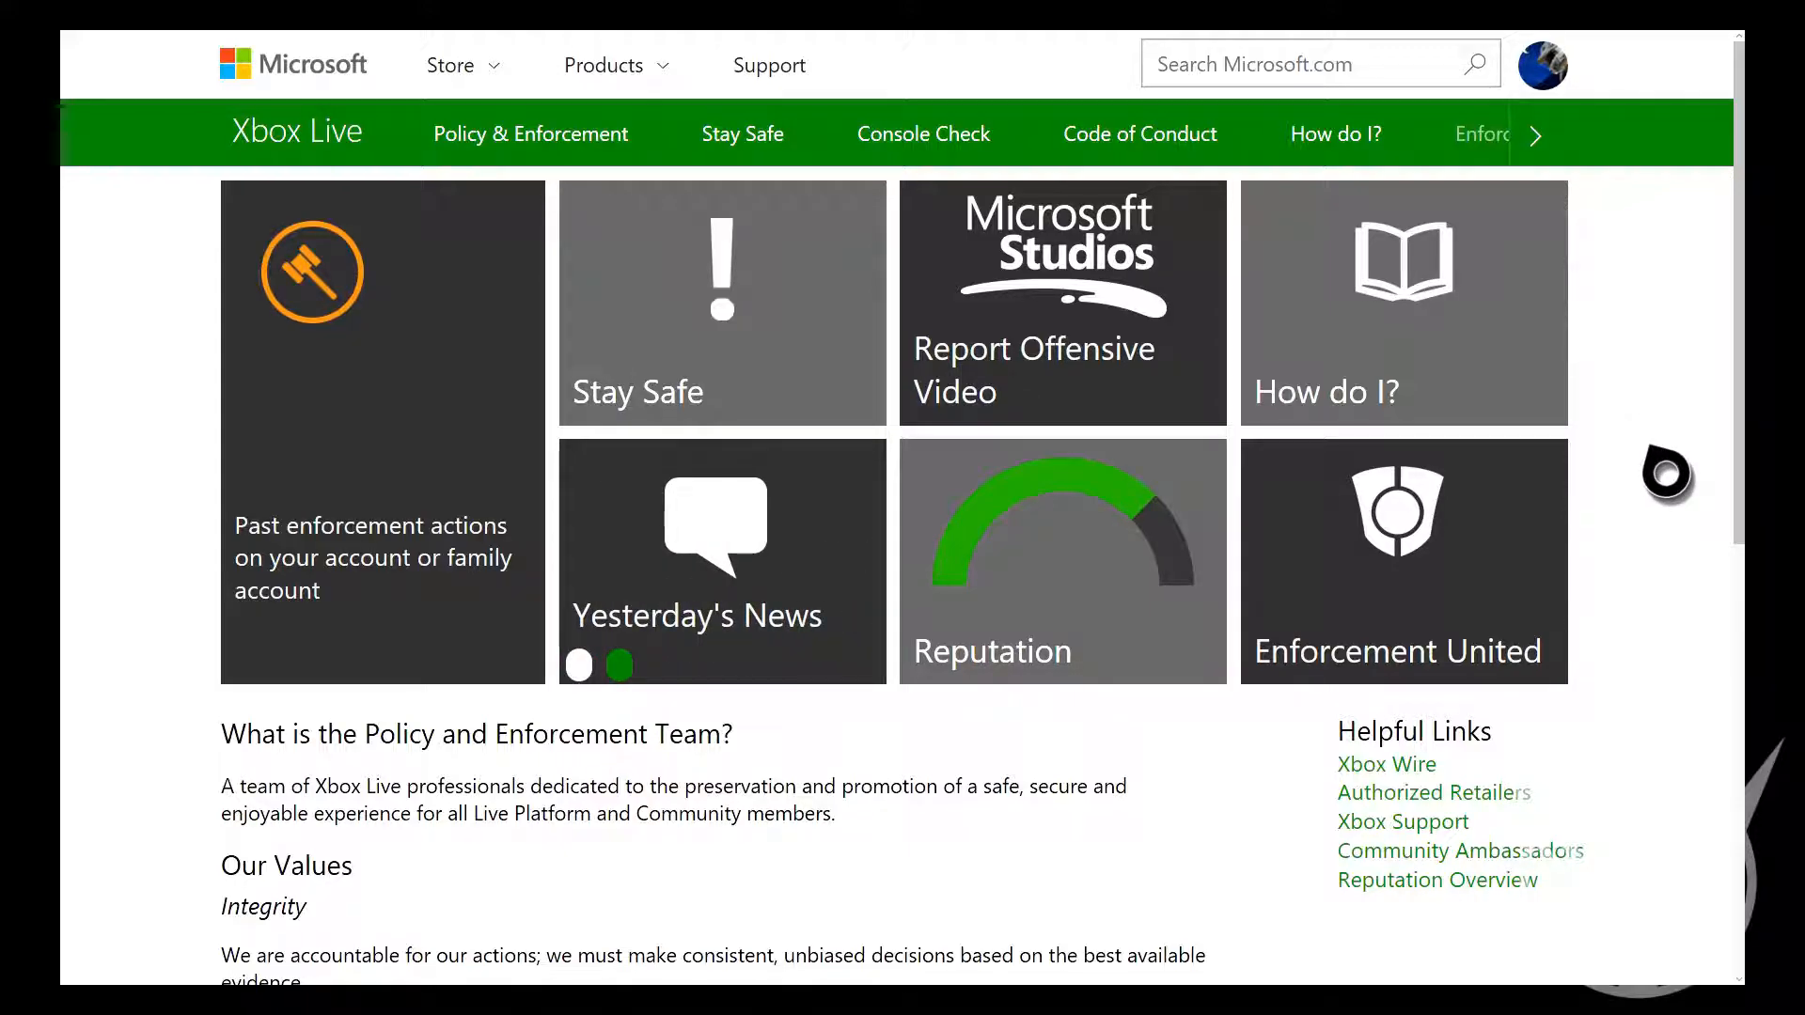
pyautogui.moveTo(1352, 616)
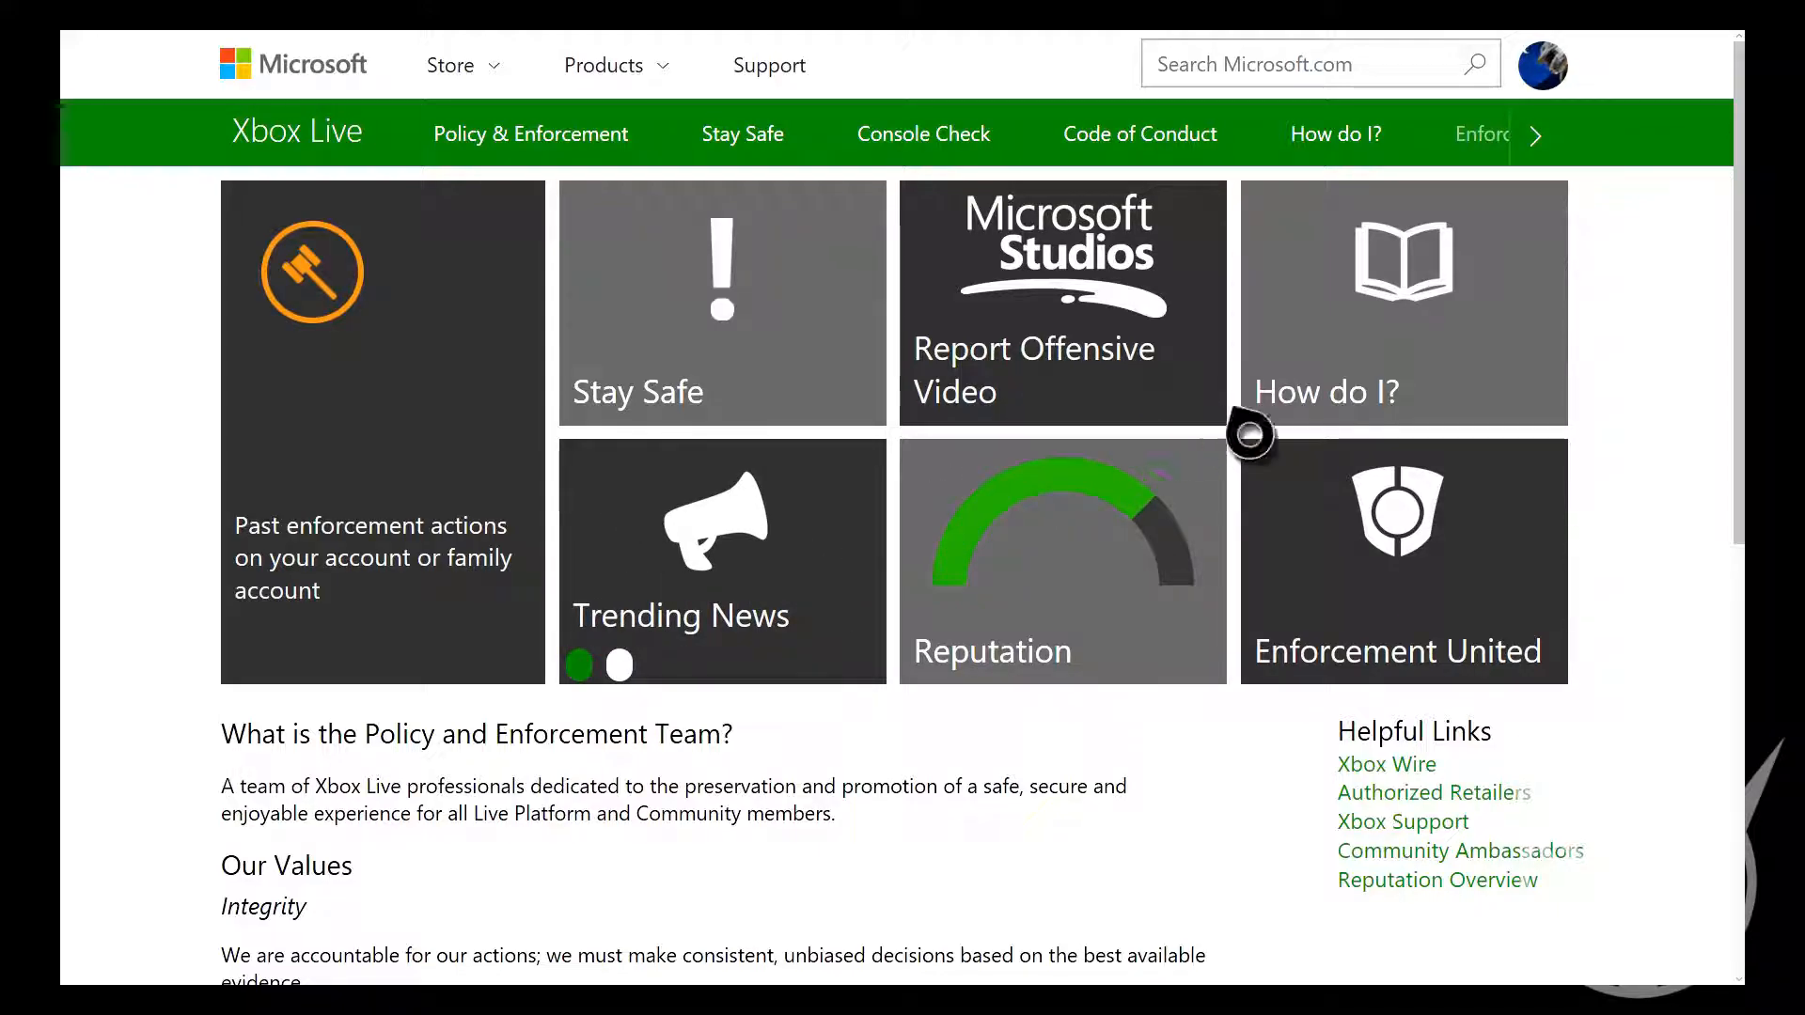
pyautogui.moveTo(1109, 286)
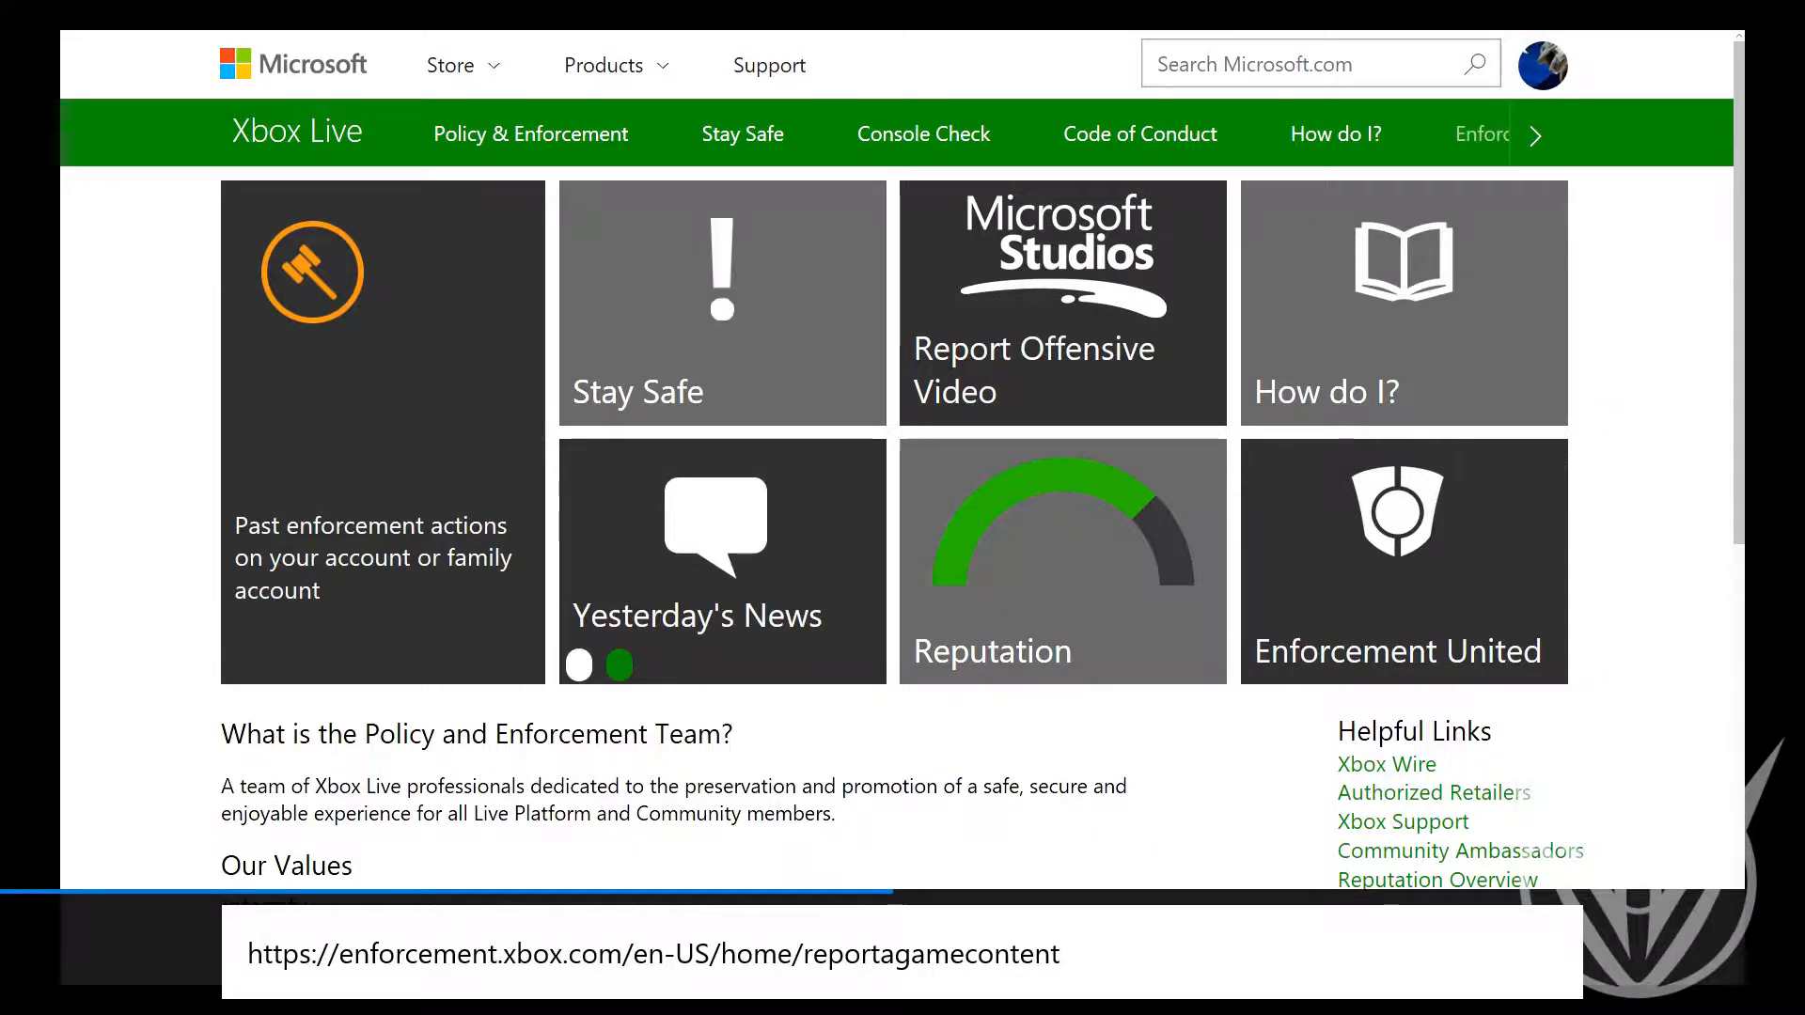
pyautogui.click(1060, 301)
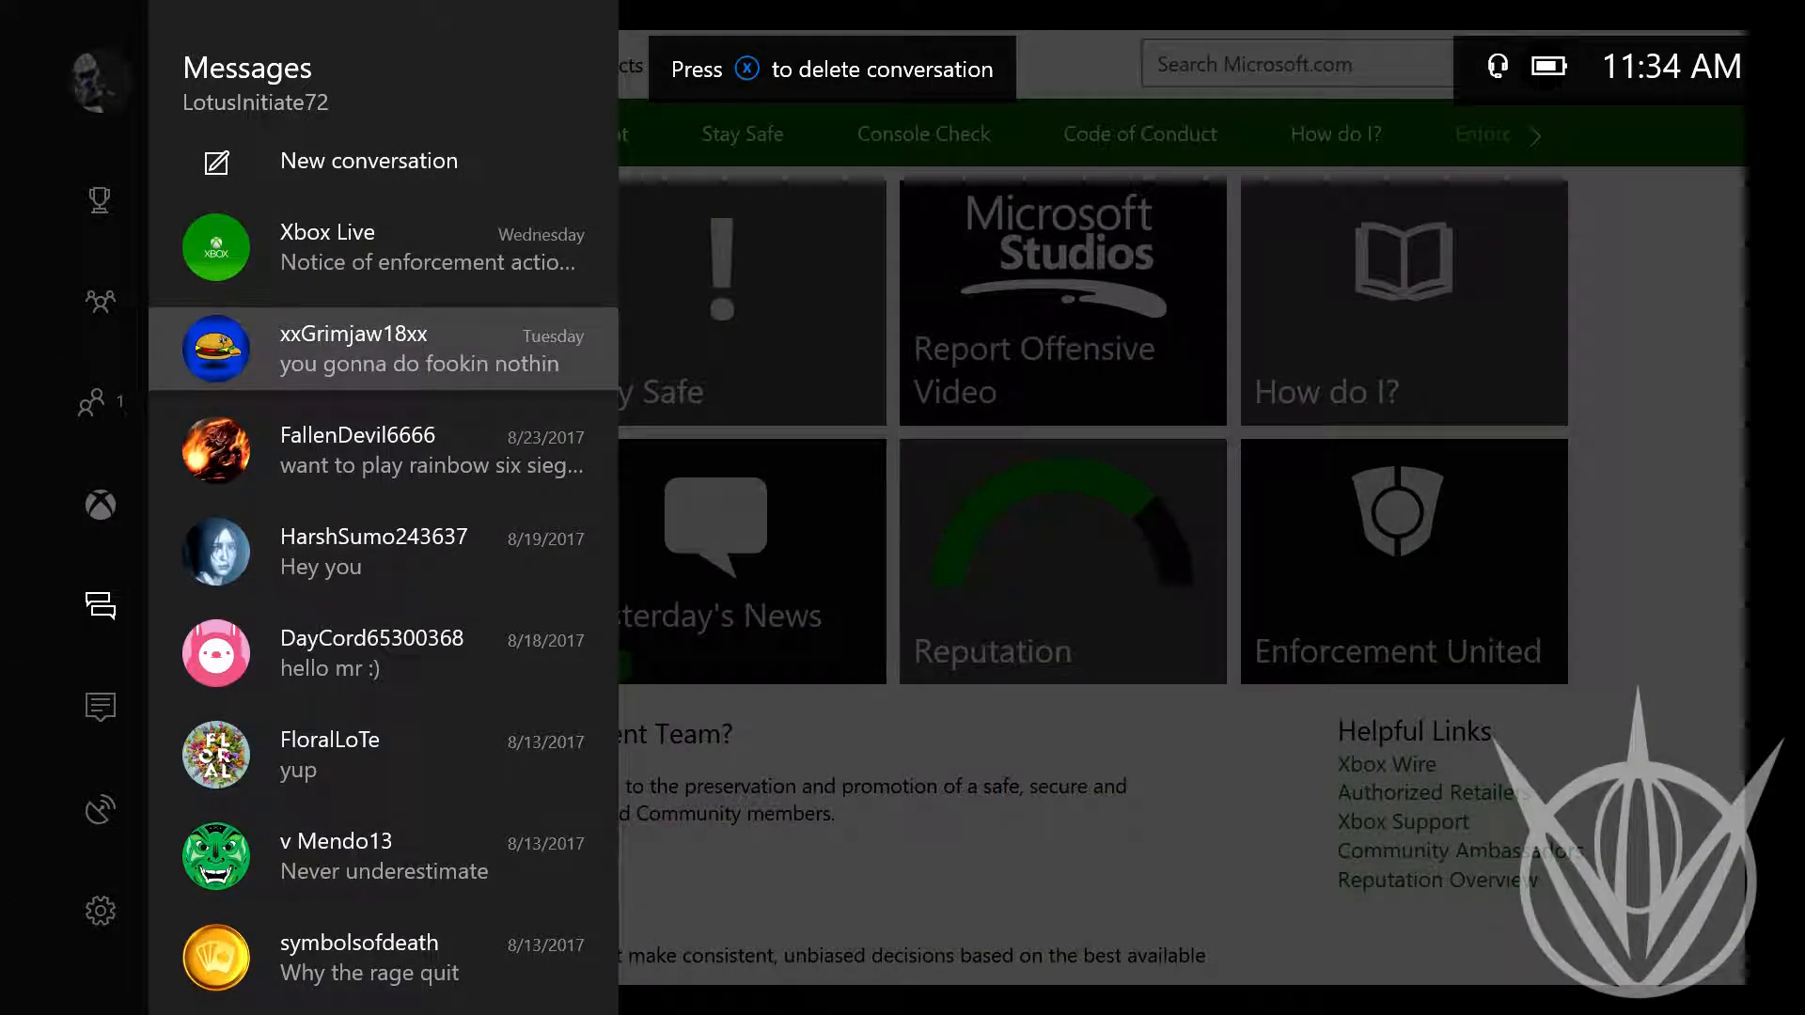
pyautogui.click(380, 350)
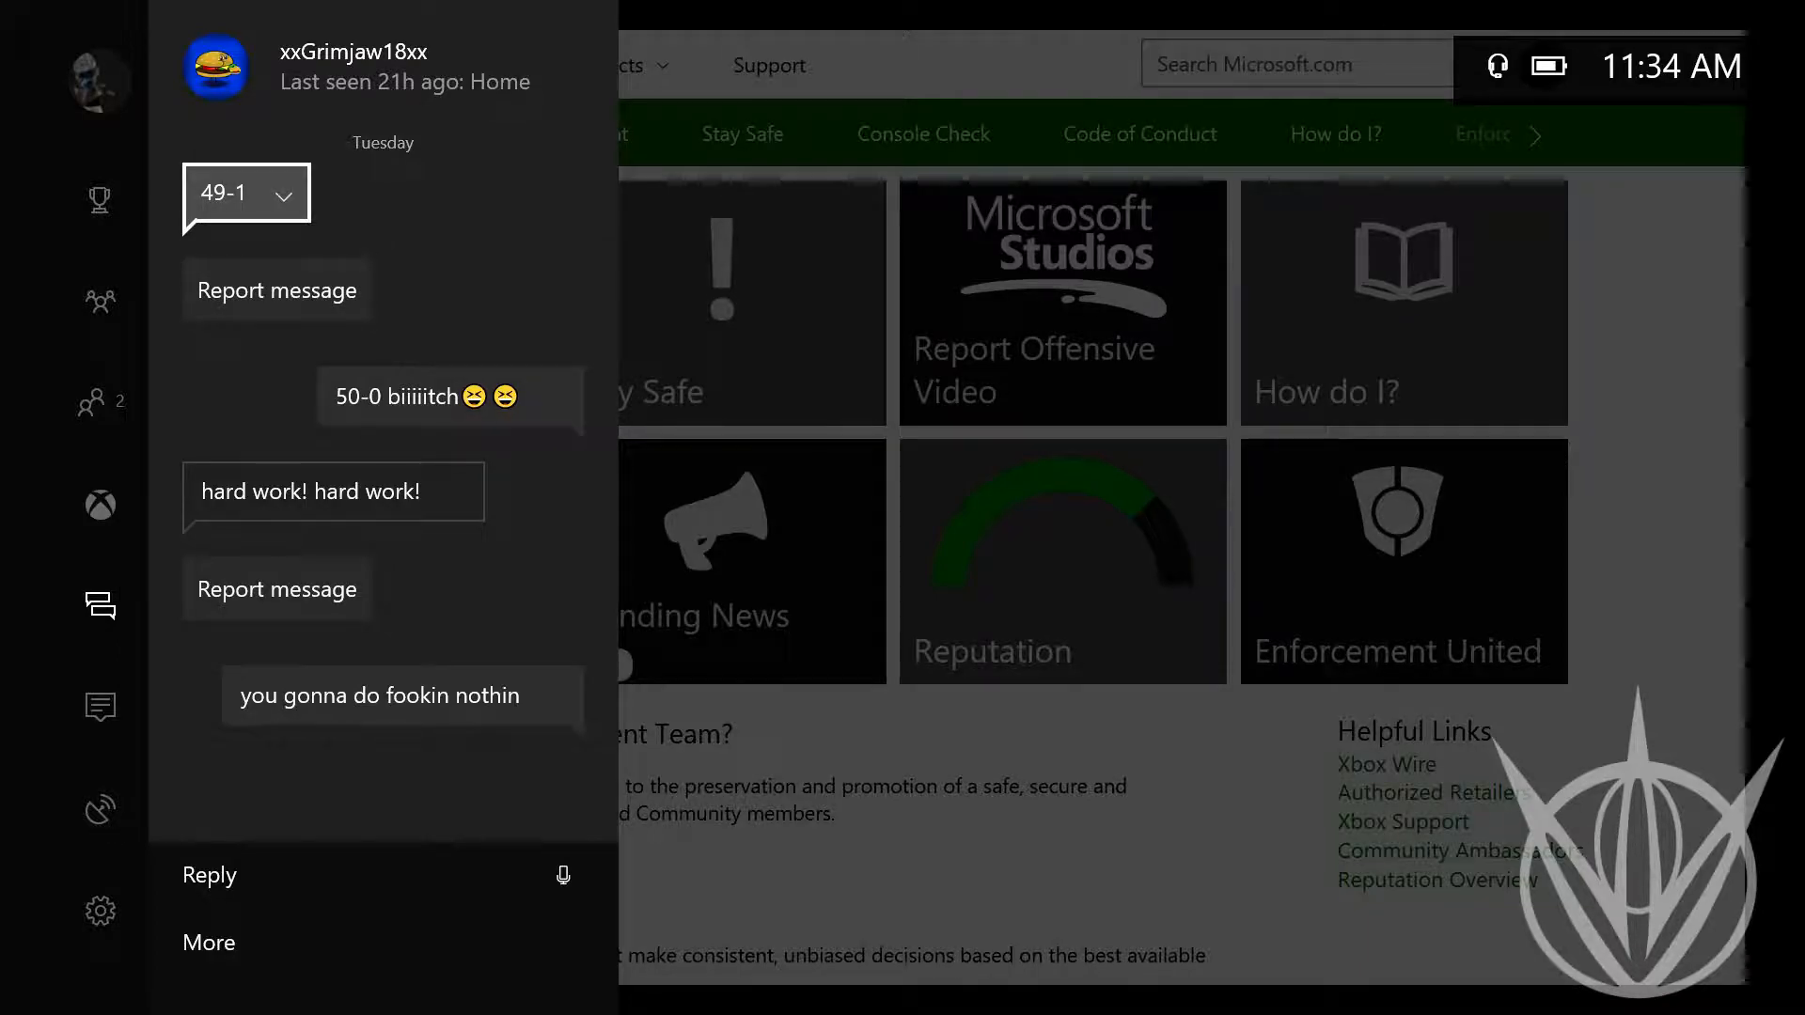
pyautogui.click(449, 396)
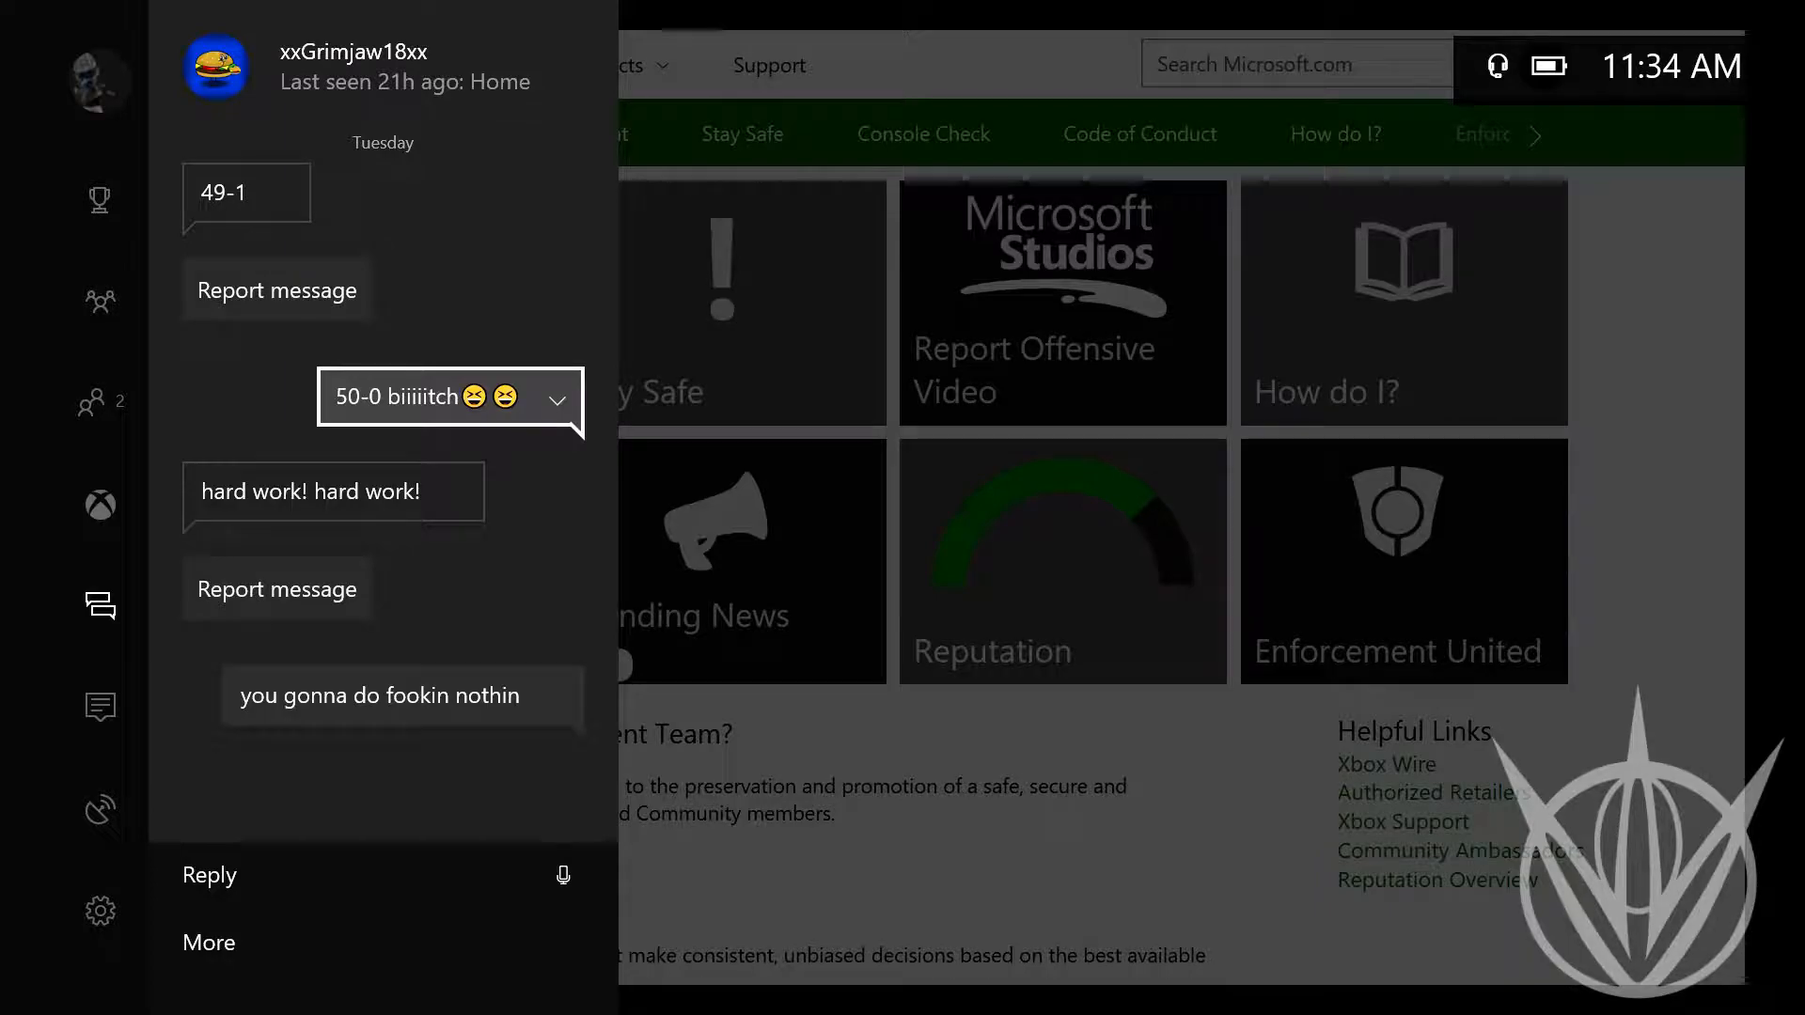
# Step through the 'hard work!' and 50-0 messages, then leave the conversation and close the guide
pyautogui.click(333, 491)
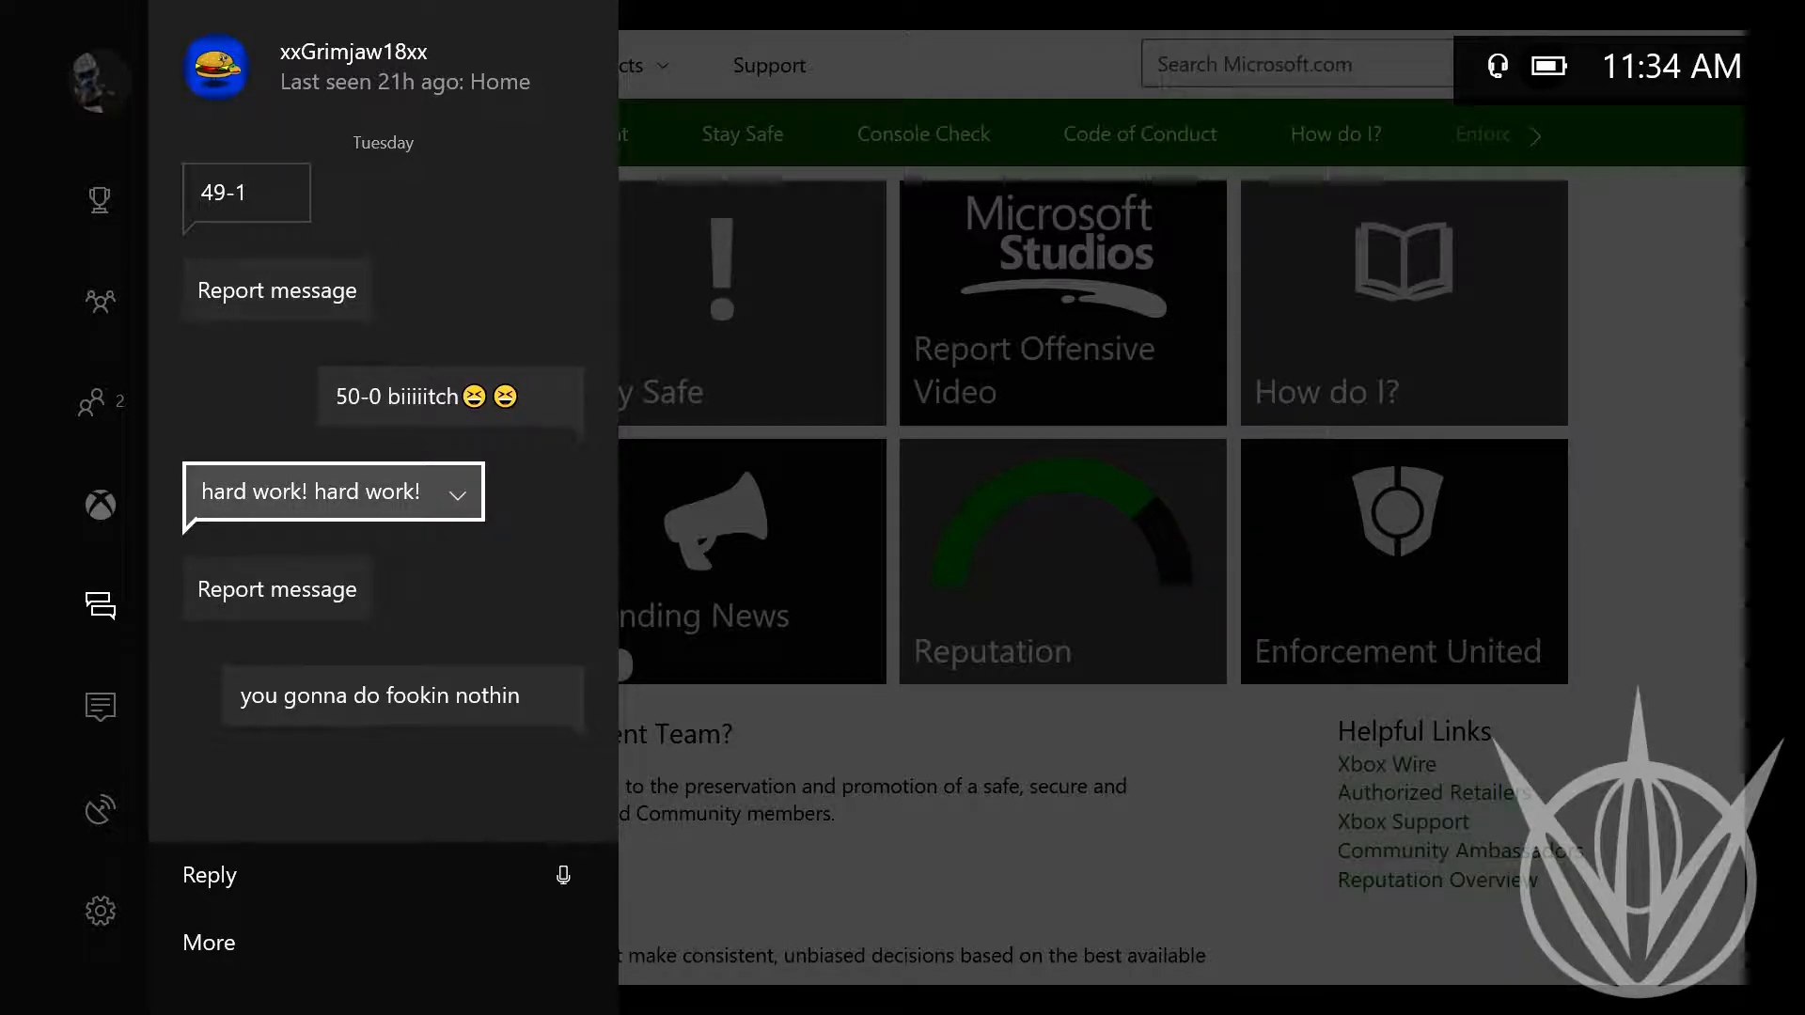
pyautogui.click(398, 695)
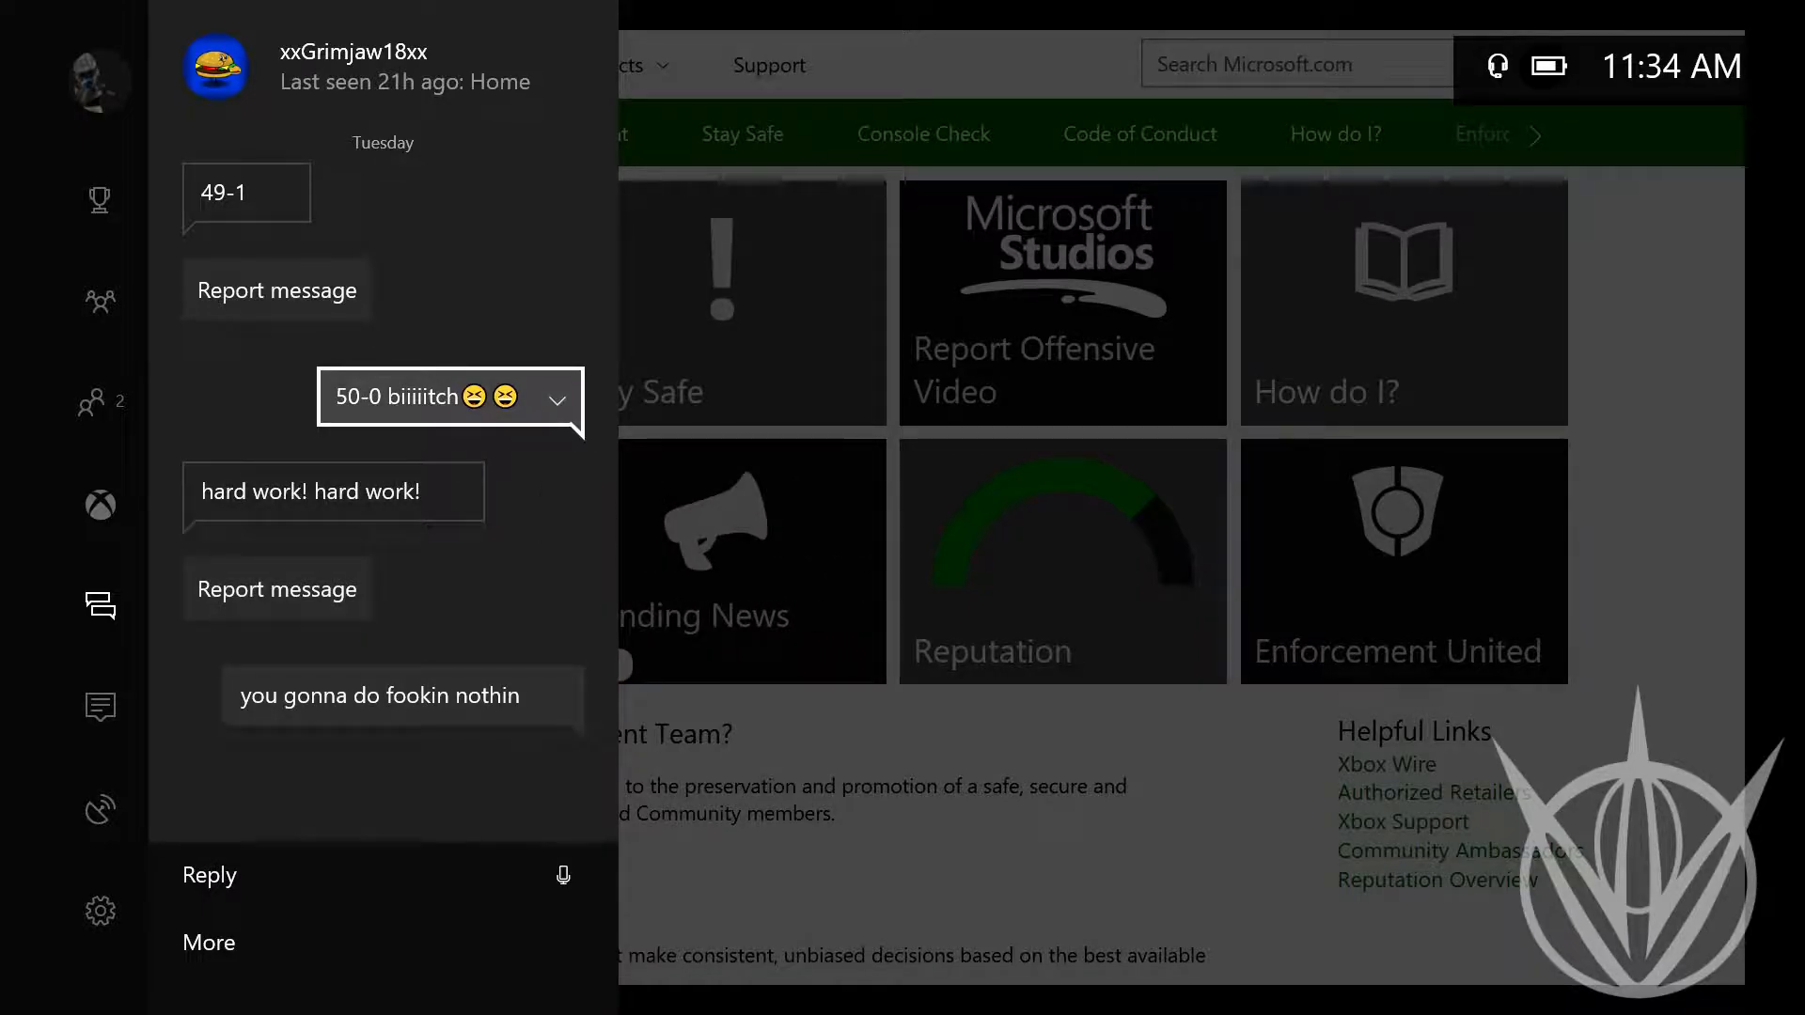
pyautogui.click(100, 705)
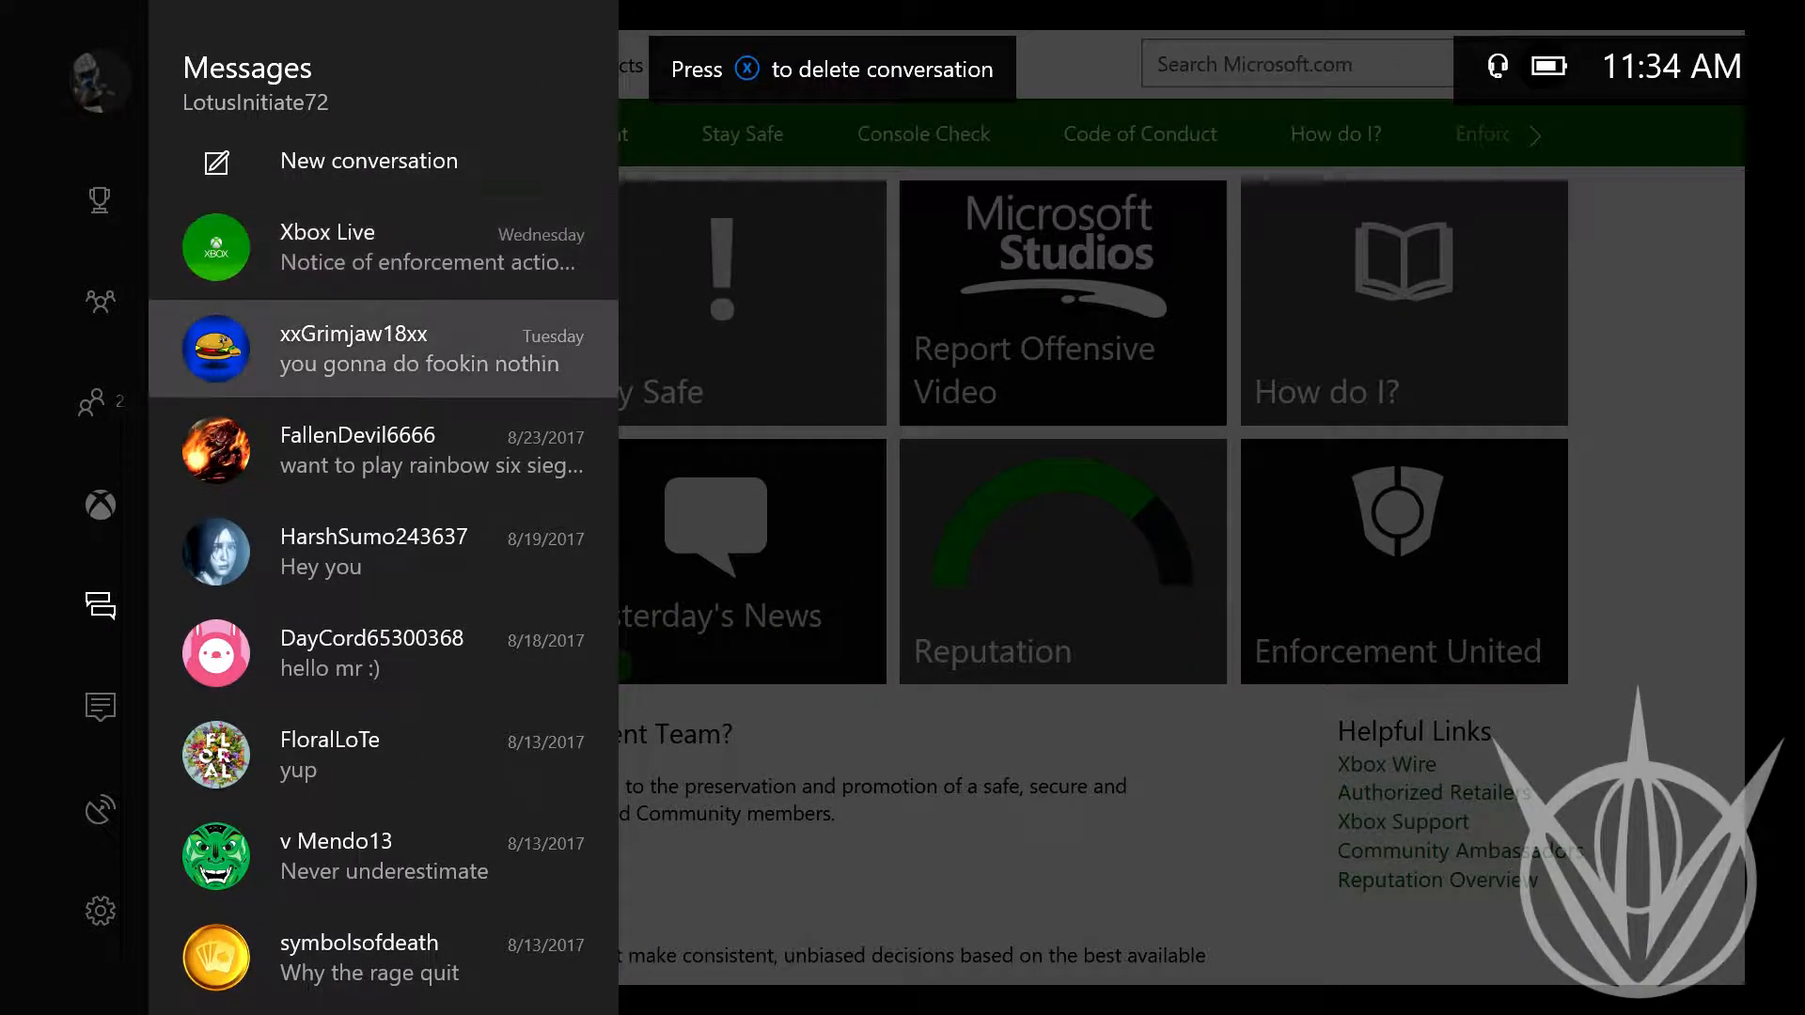
pyautogui.scroll(-3)
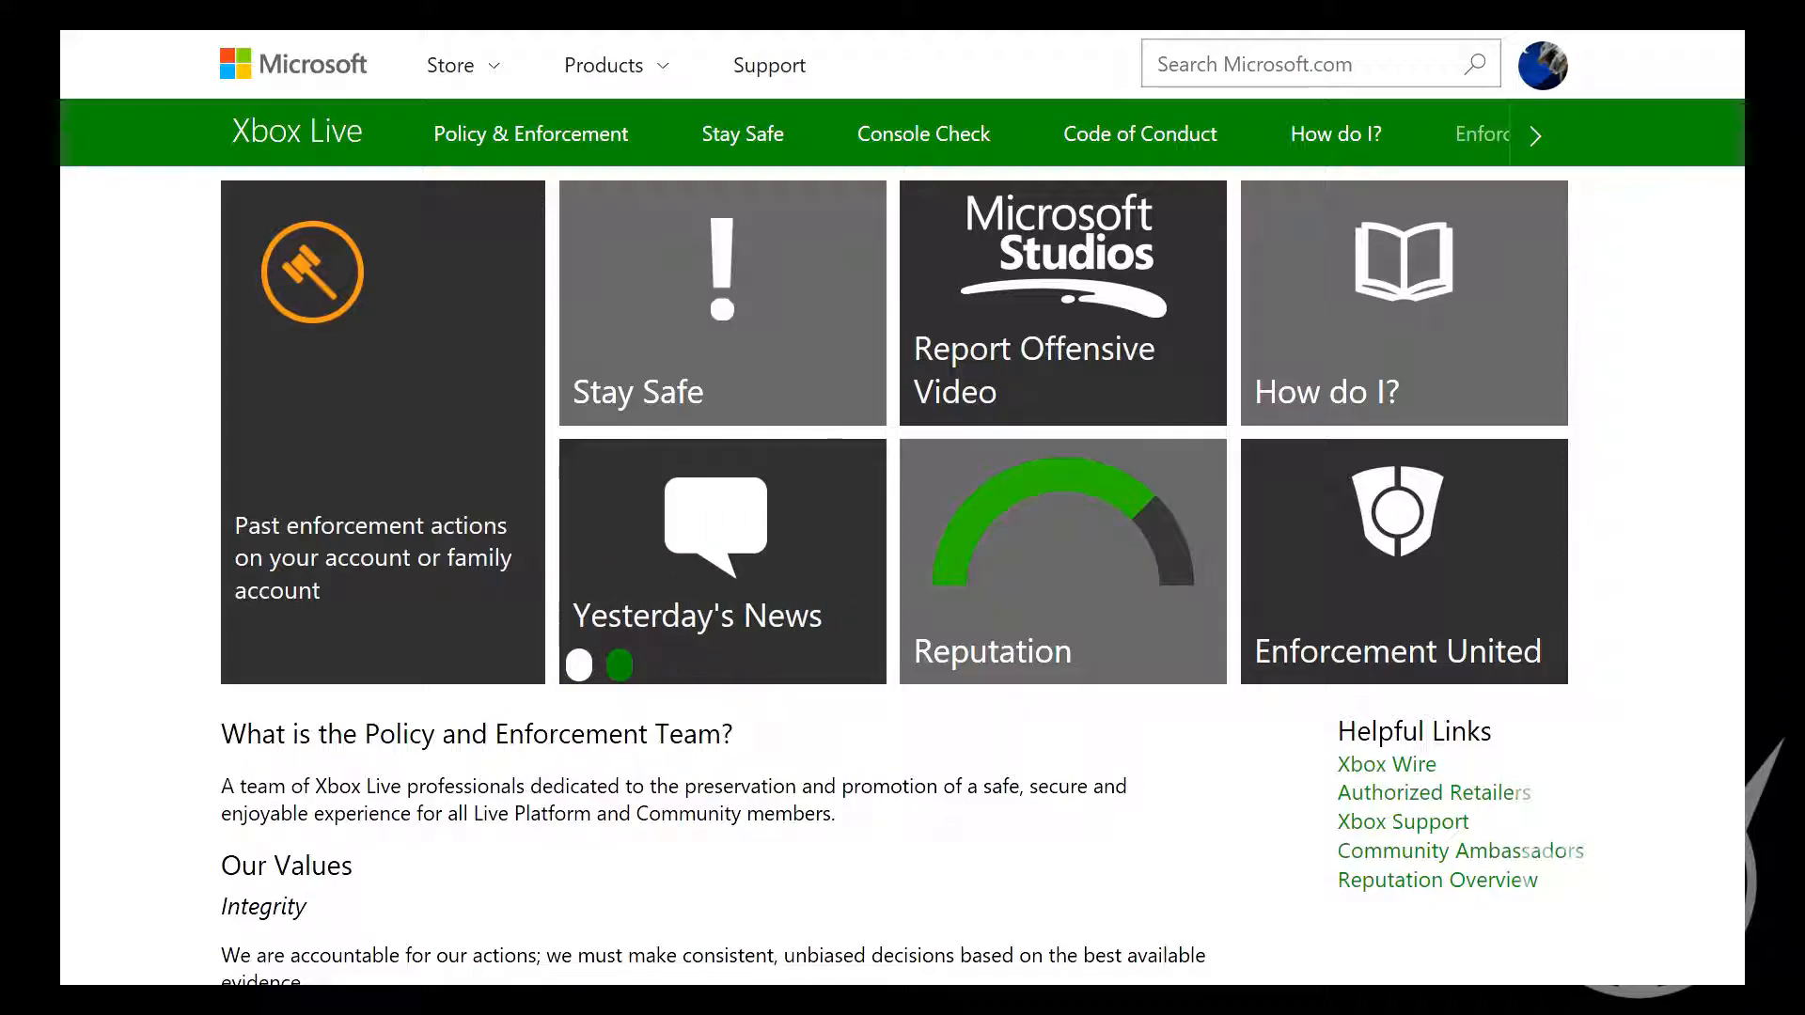
pyautogui.scroll(-3)
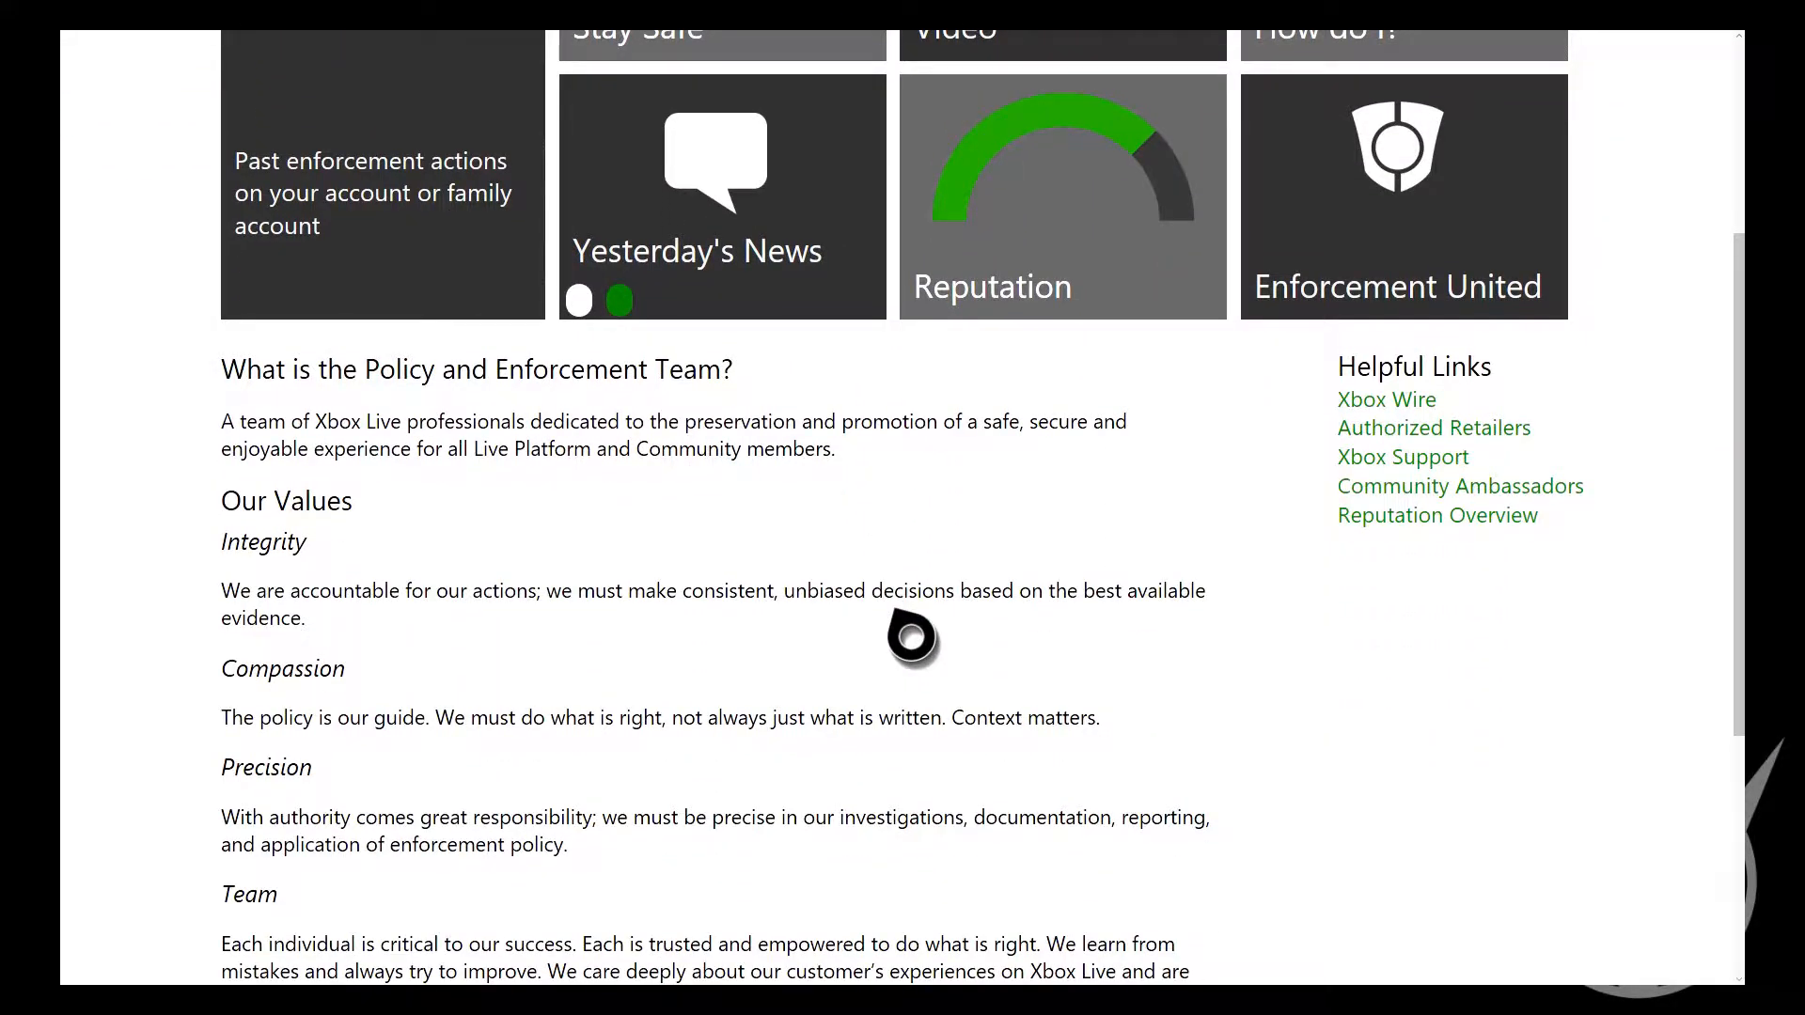
pyautogui.scroll(3)
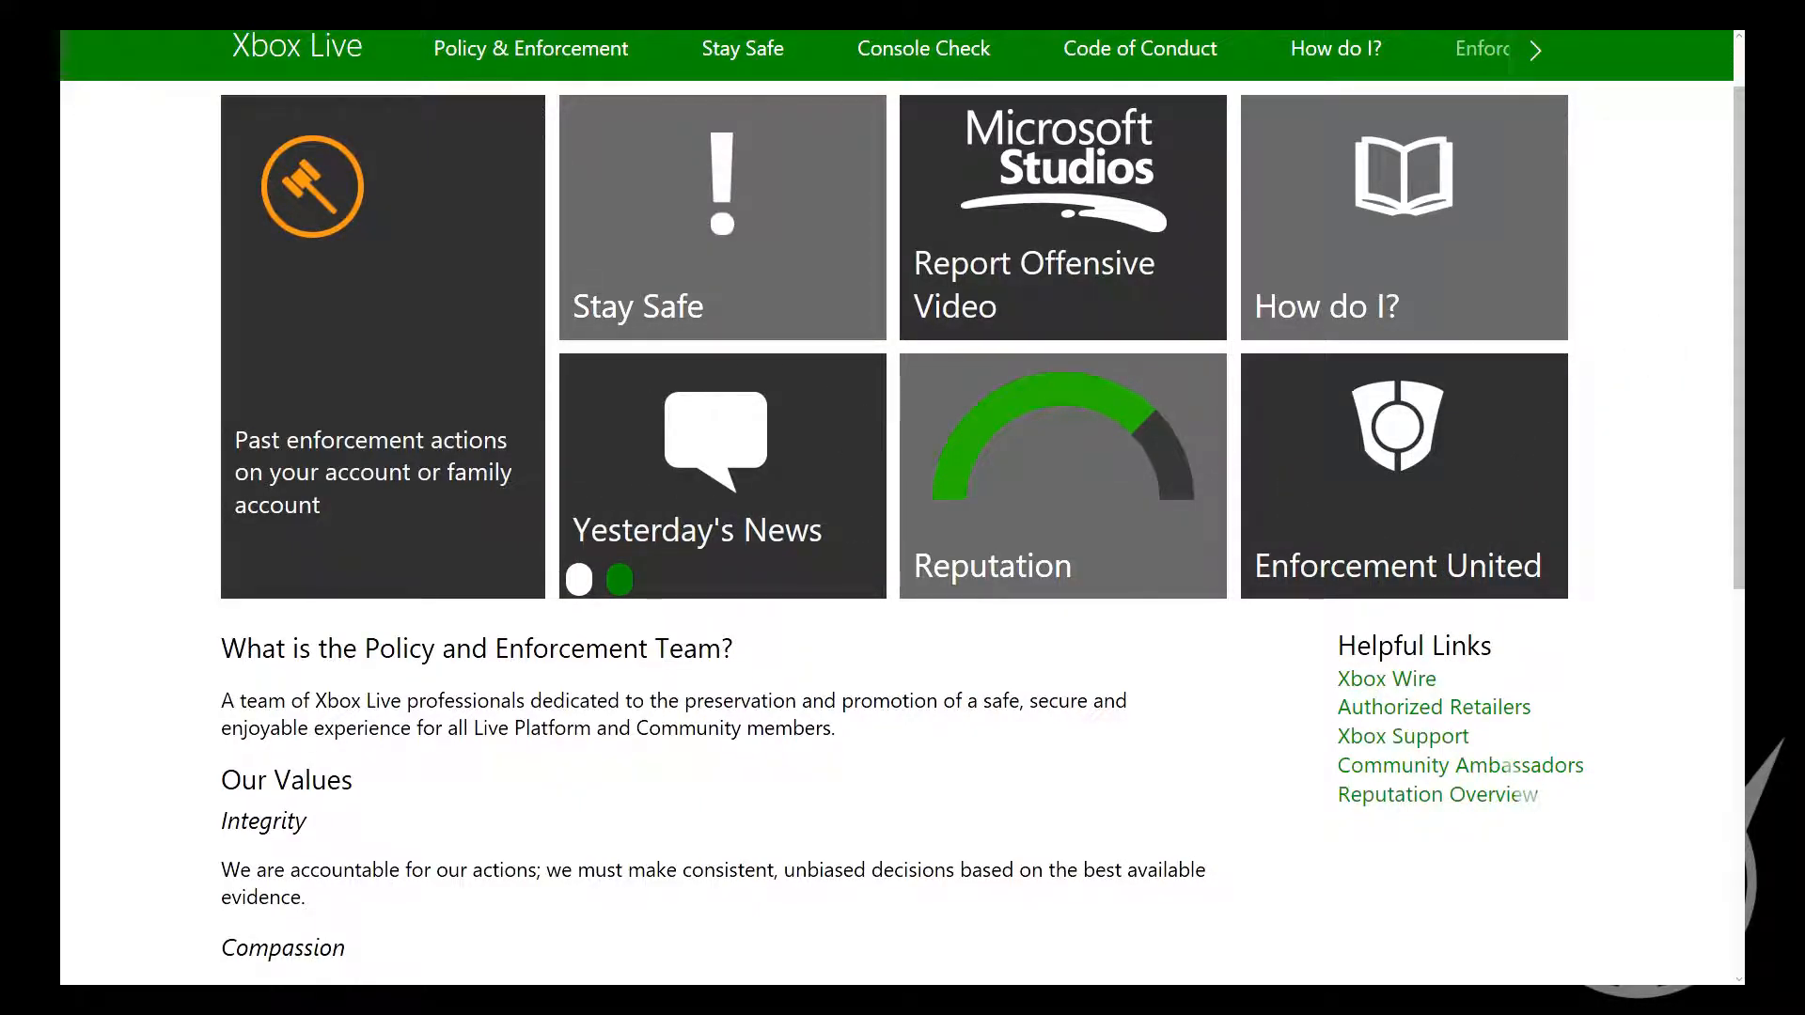
pyautogui.scroll(3)
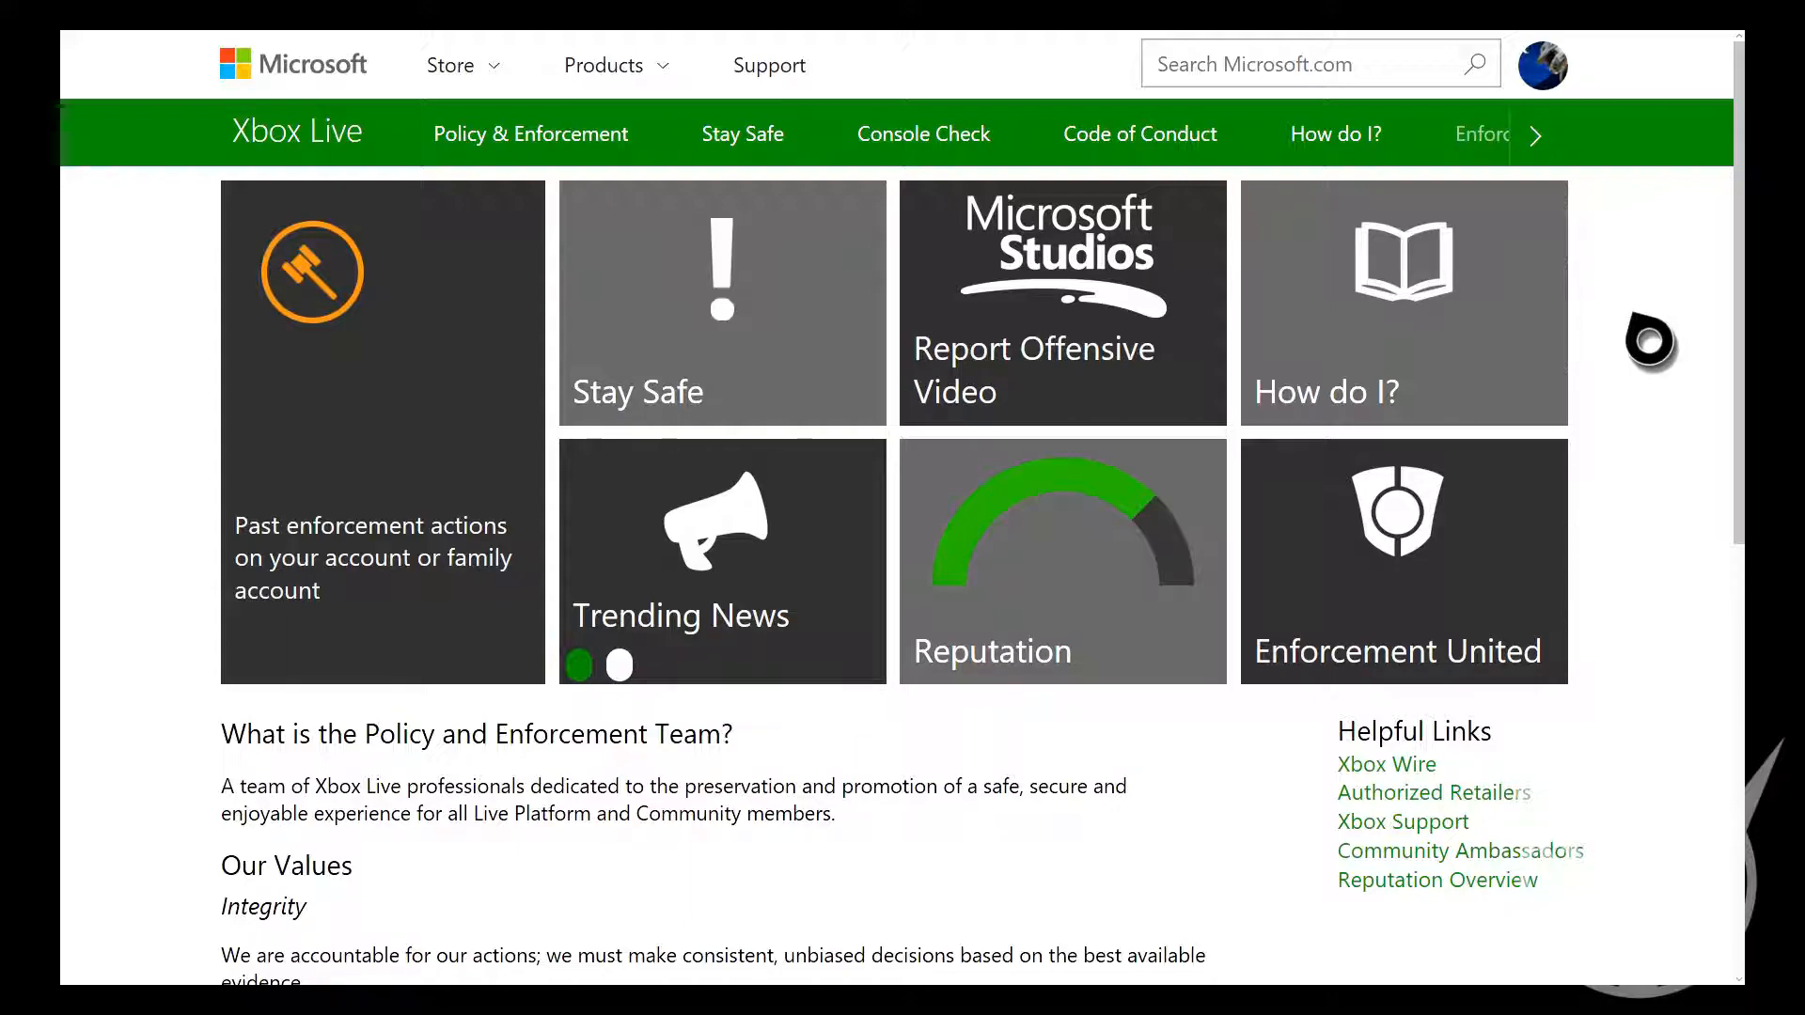
pyautogui.click(619, 665)
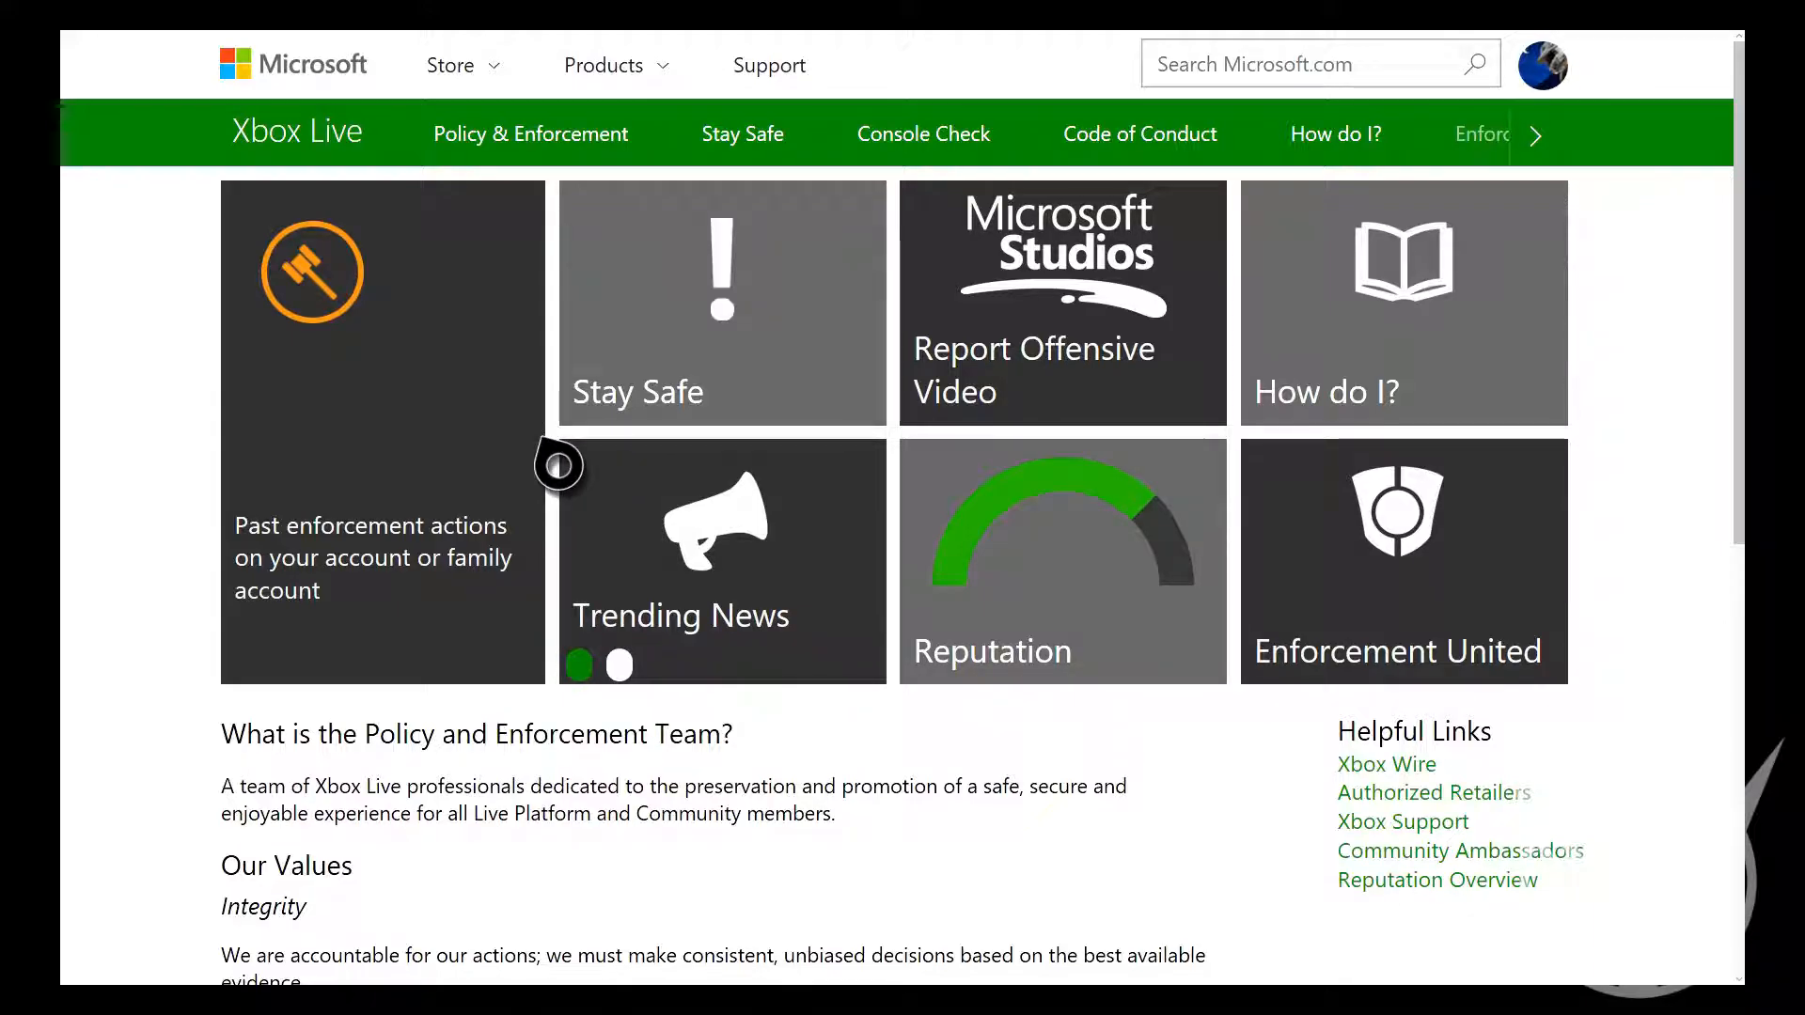
pyautogui.click(619, 665)
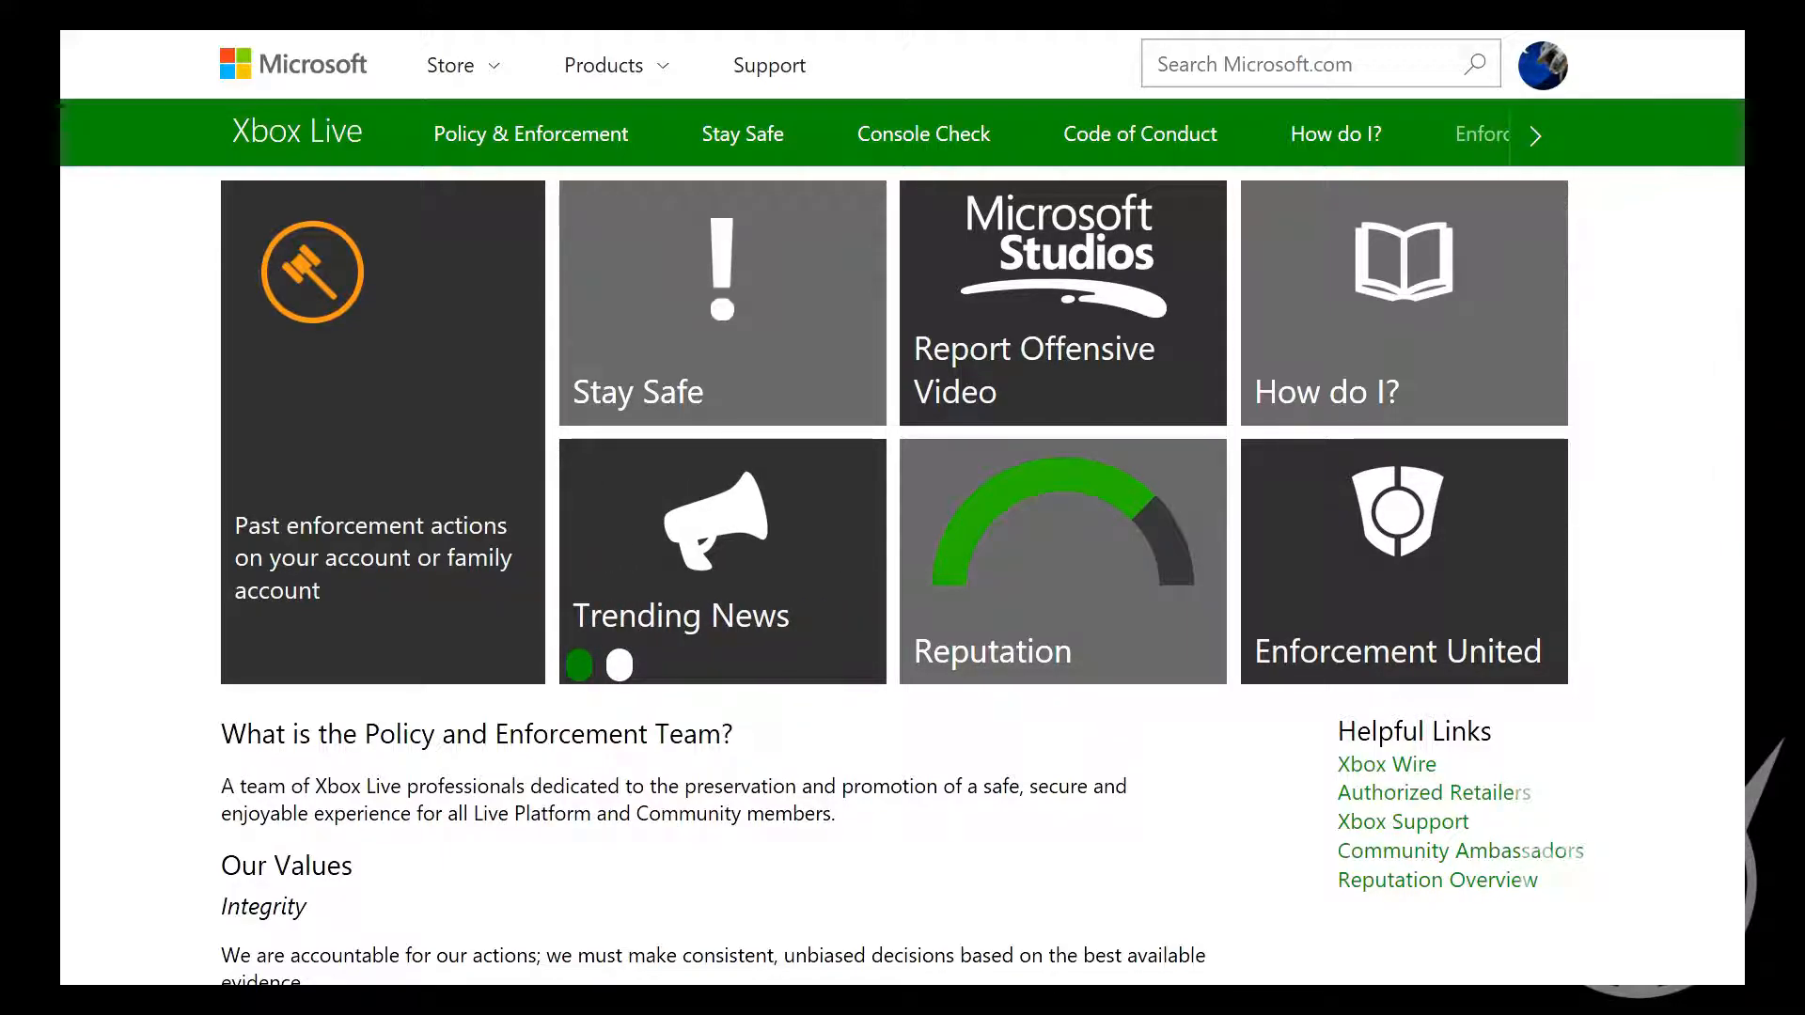
pyautogui.click(619, 666)
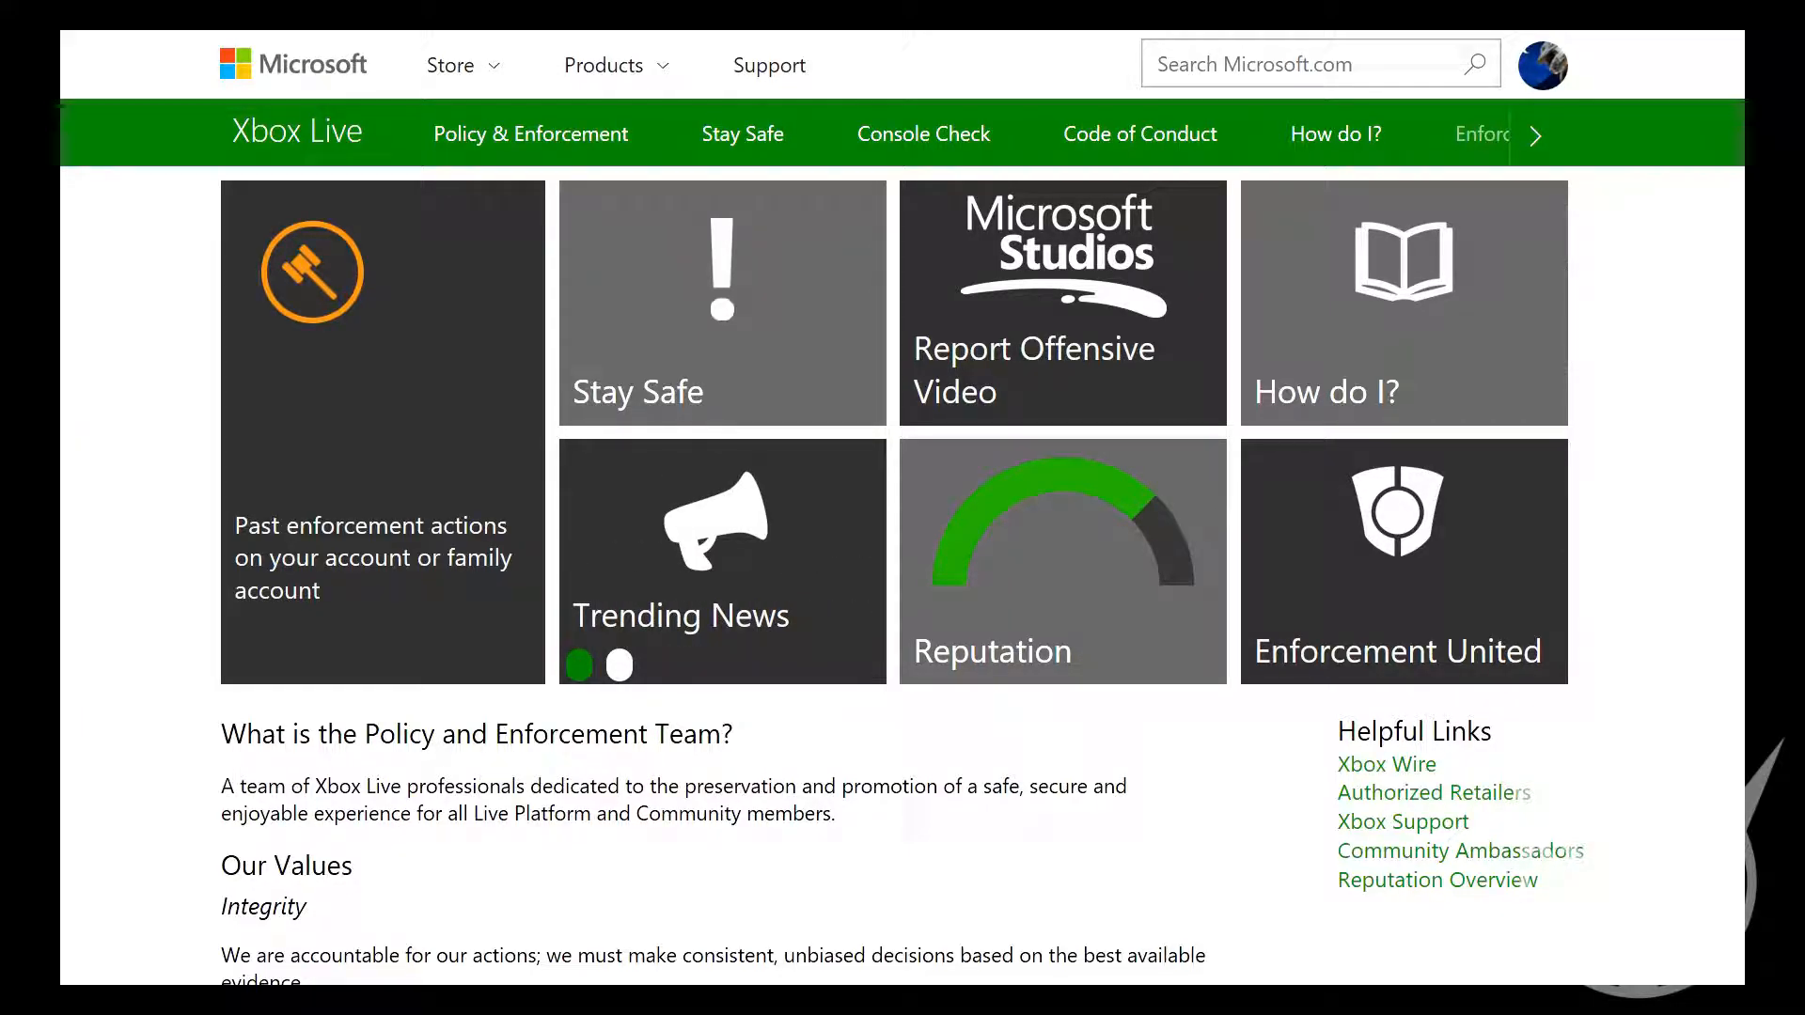
pyautogui.click(619, 665)
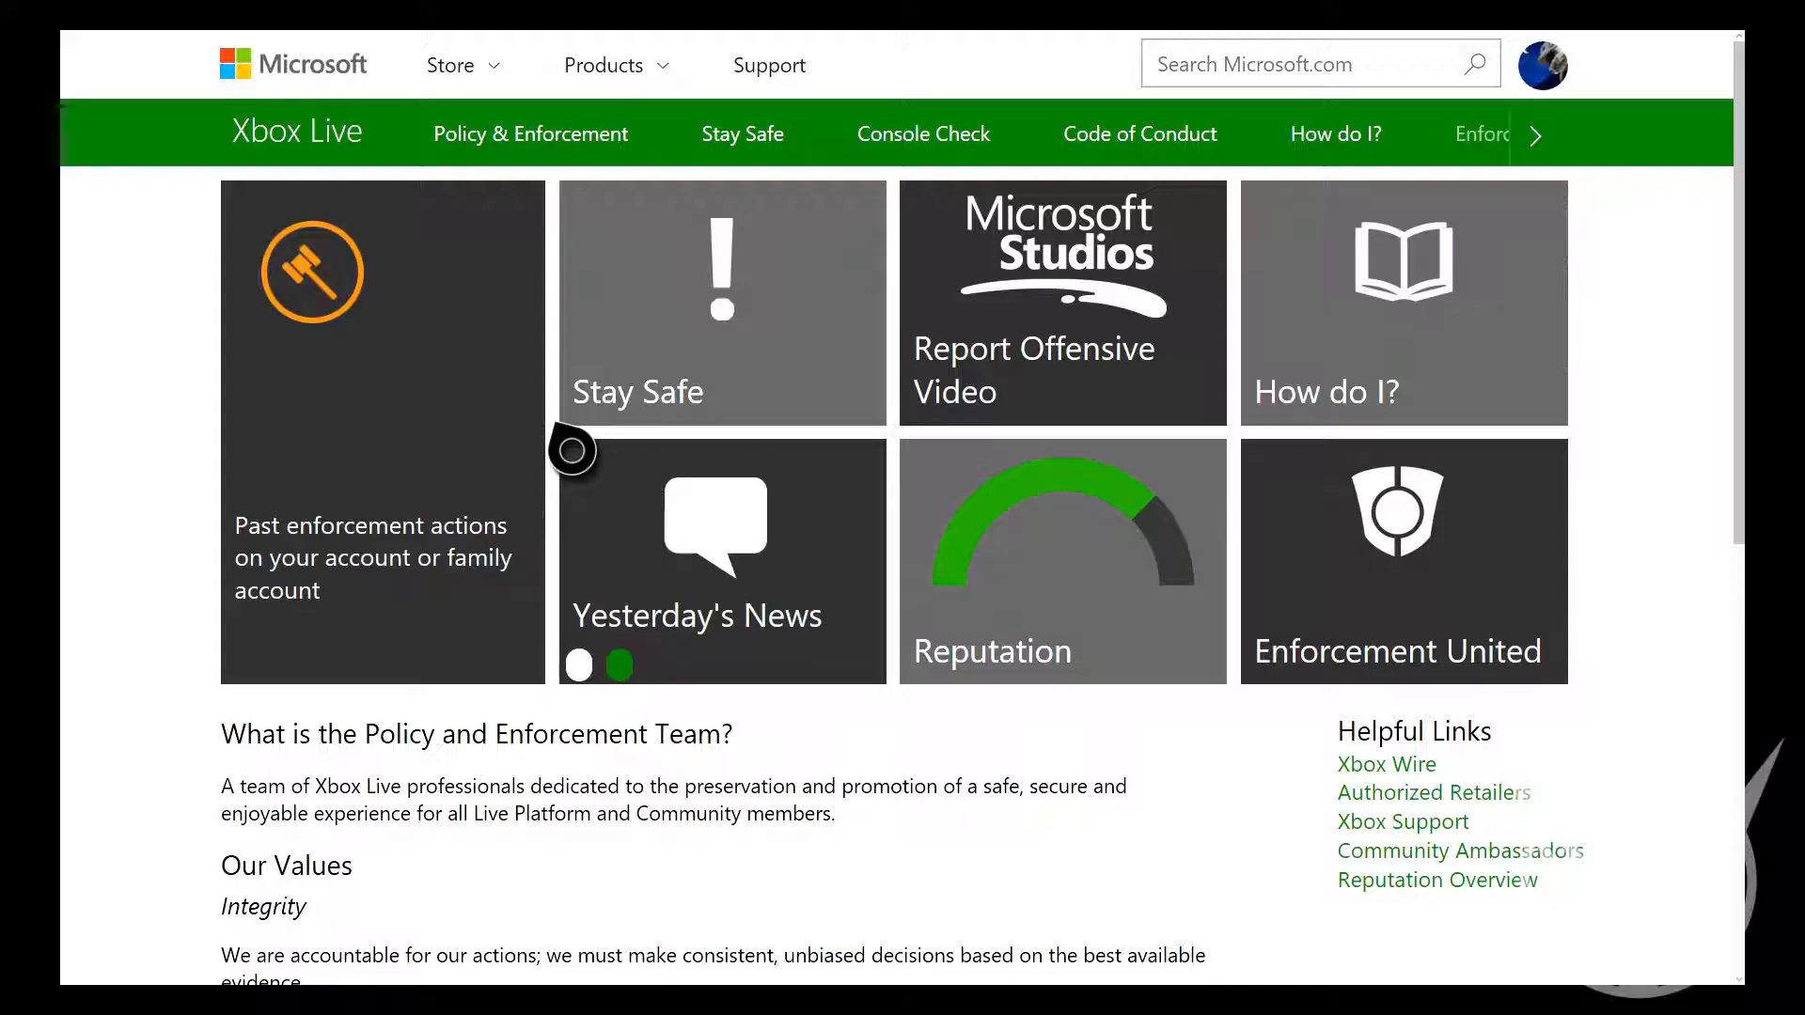
pyautogui.moveTo(560, 463)
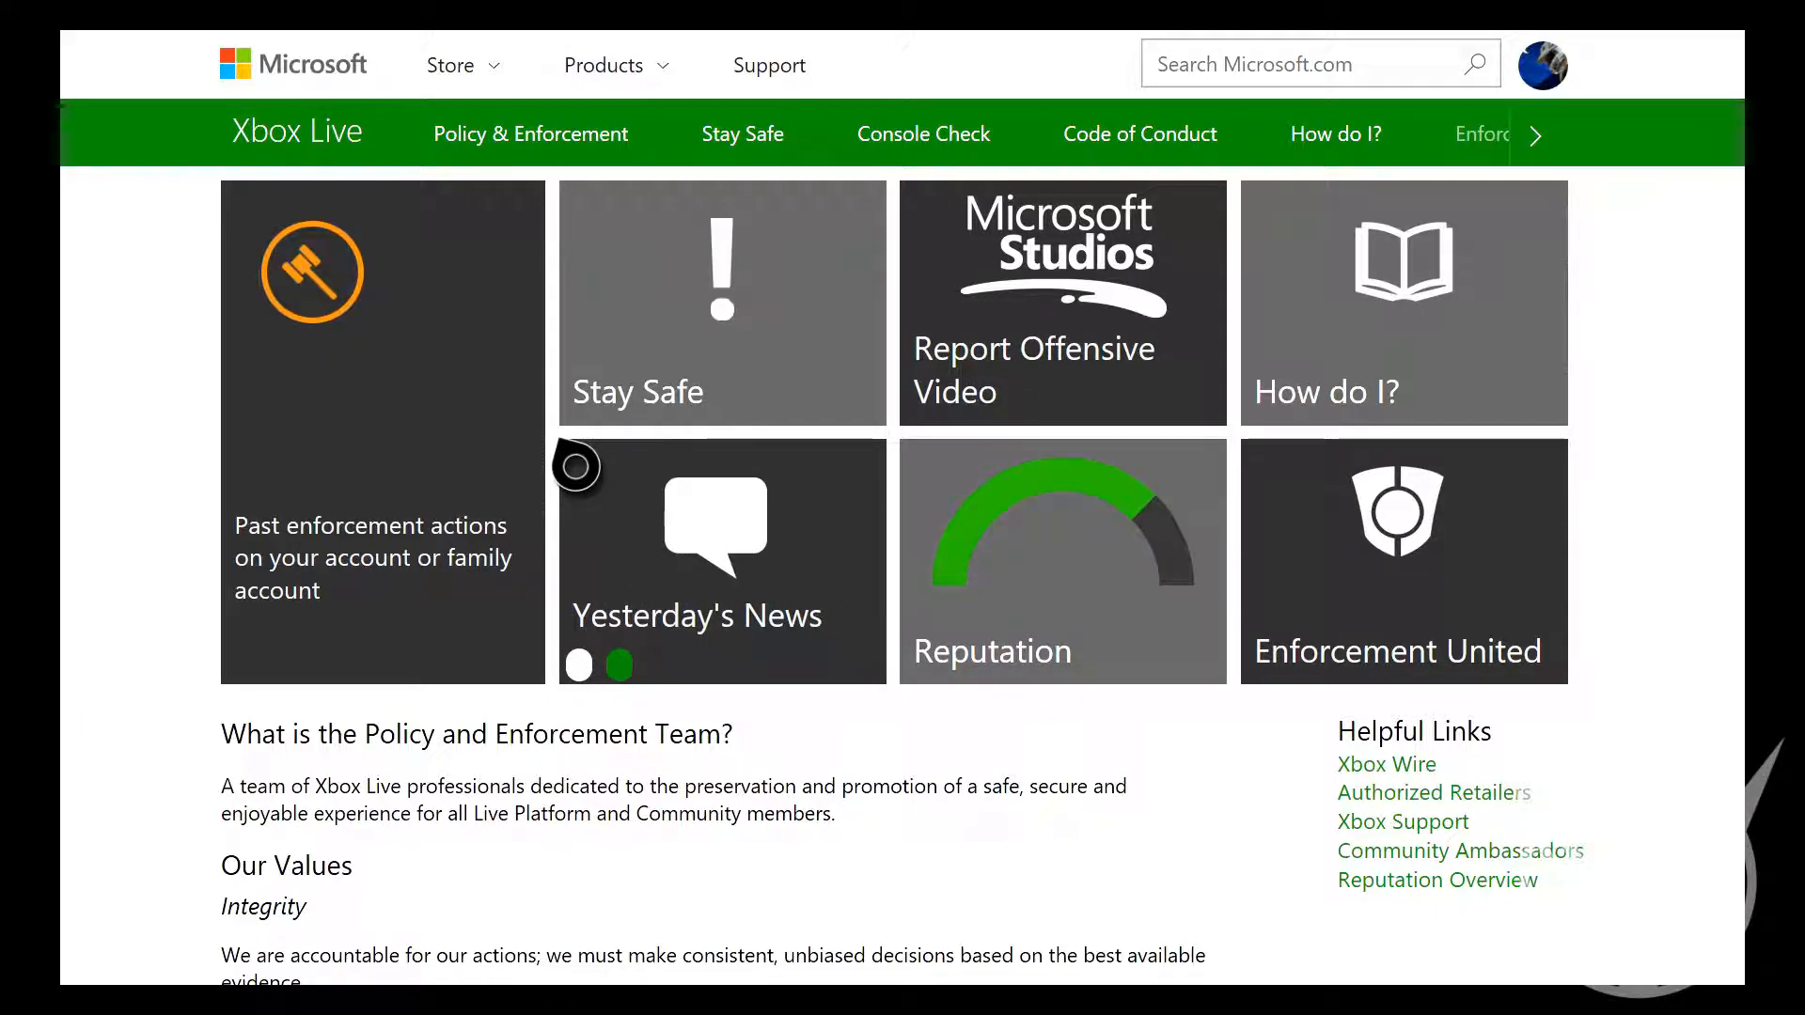
pyautogui.moveTo(573, 474)
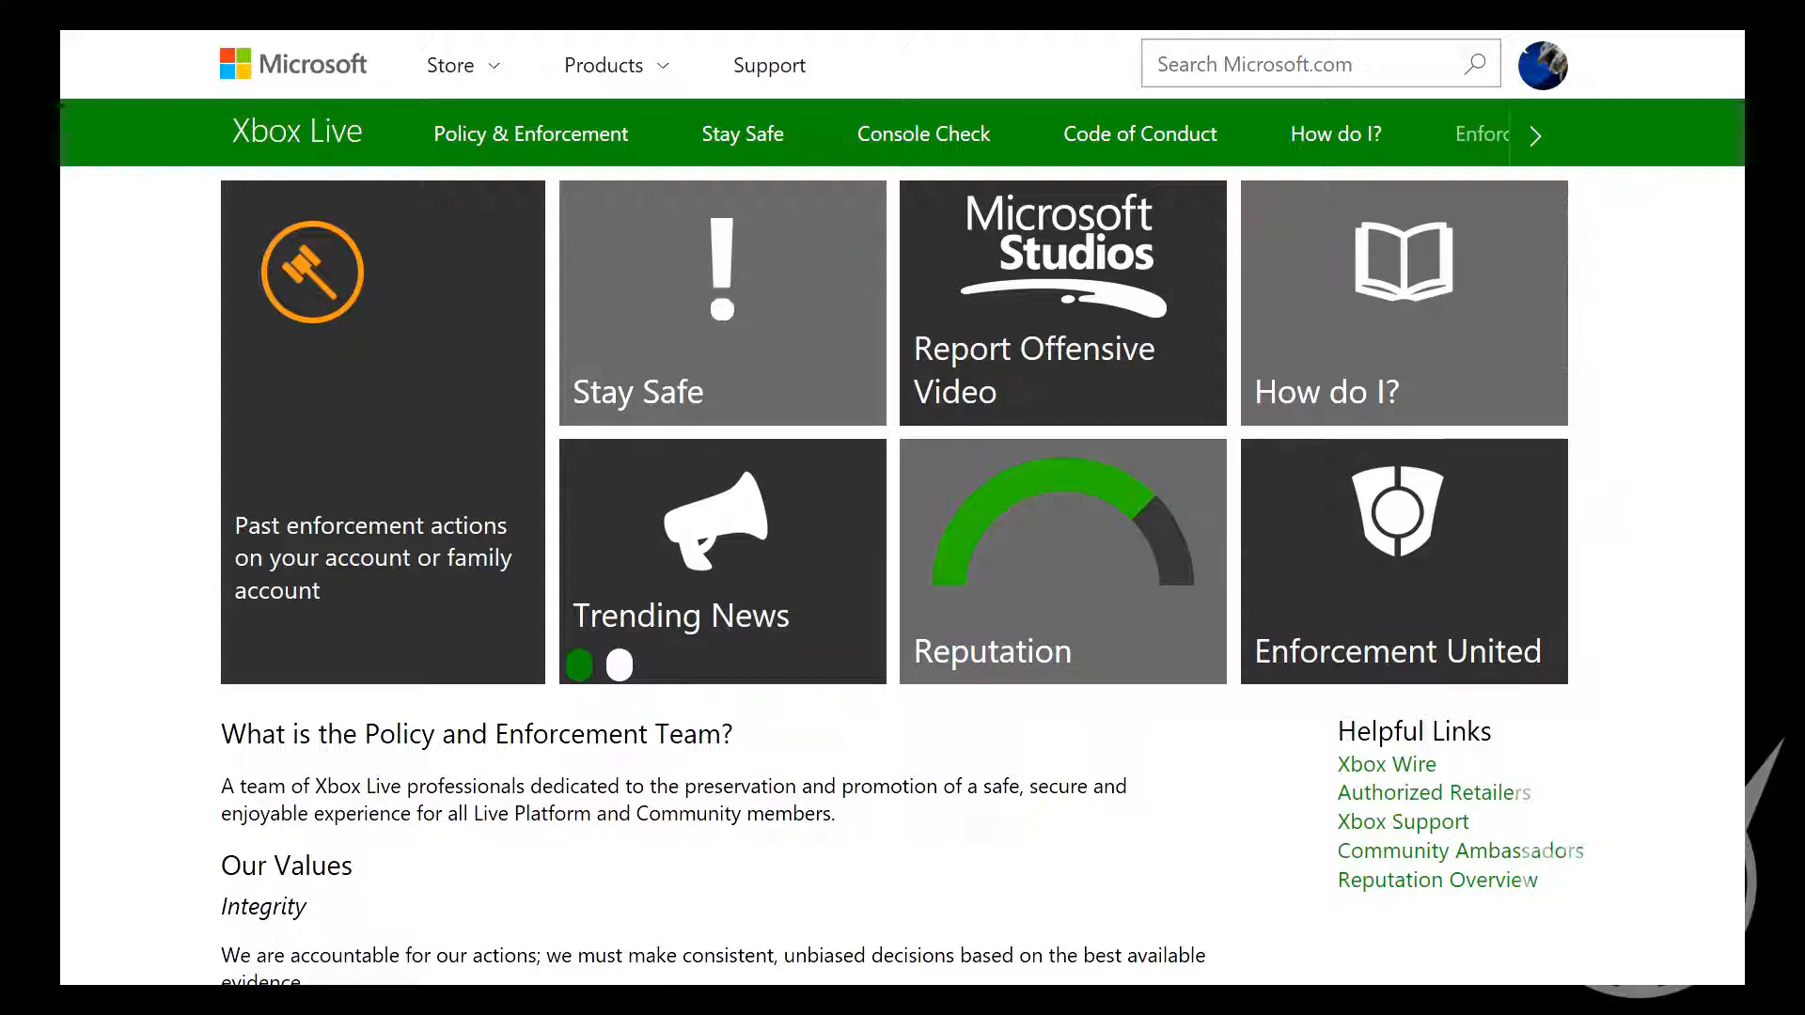
pyautogui.click(617, 665)
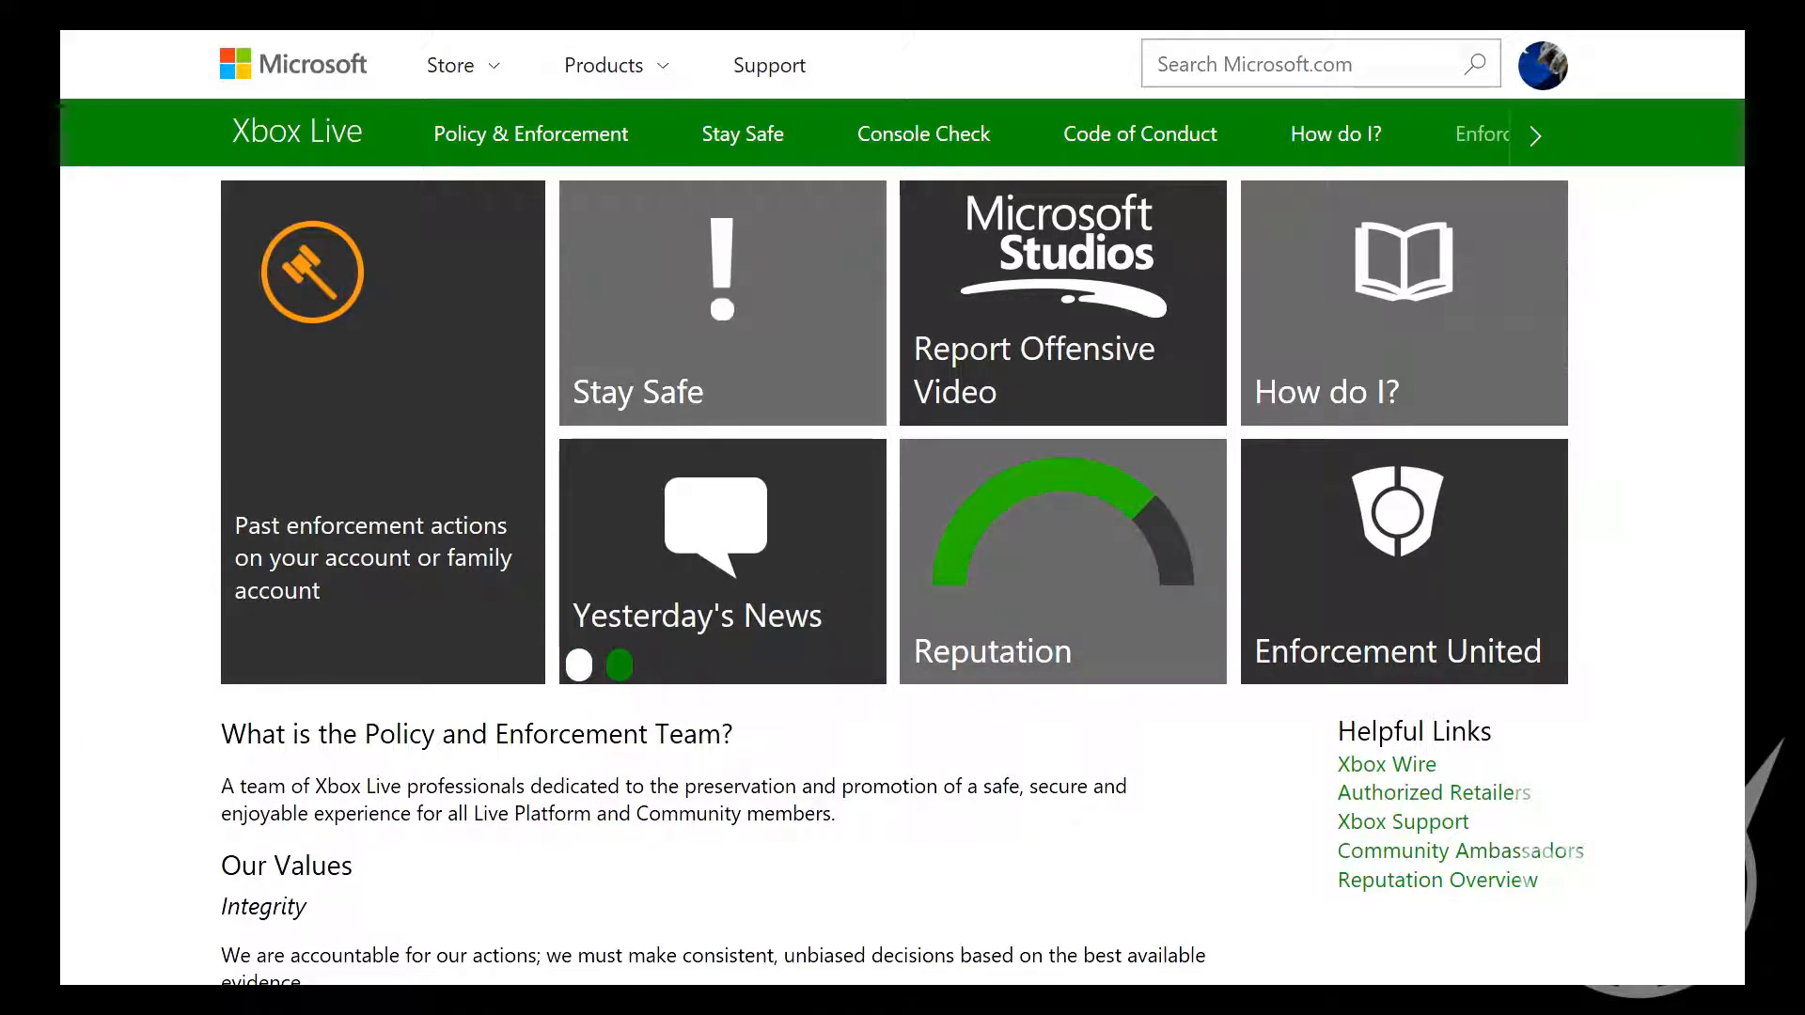
pyautogui.click(616, 665)
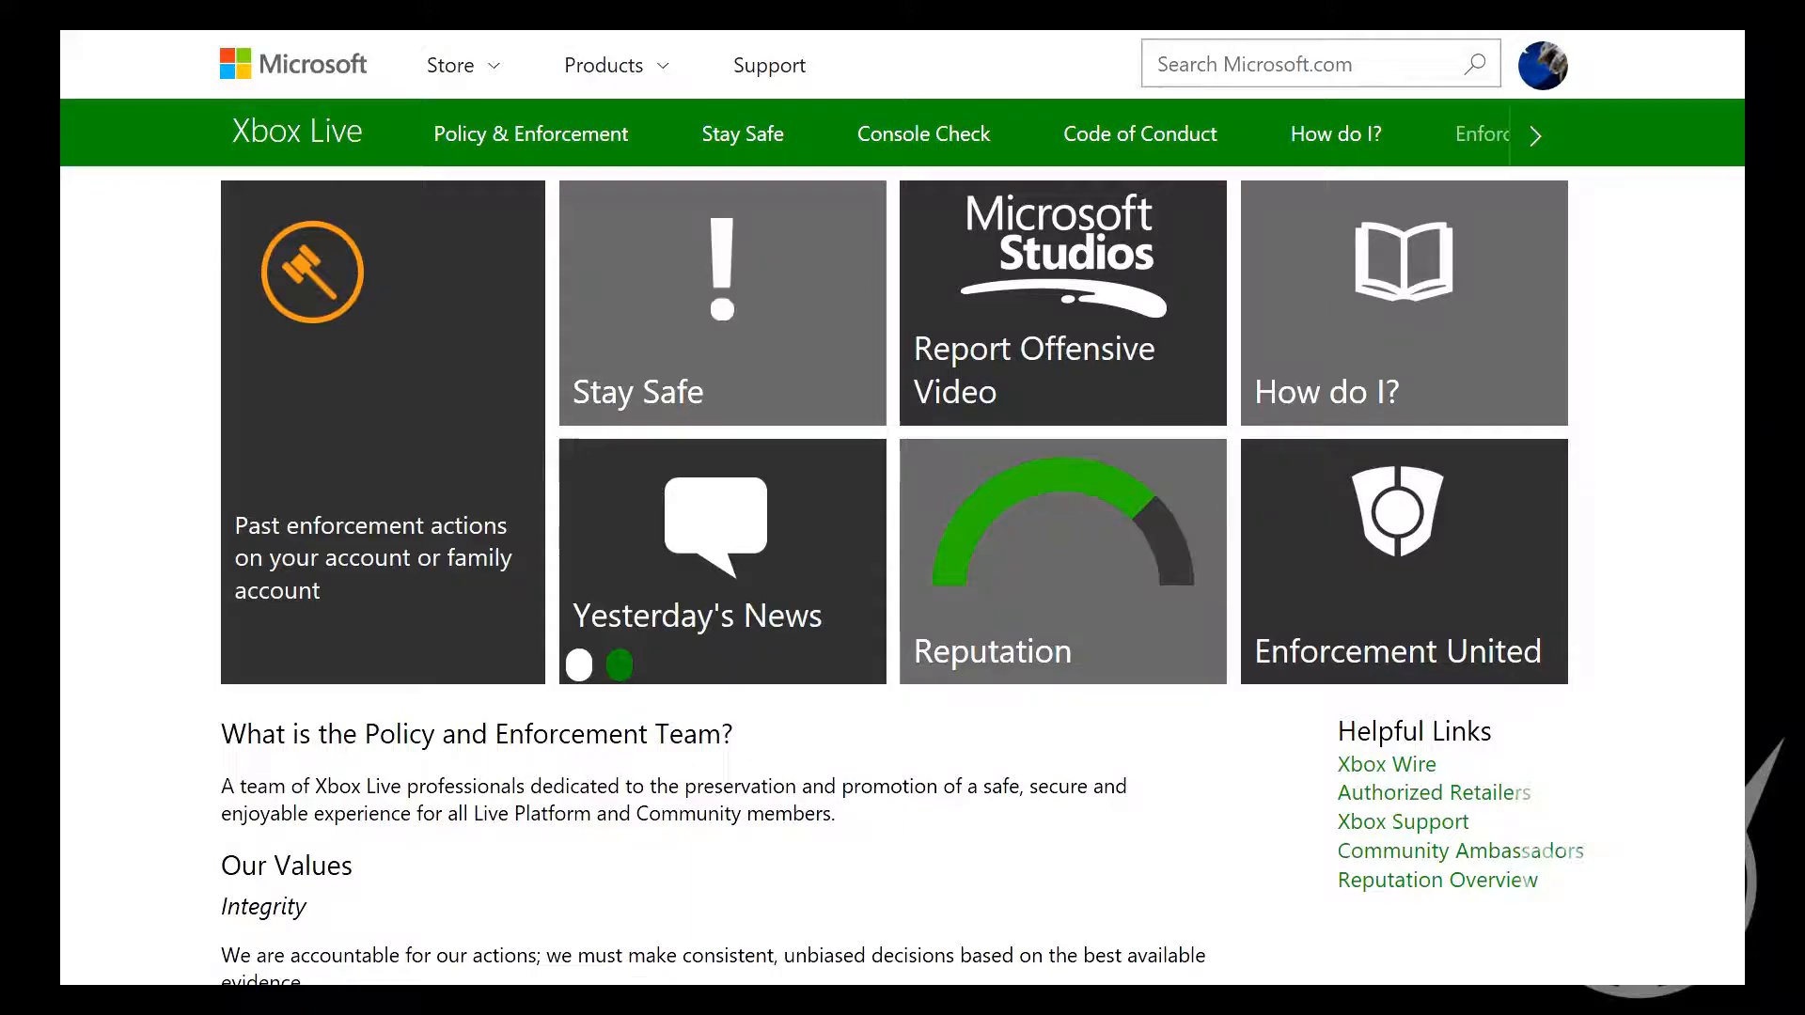
pyautogui.click(618, 666)
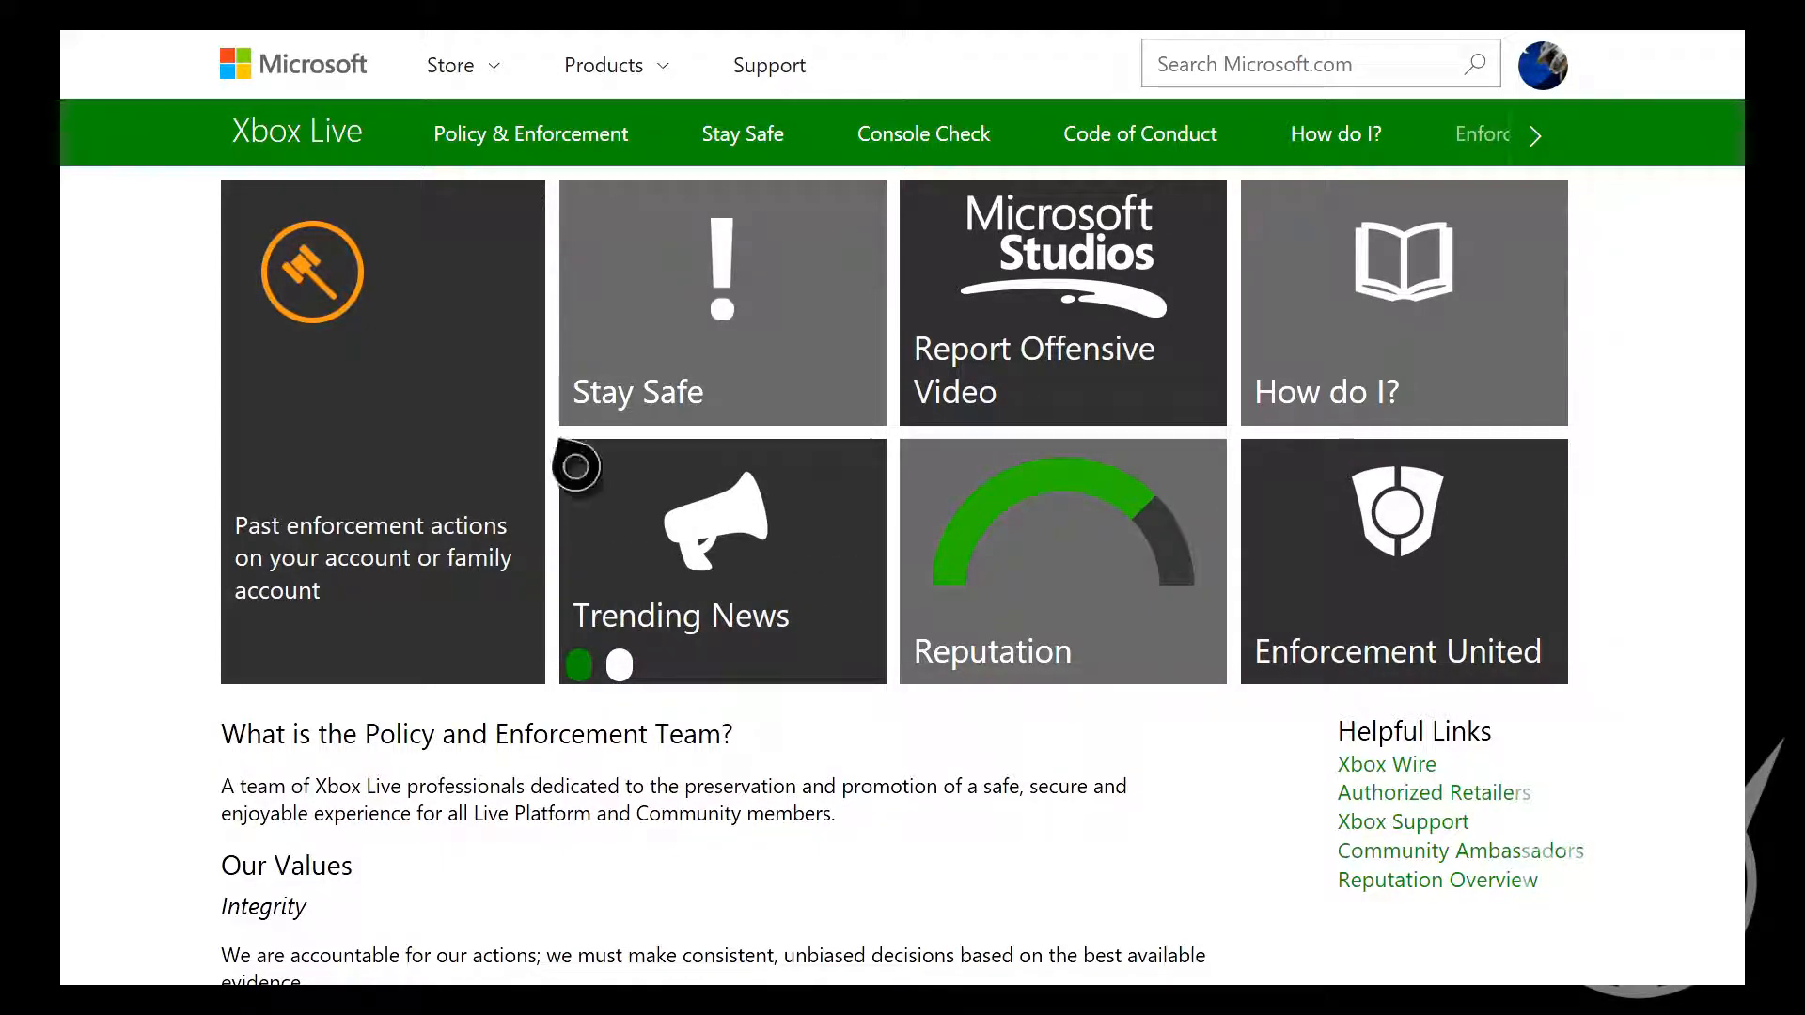
pyautogui.click(619, 666)
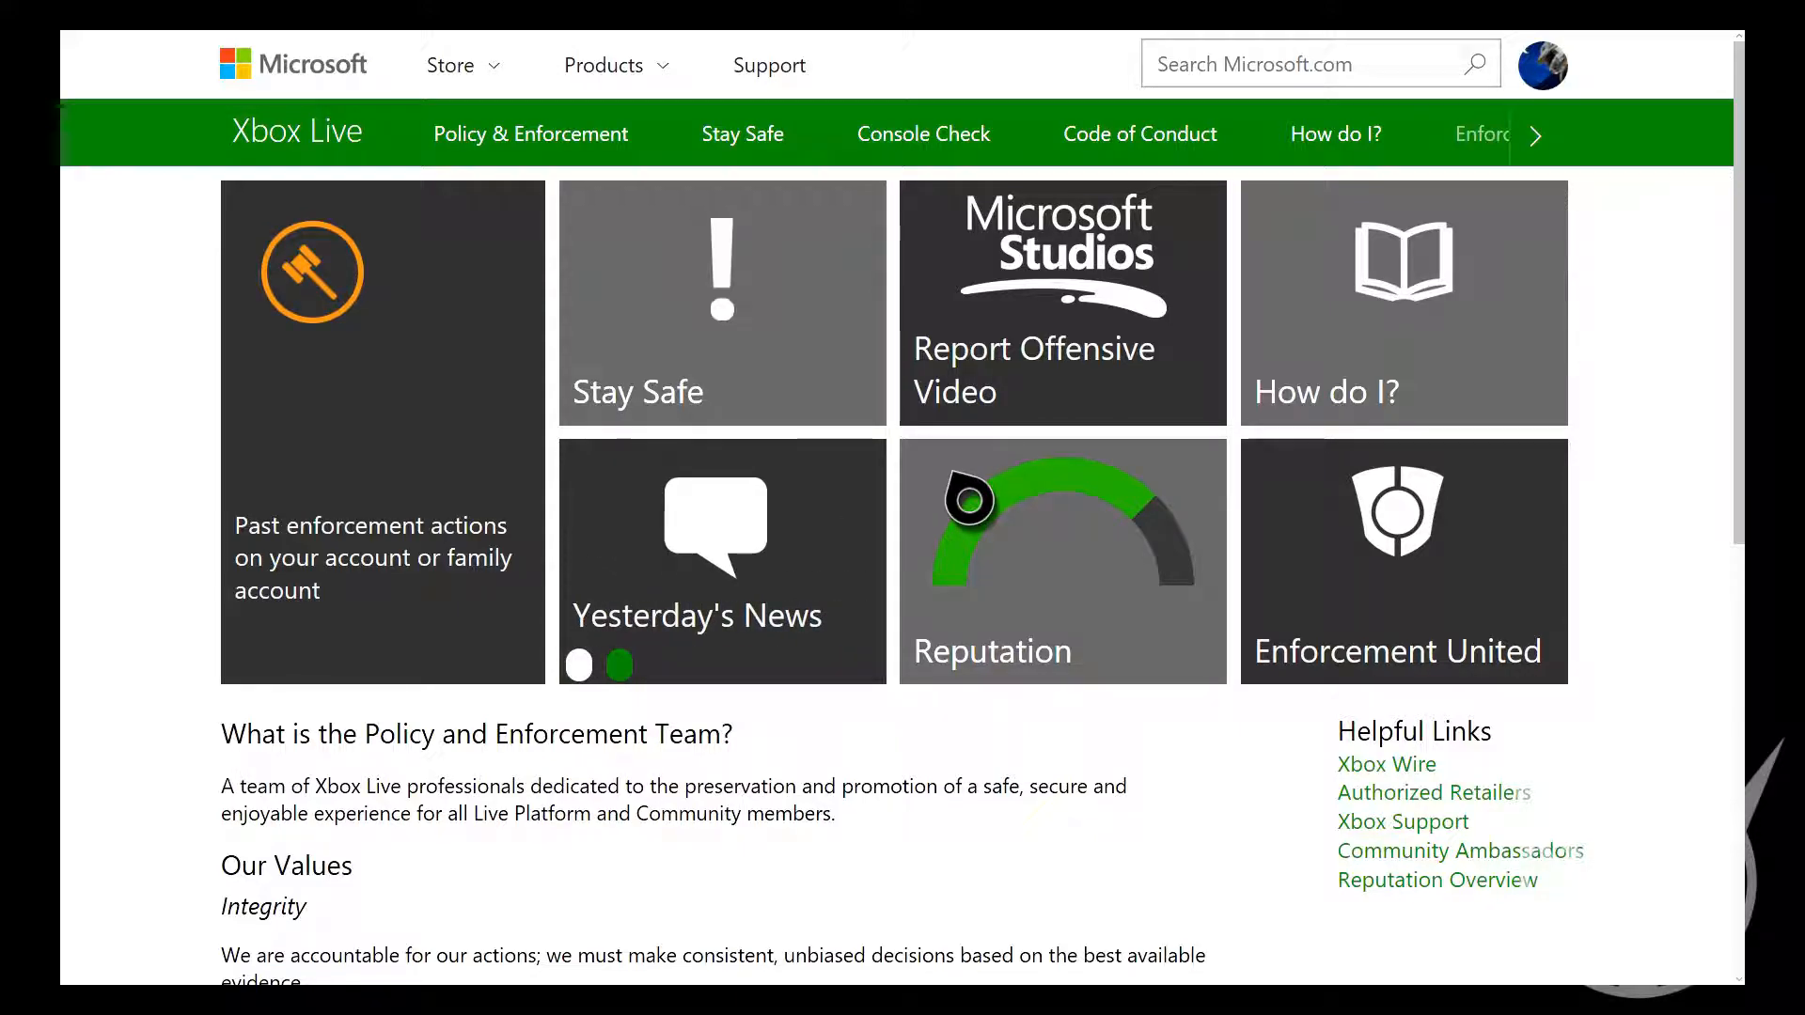